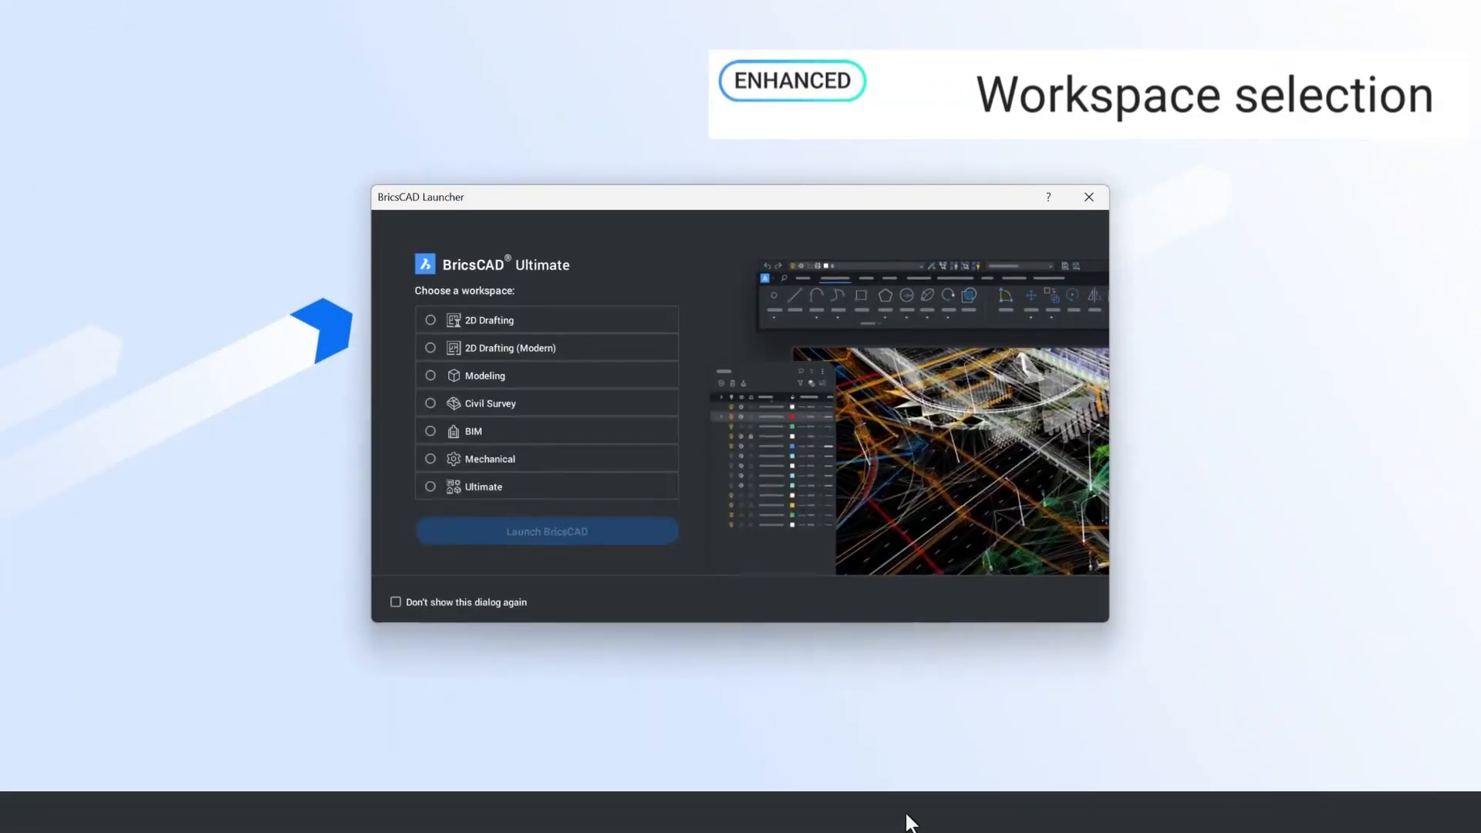
pyautogui.moveTo(864, 508)
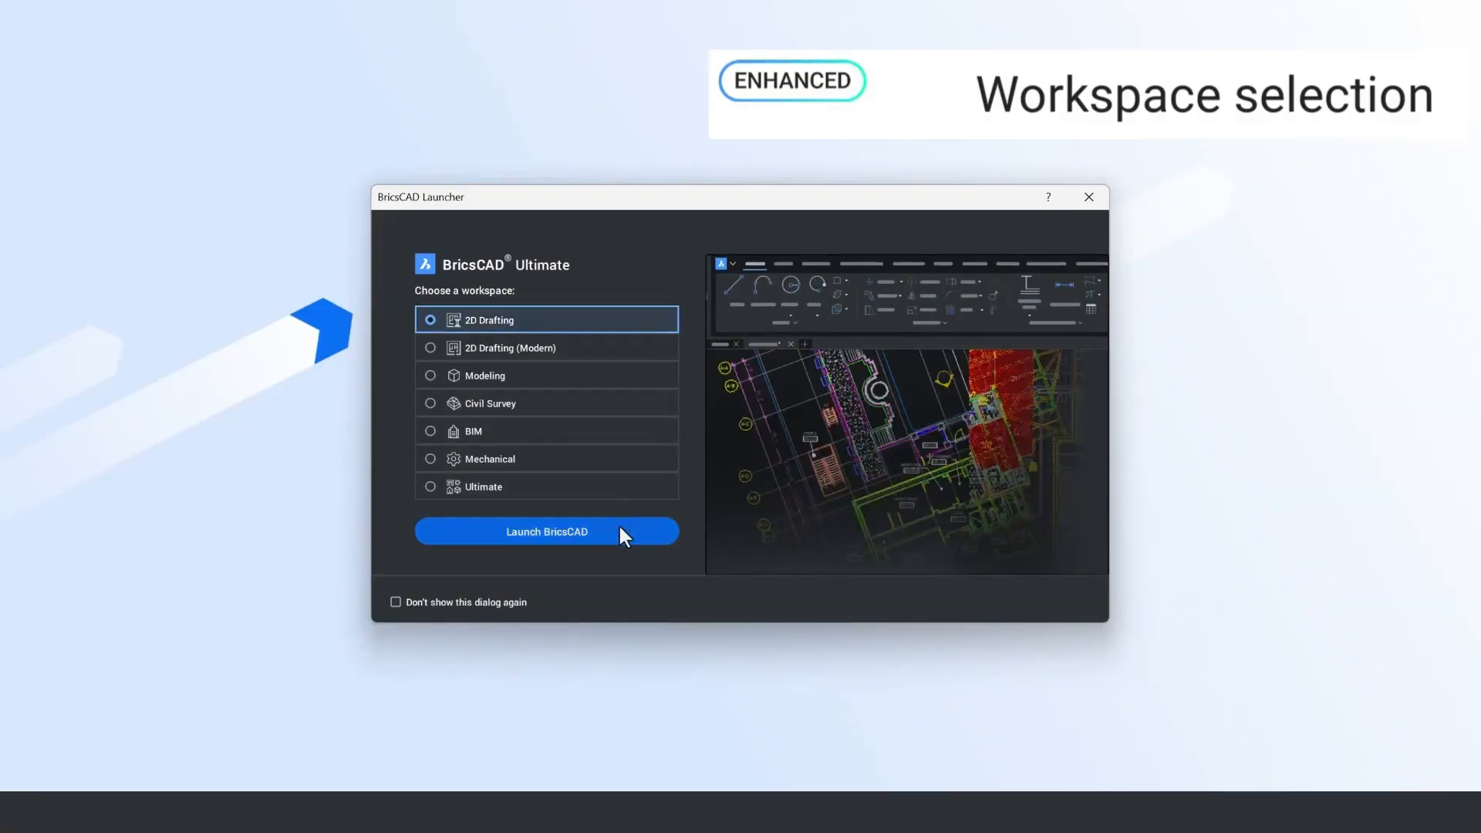
# - Launch BricsCAD from the Launcher with the 2D Drafting workspace selected
pyautogui.click(546, 530)
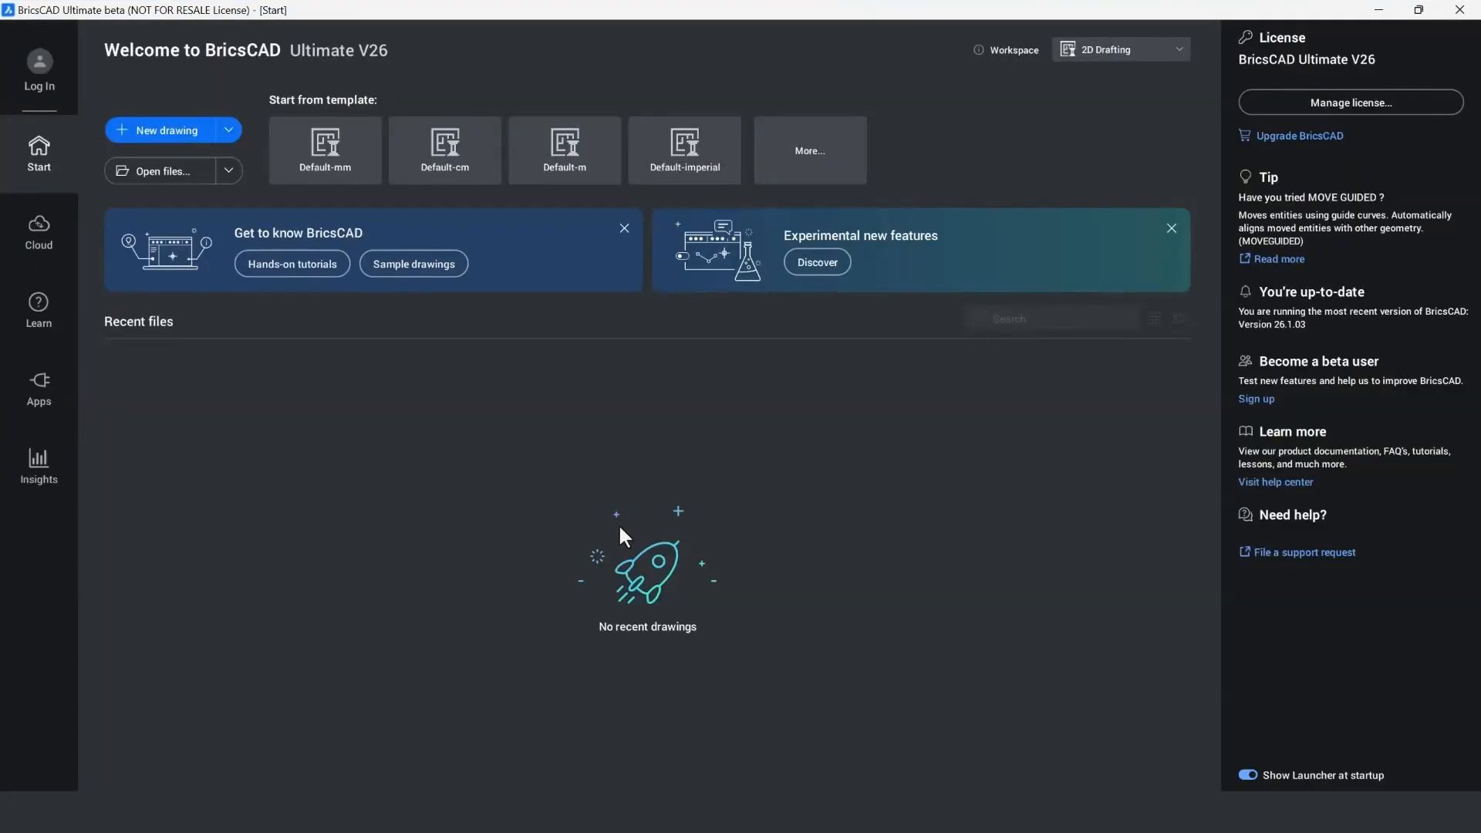
pyautogui.moveTo(56, 92)
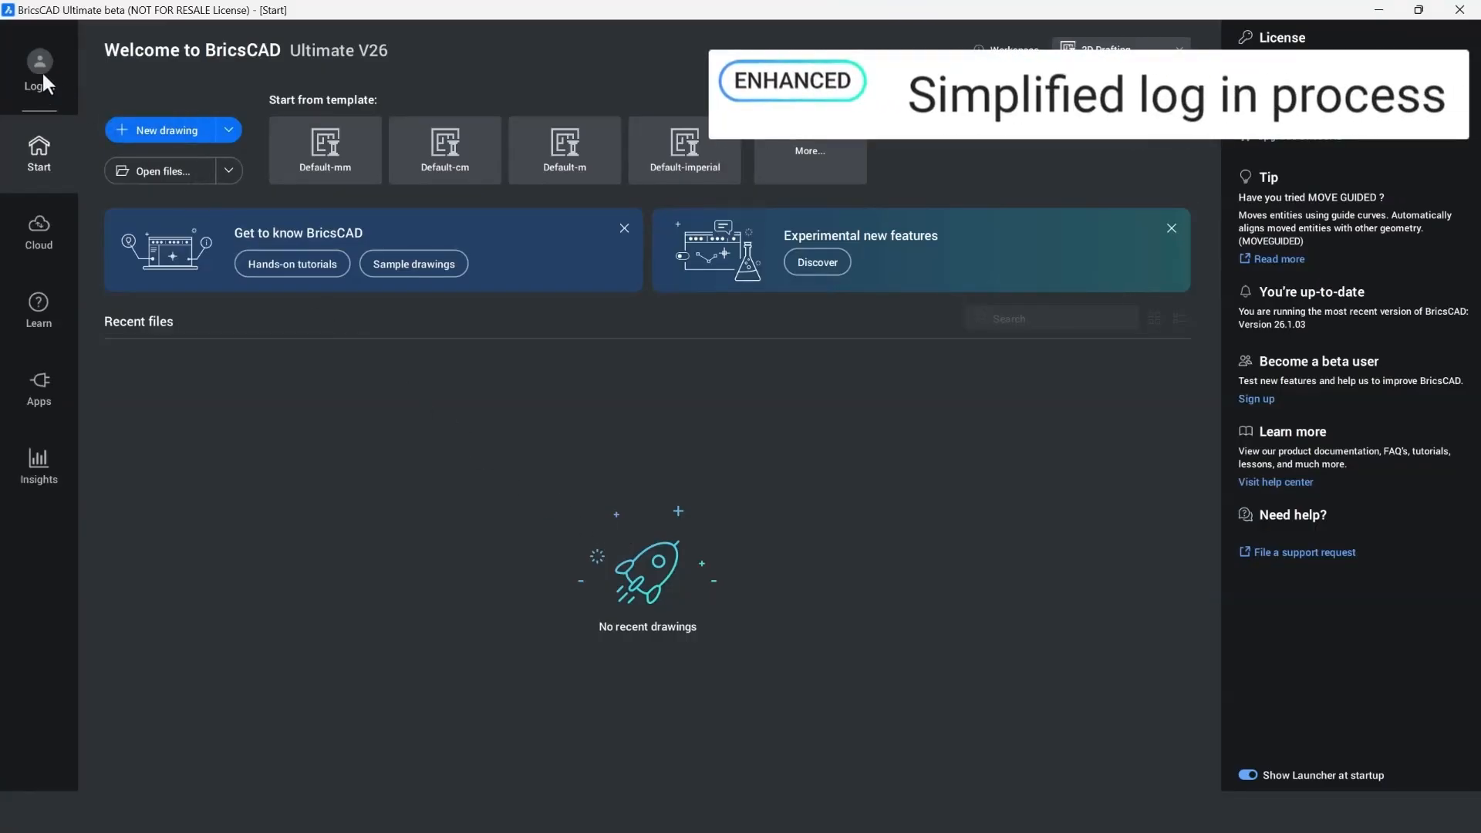
# - Start signing in, then open the Warpaint PDF from the drawing's Attachments panel
pyautogui.click(39, 61)
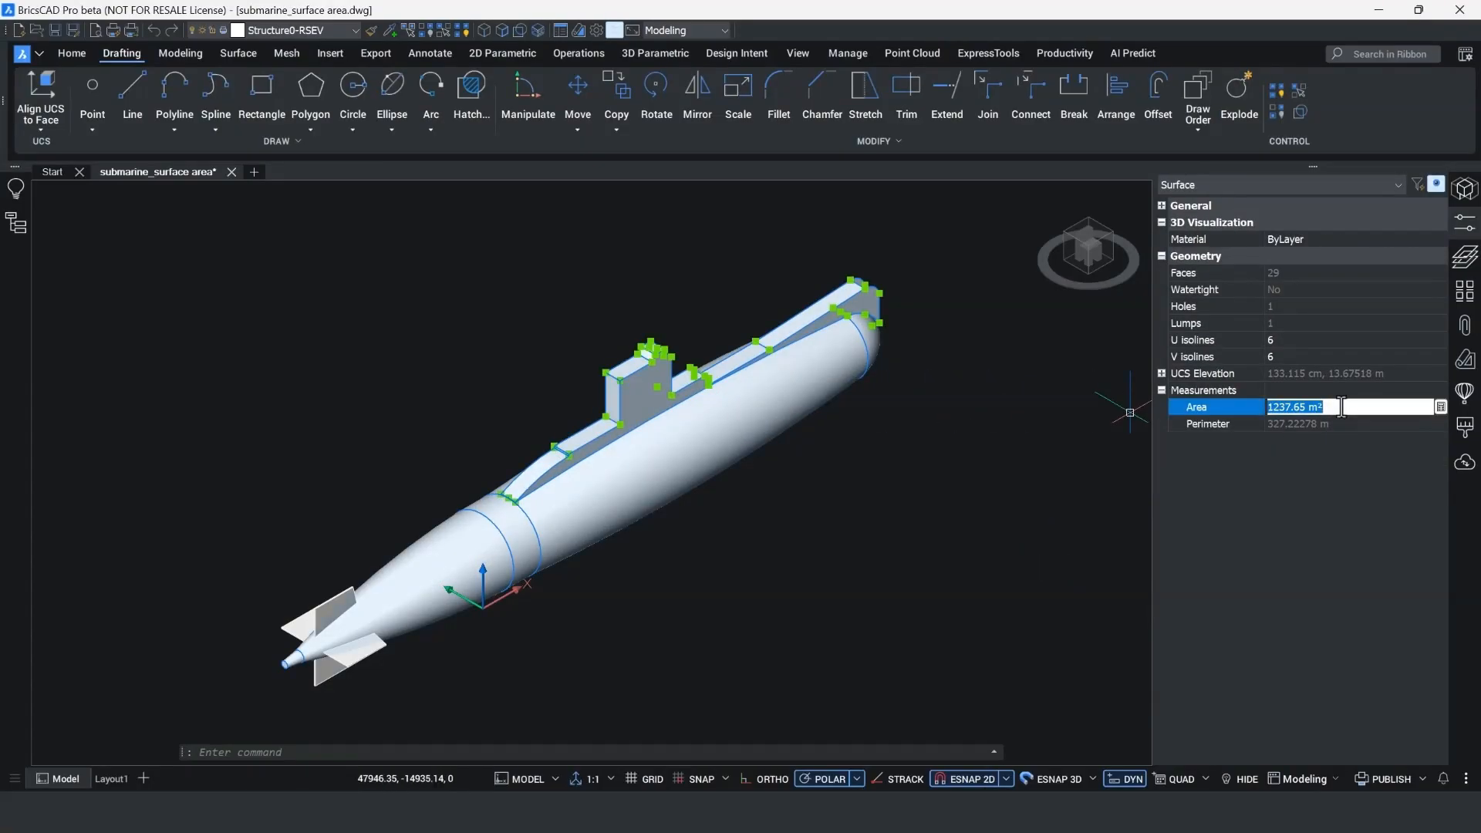
pyautogui.click(1464, 326)
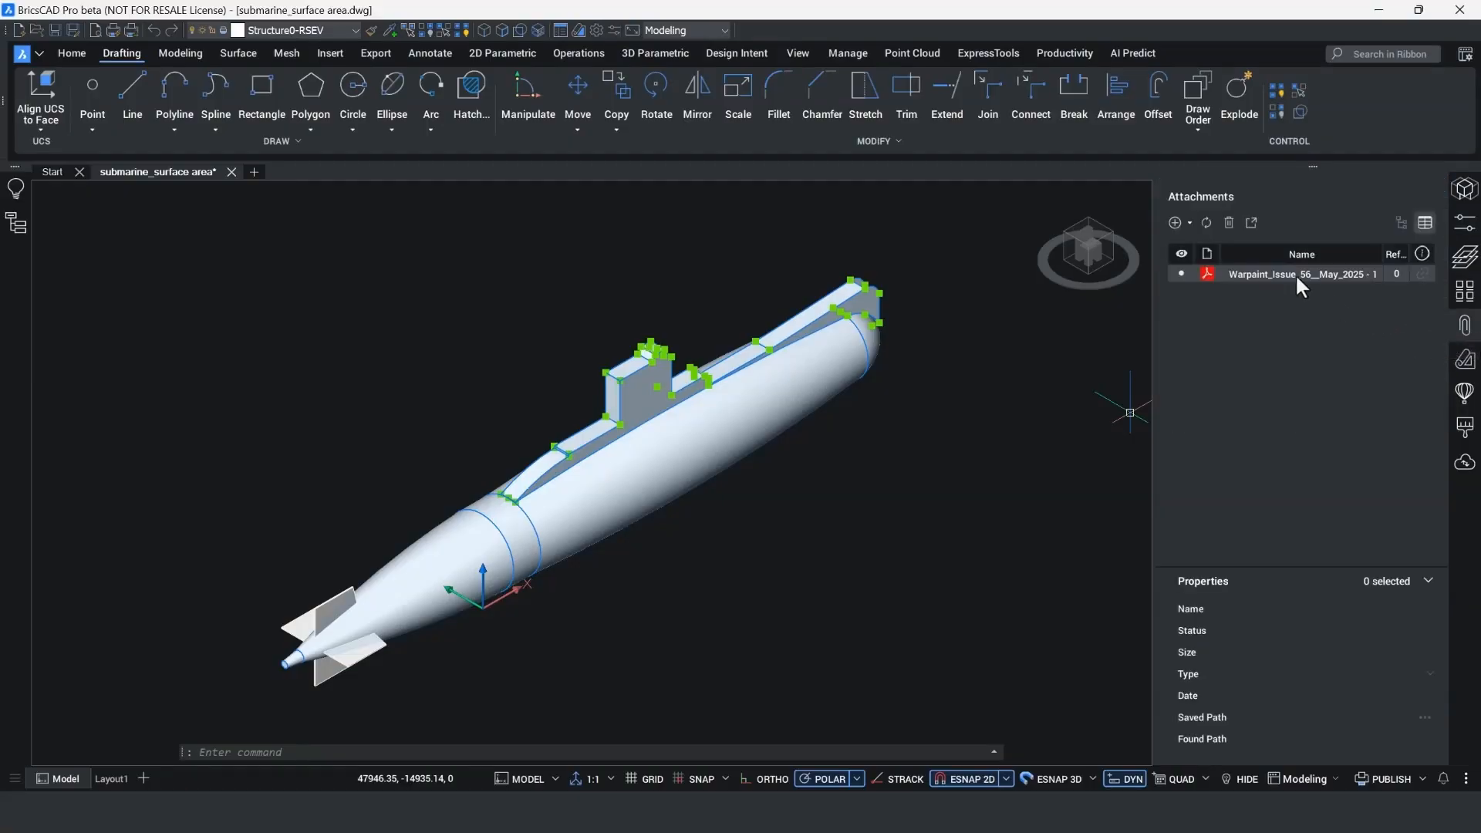
pyautogui.click(1301, 274)
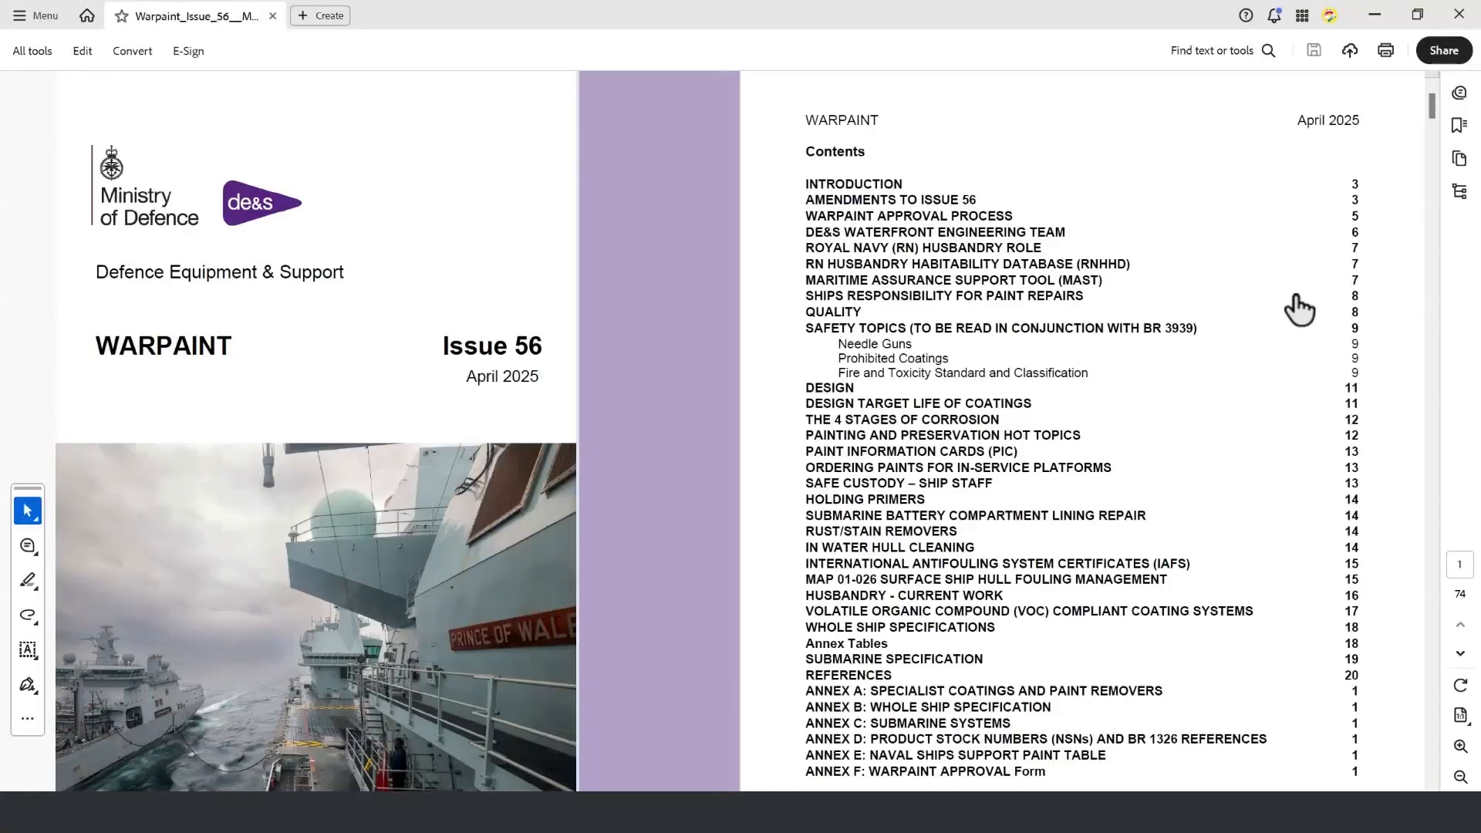
pyautogui.moveTo(1251, 391)
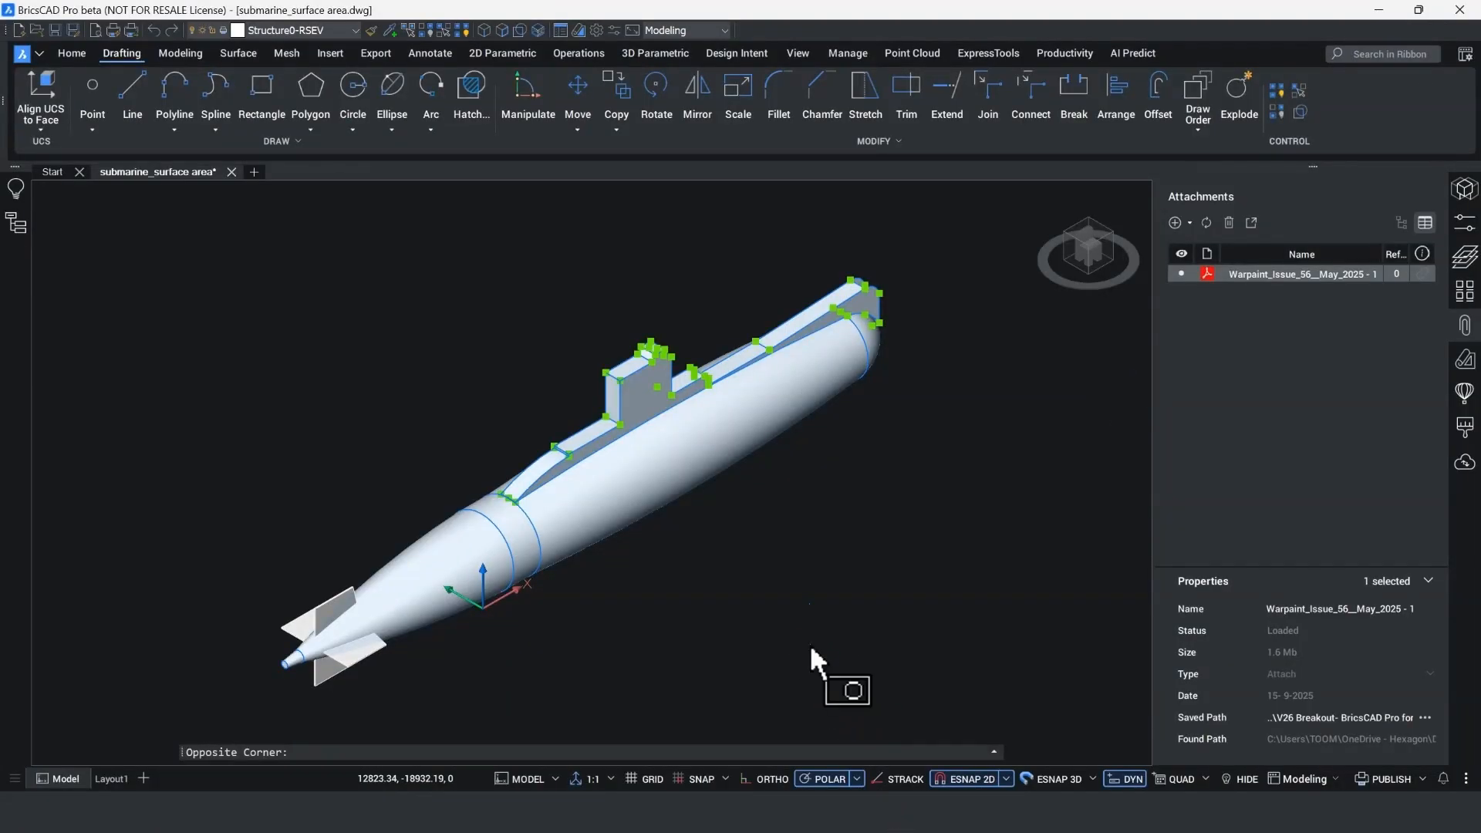
pyautogui.moveTo(426, 347)
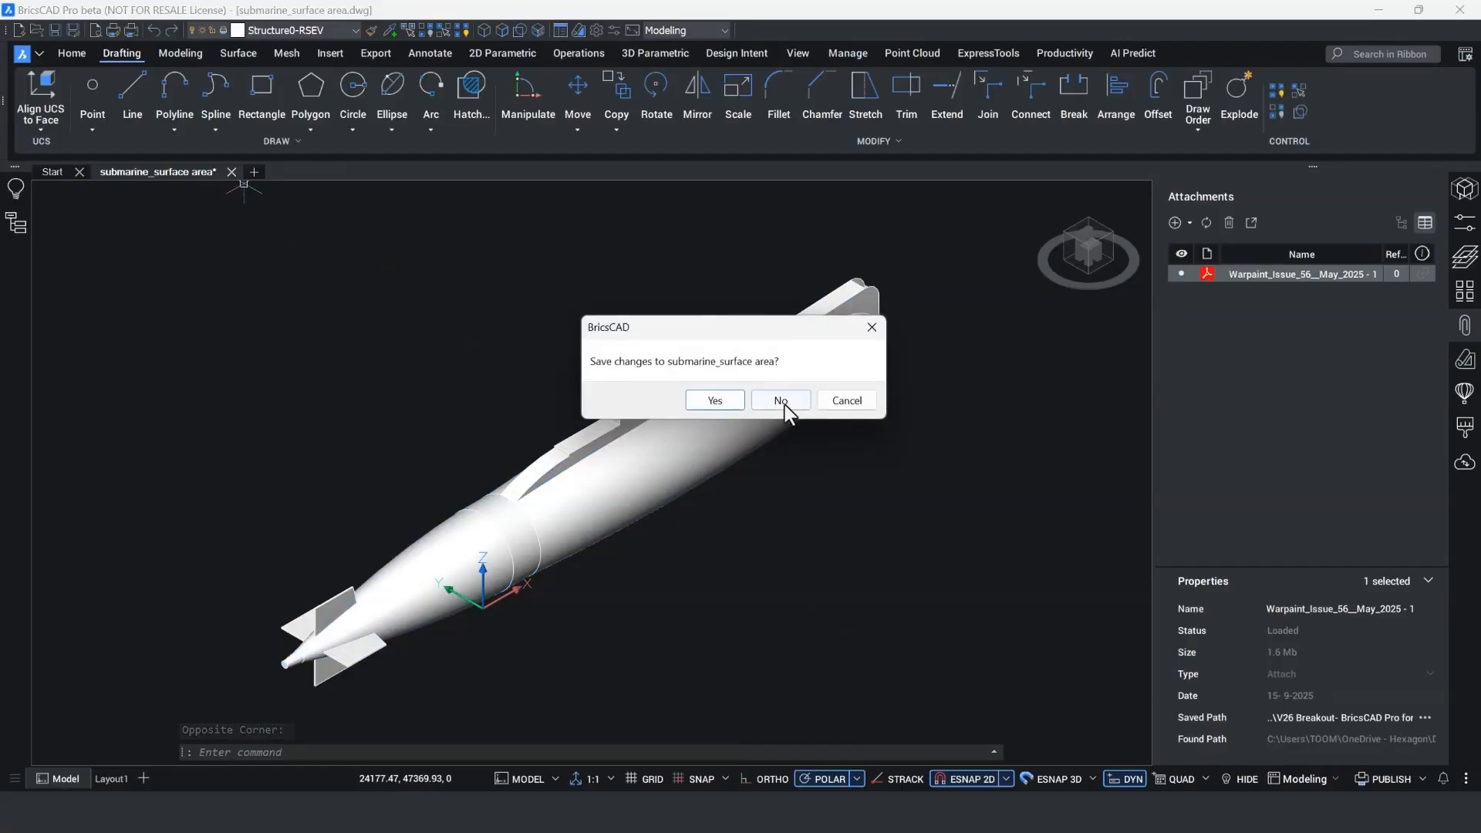
# - Reopen the drawing without saving, then relink the missing Warpaint PDF to its relocated file
pyautogui.click(779, 400)
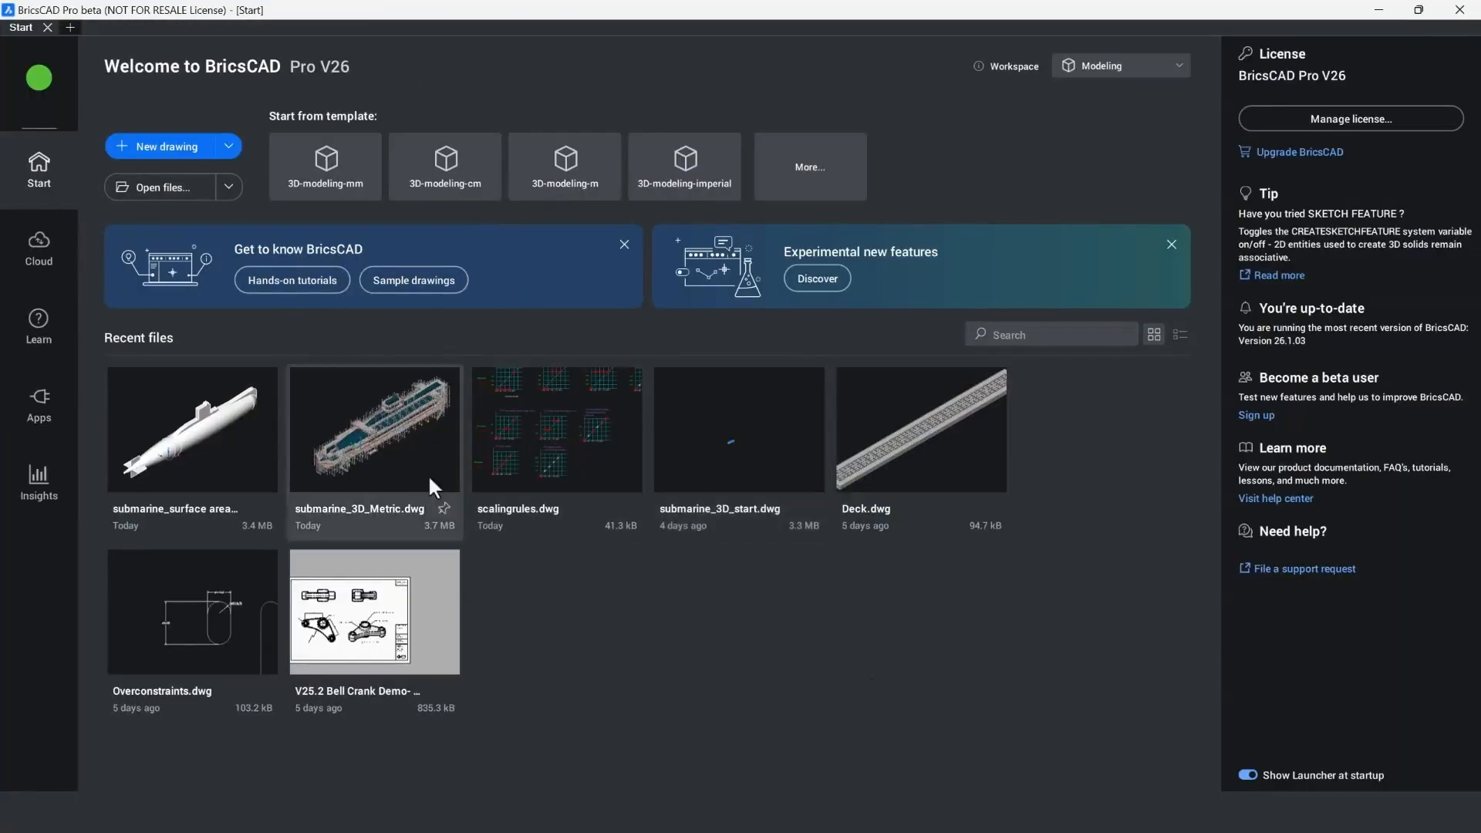
pyautogui.doubleClick(190, 429)
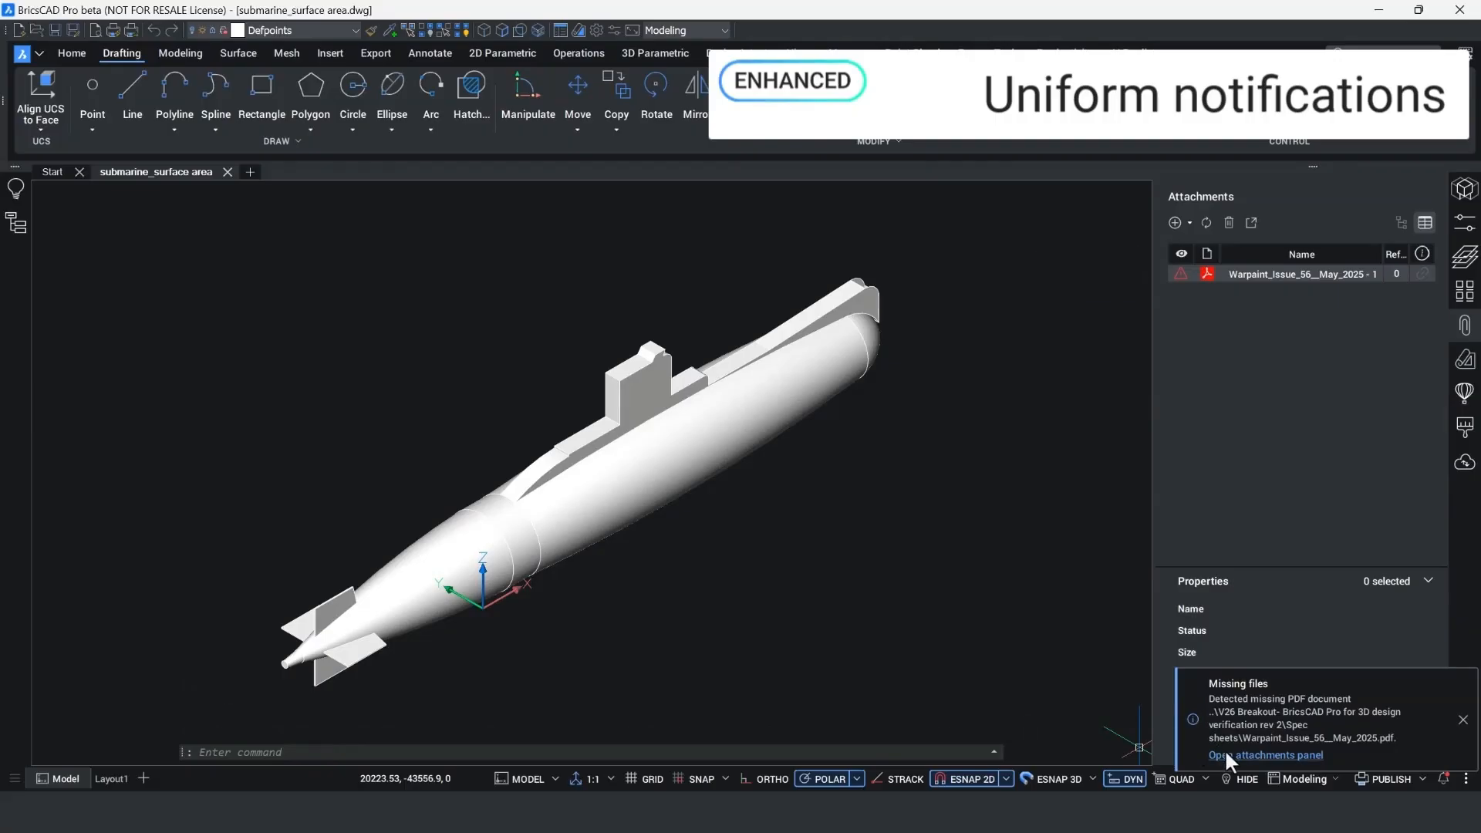
pyautogui.click(1265, 754)
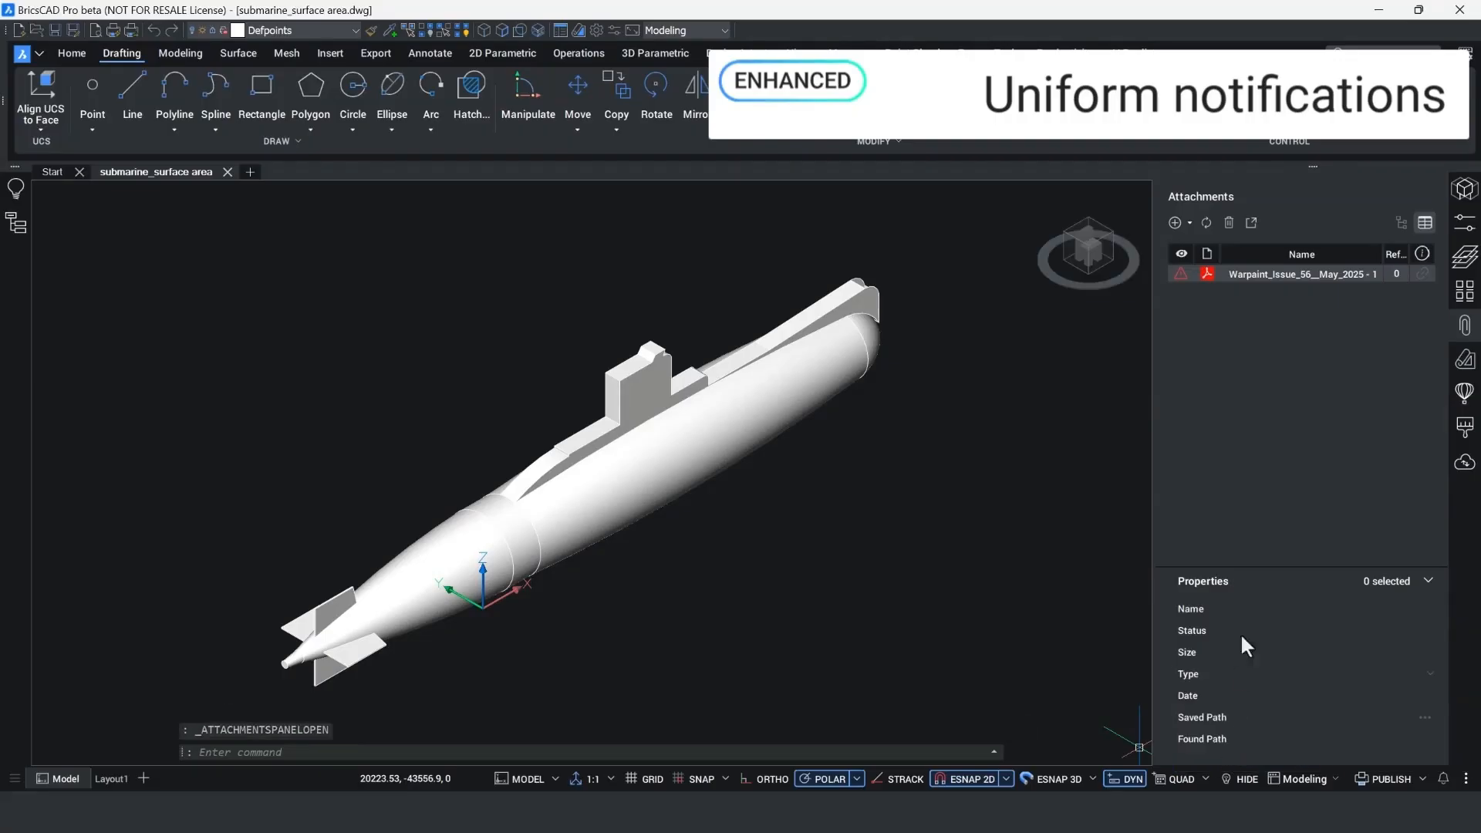
pyautogui.rightClick(1301, 274)
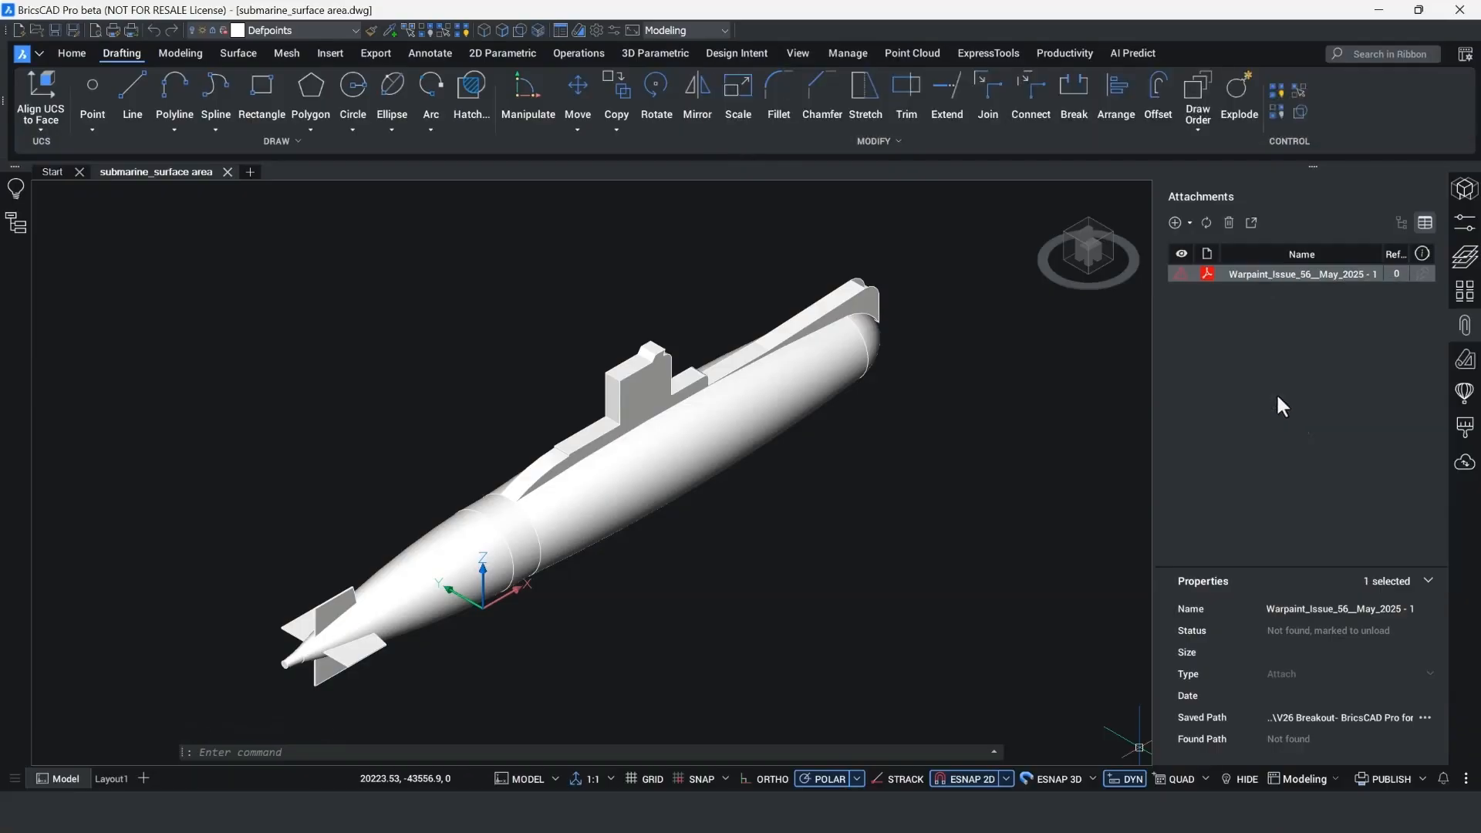
pyautogui.moveTo(1280, 588)
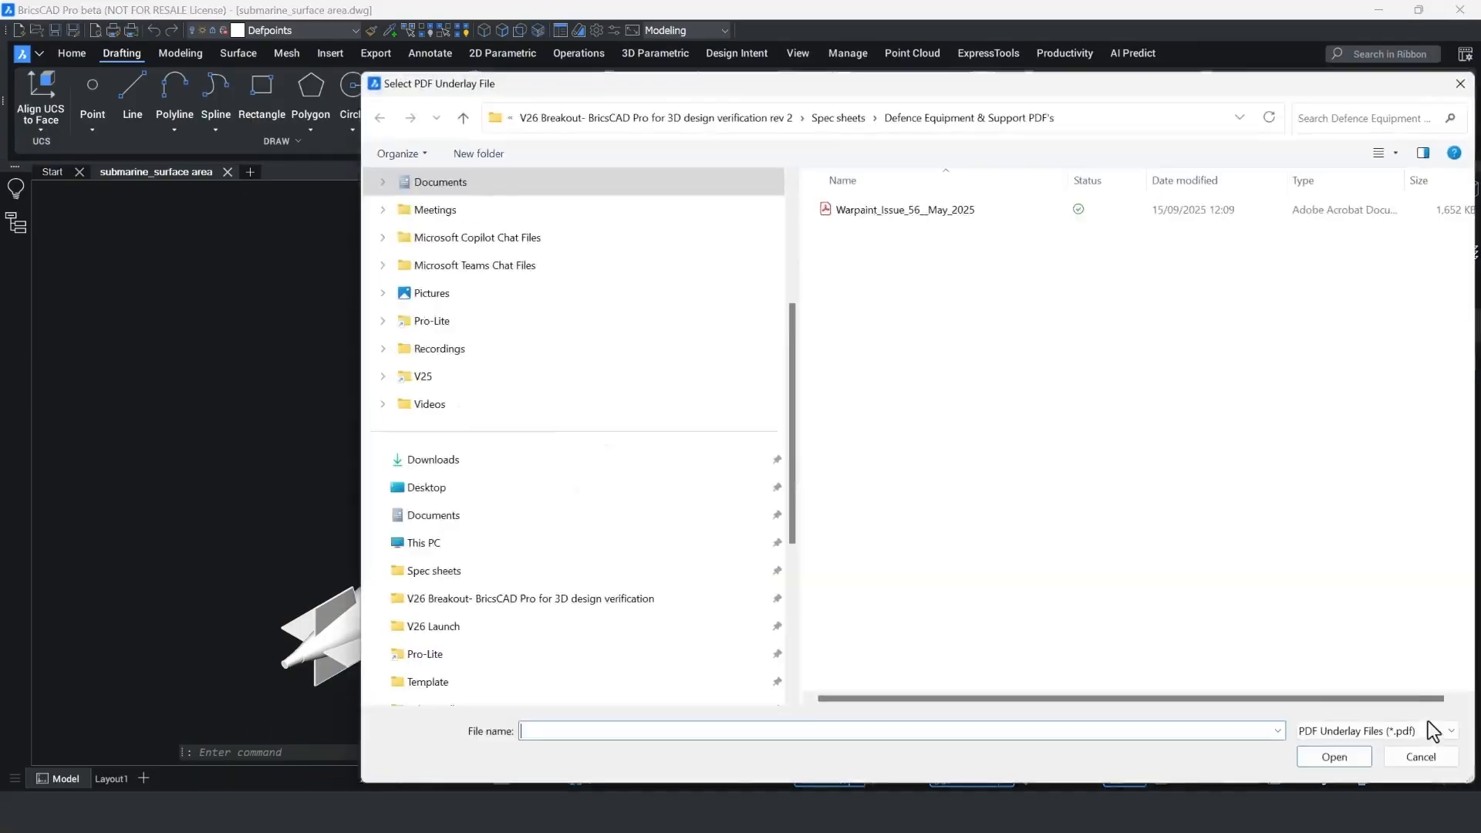
pyautogui.click(904, 209)
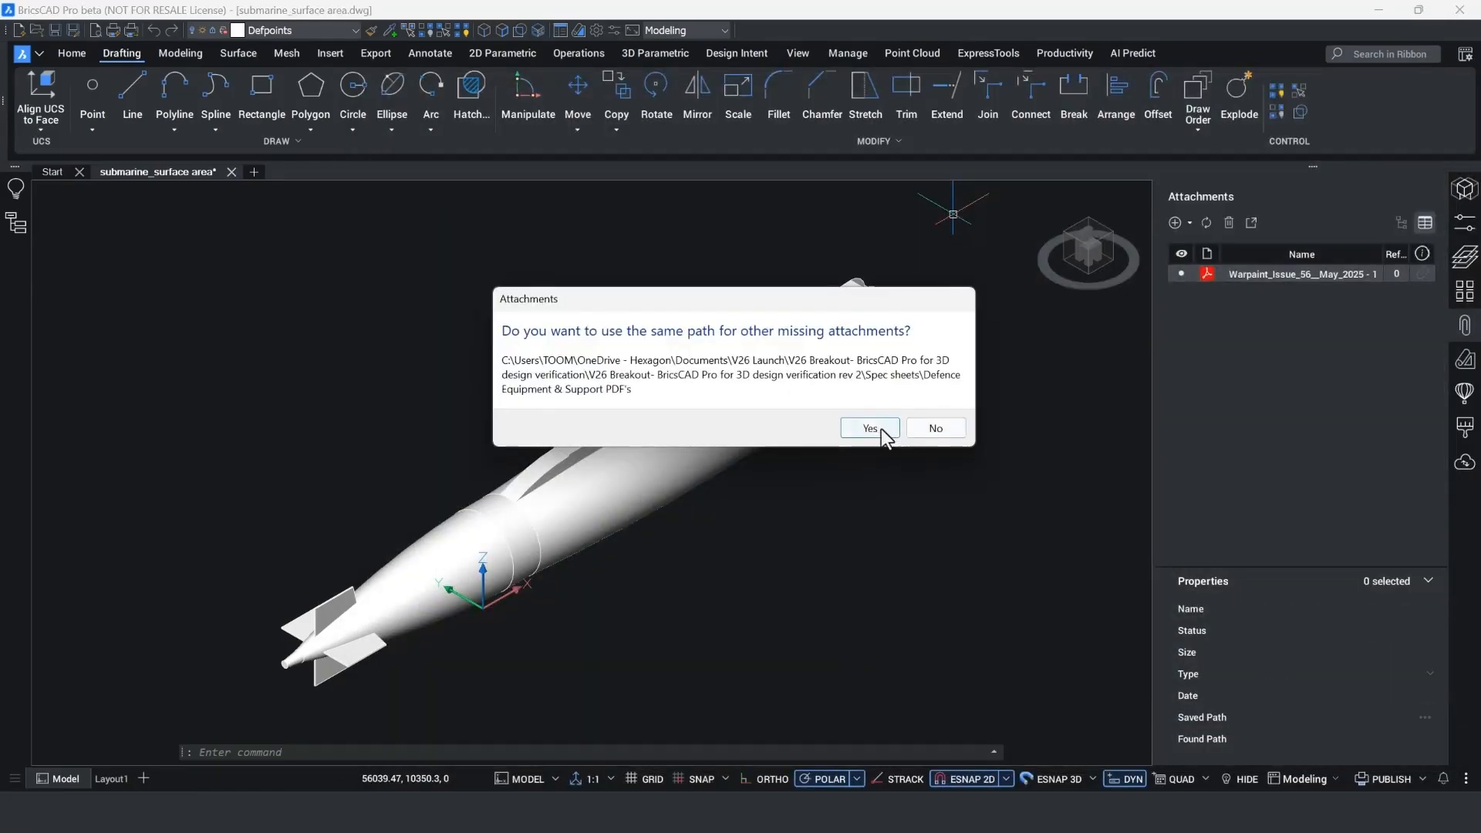
pyautogui.click(867, 431)
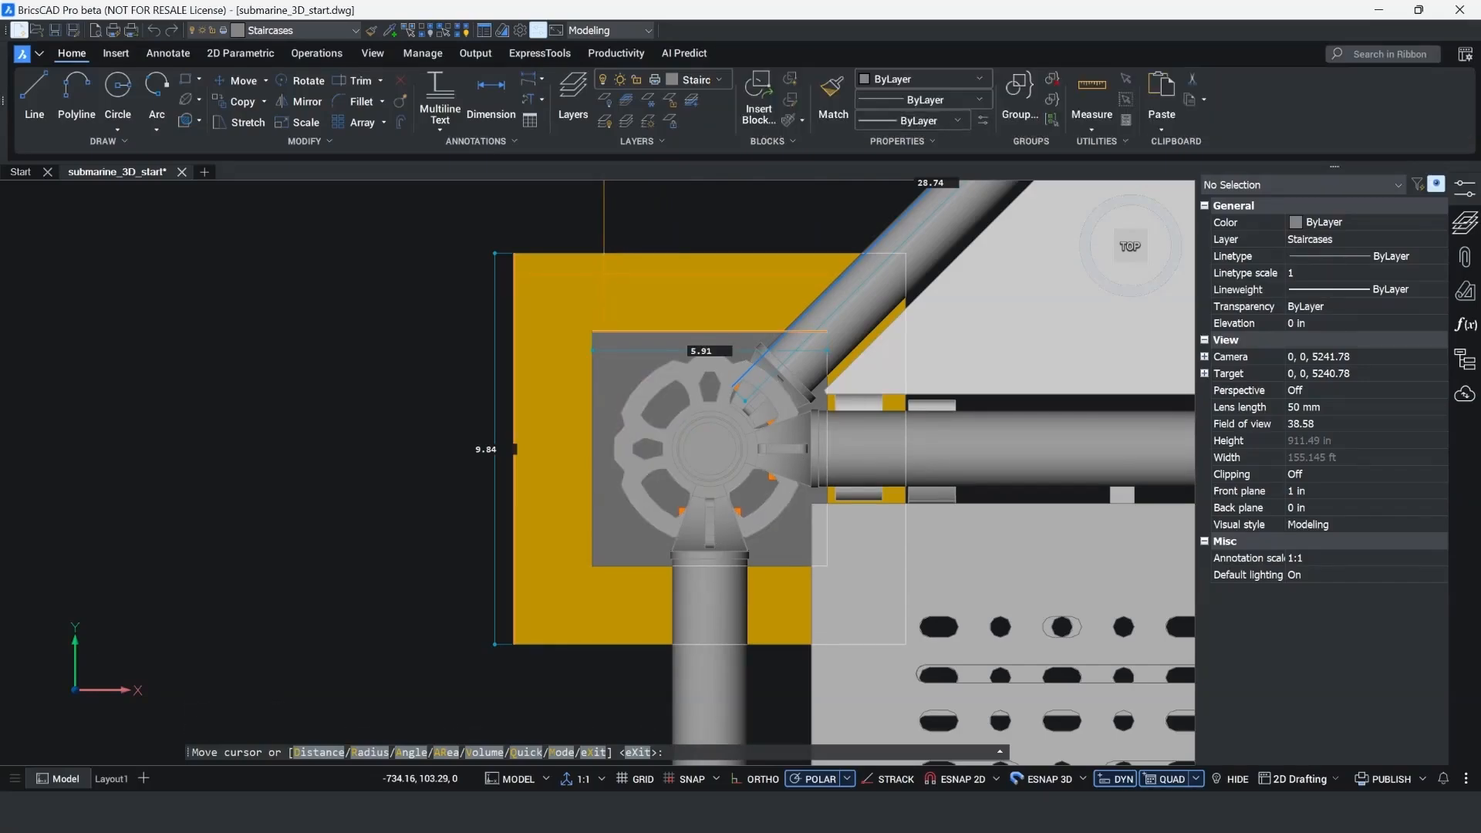
pyautogui.moveTo(708, 273)
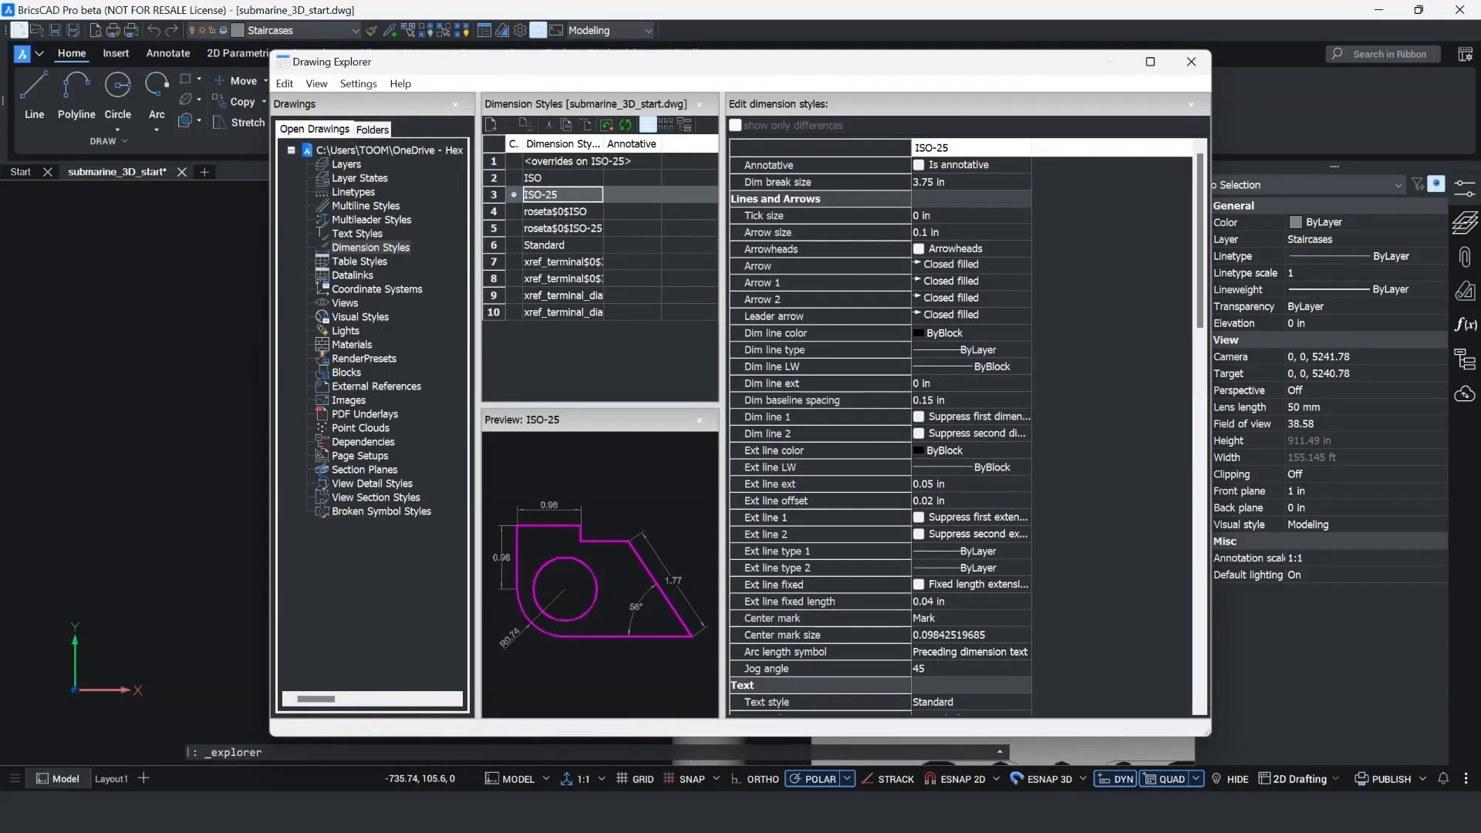
# - Close the Drawing Explorer after reviewing the ISO-25 dimension style in inches
pyautogui.click(1191, 62)
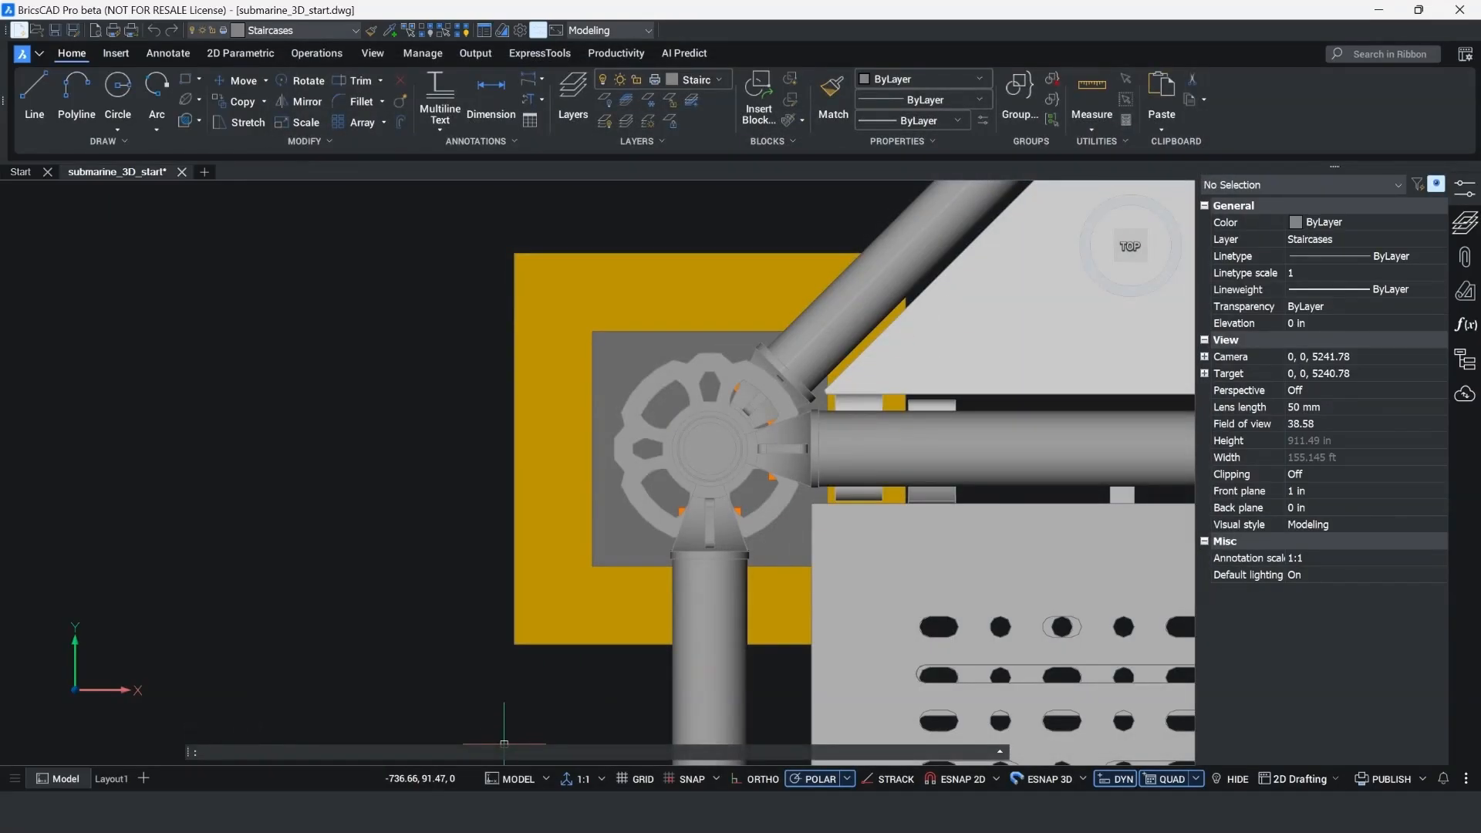
# - Use -DWGUNITS to set Millimeters (option 3), scaling existing entities, and close Prompt History
pyautogui.write('DWGCHECK')
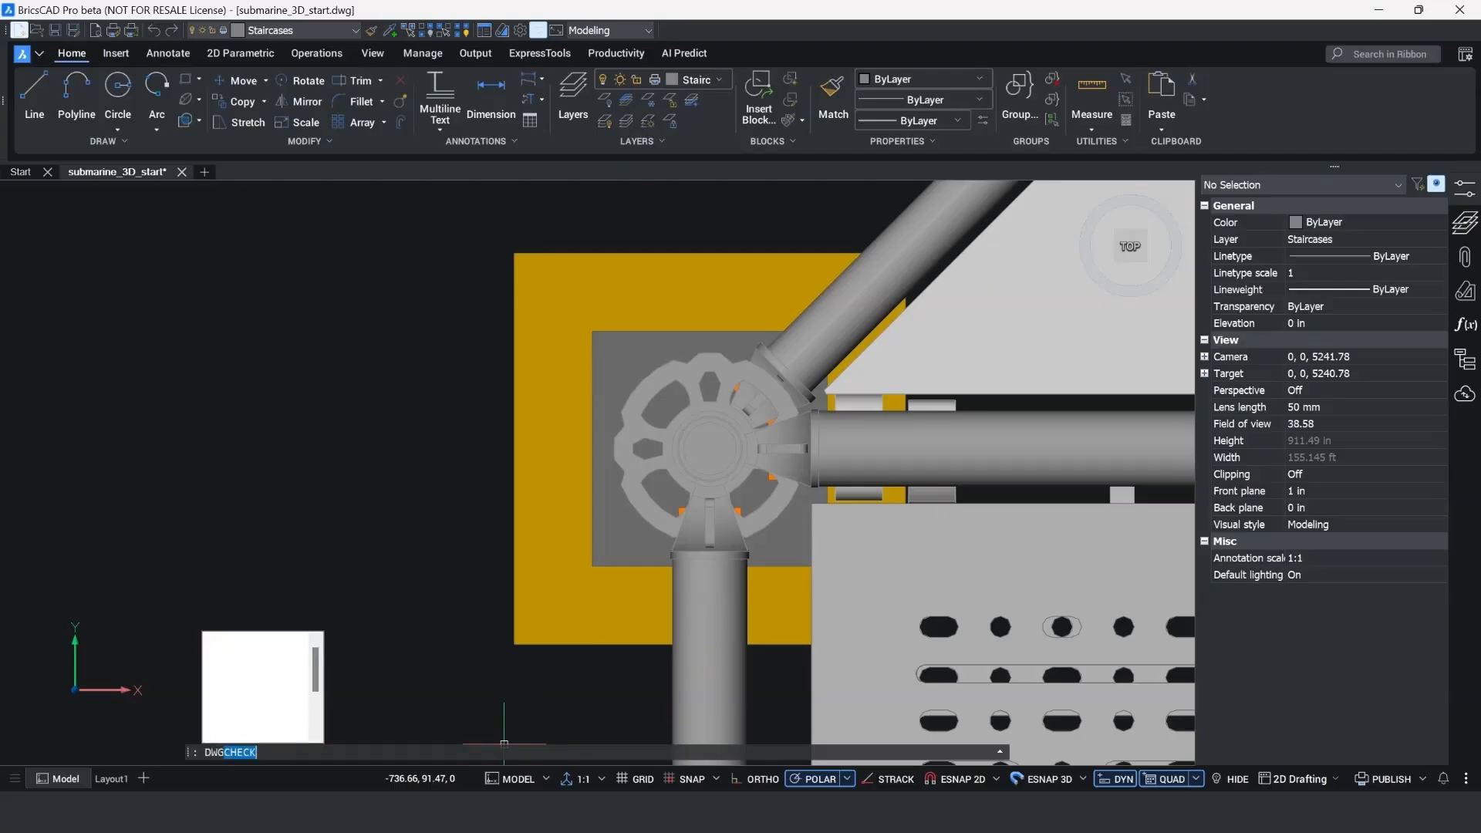
pyautogui.write('DWGUNI')
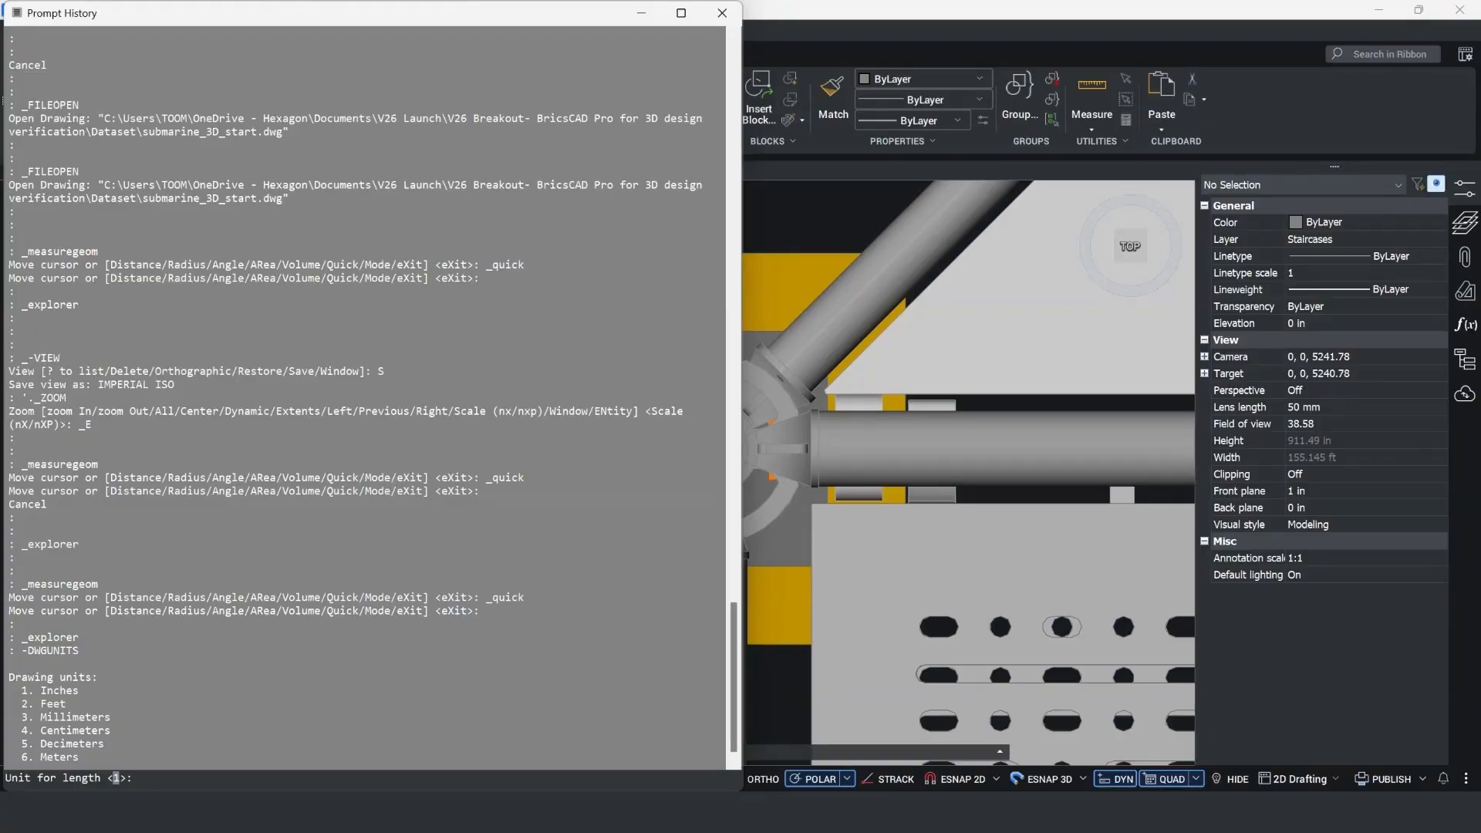
pyautogui.click(137, 777)
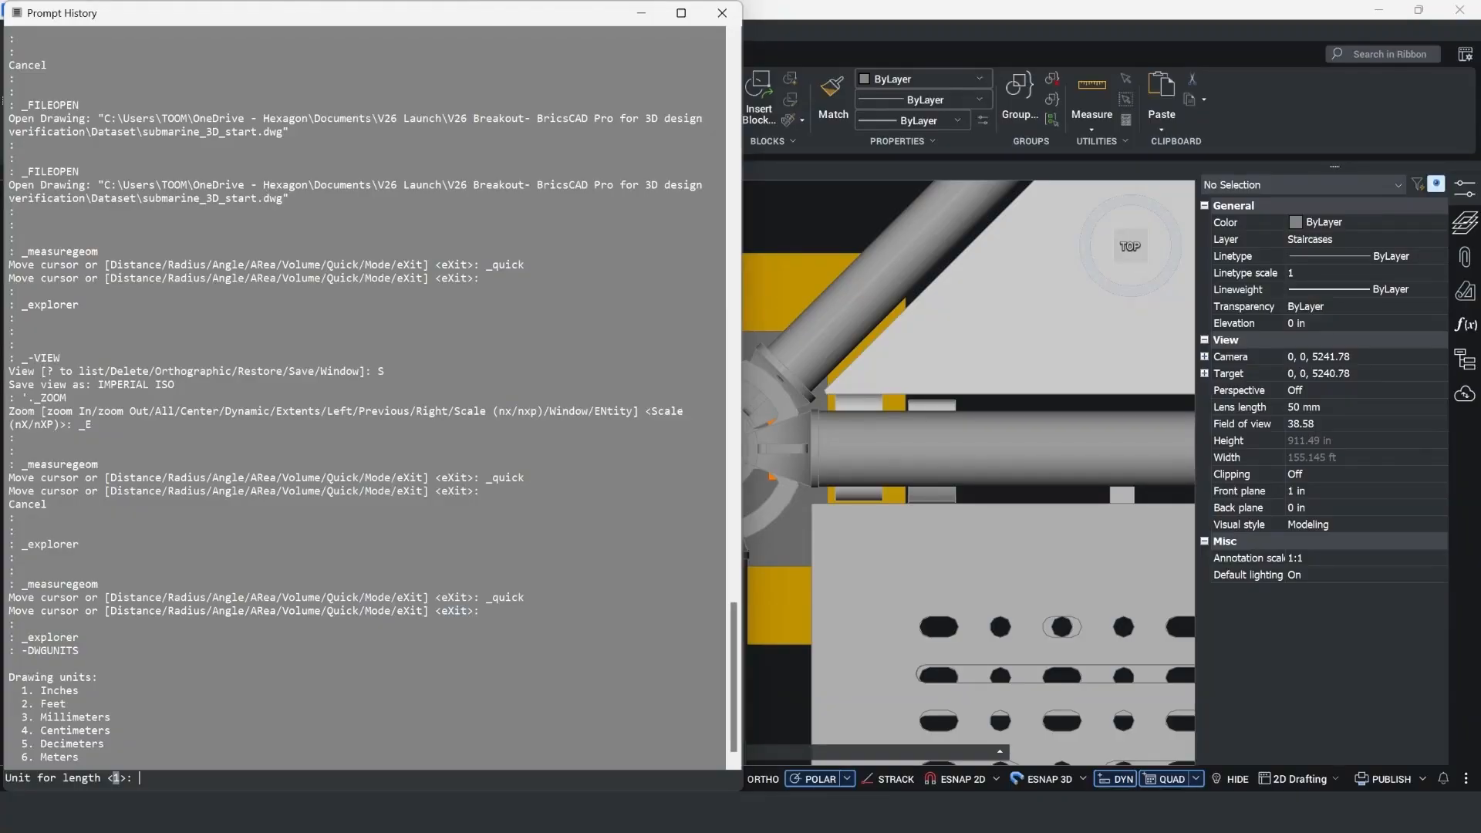
pyautogui.write('3')
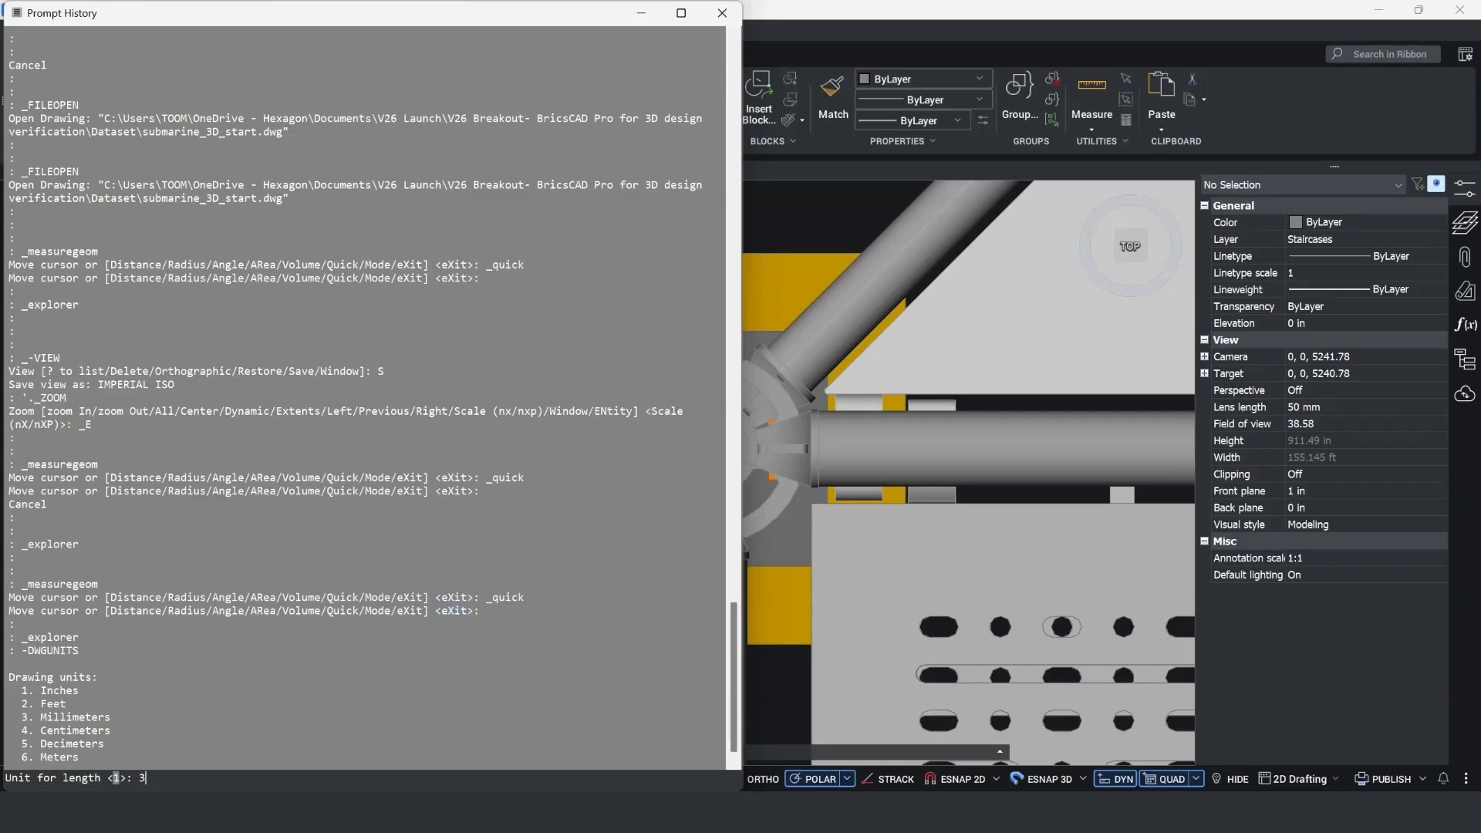
pyautogui.press('Return')
pyautogui.write('2')
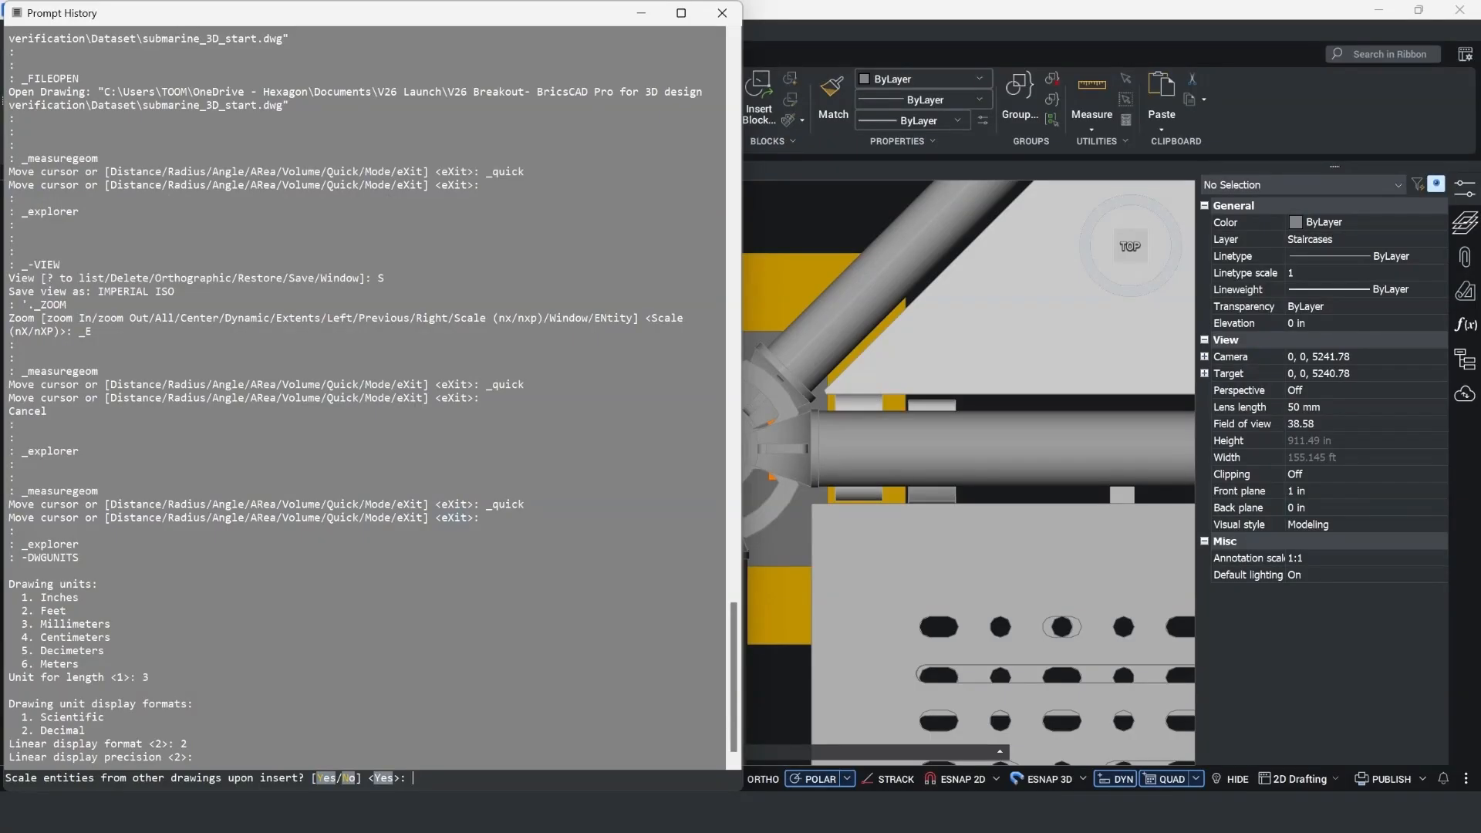
pyautogui.write('Y')
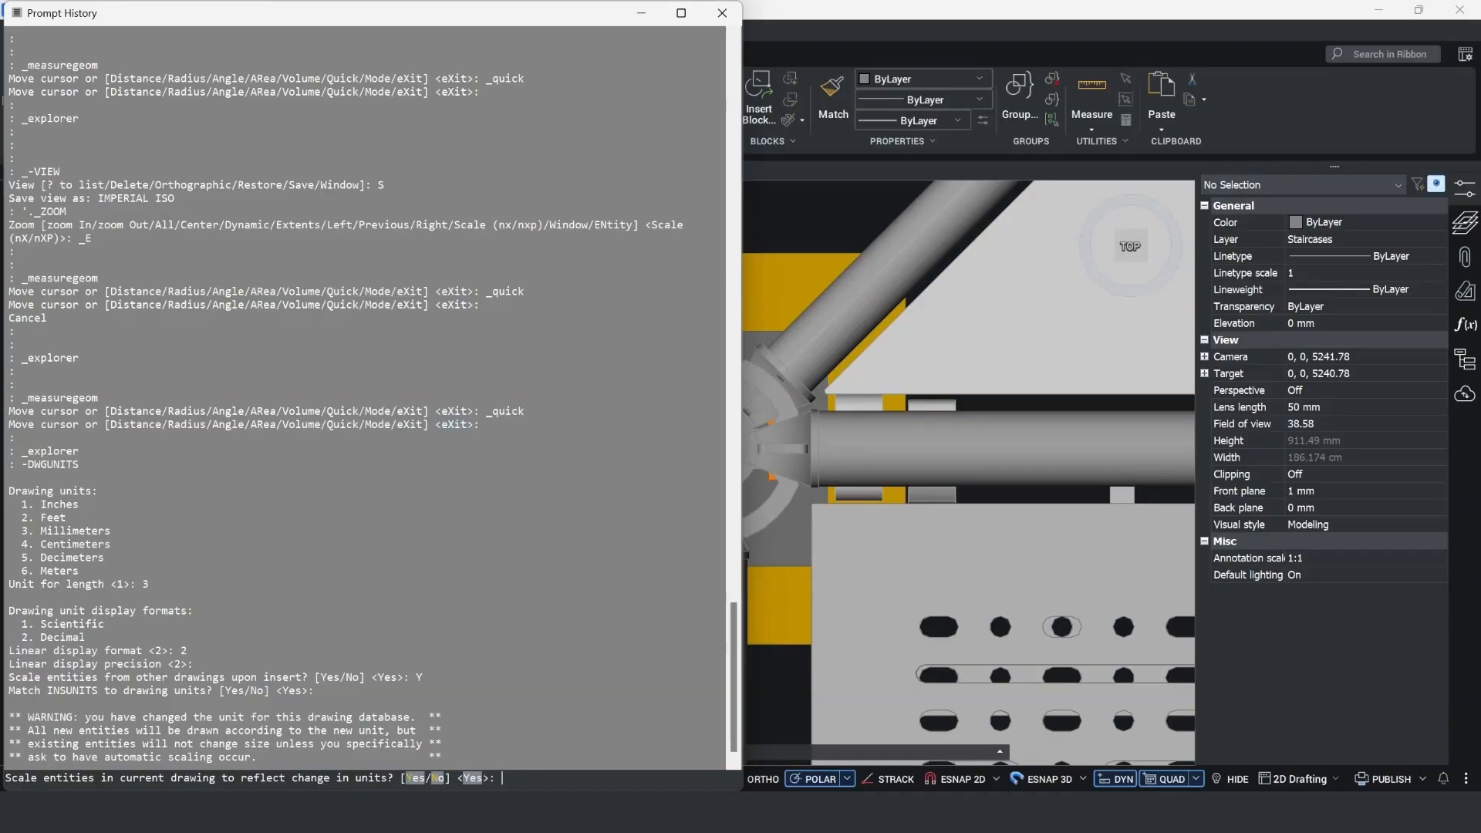
pyautogui.press('Return')
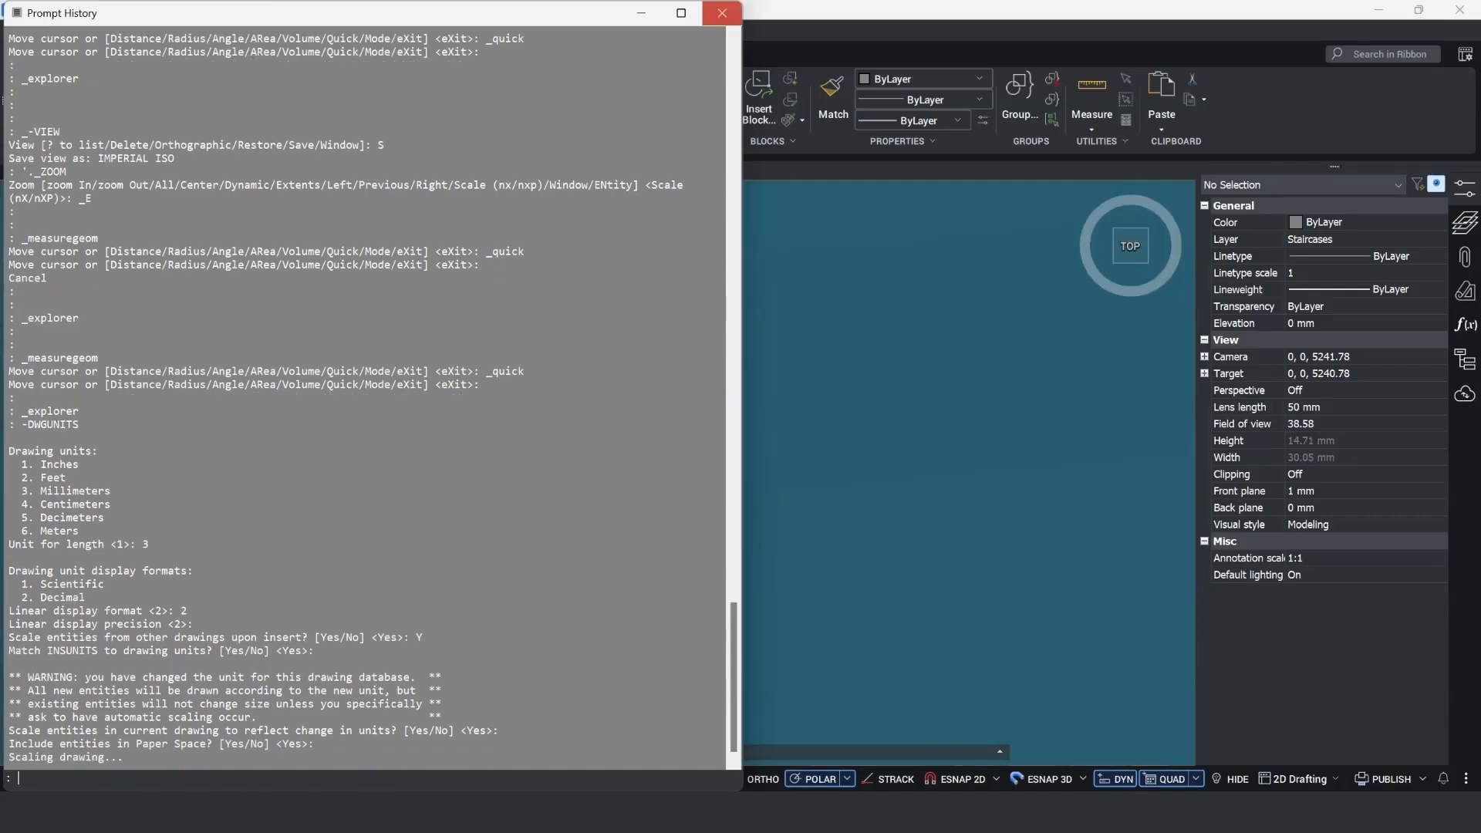
pyautogui.click(723, 13)
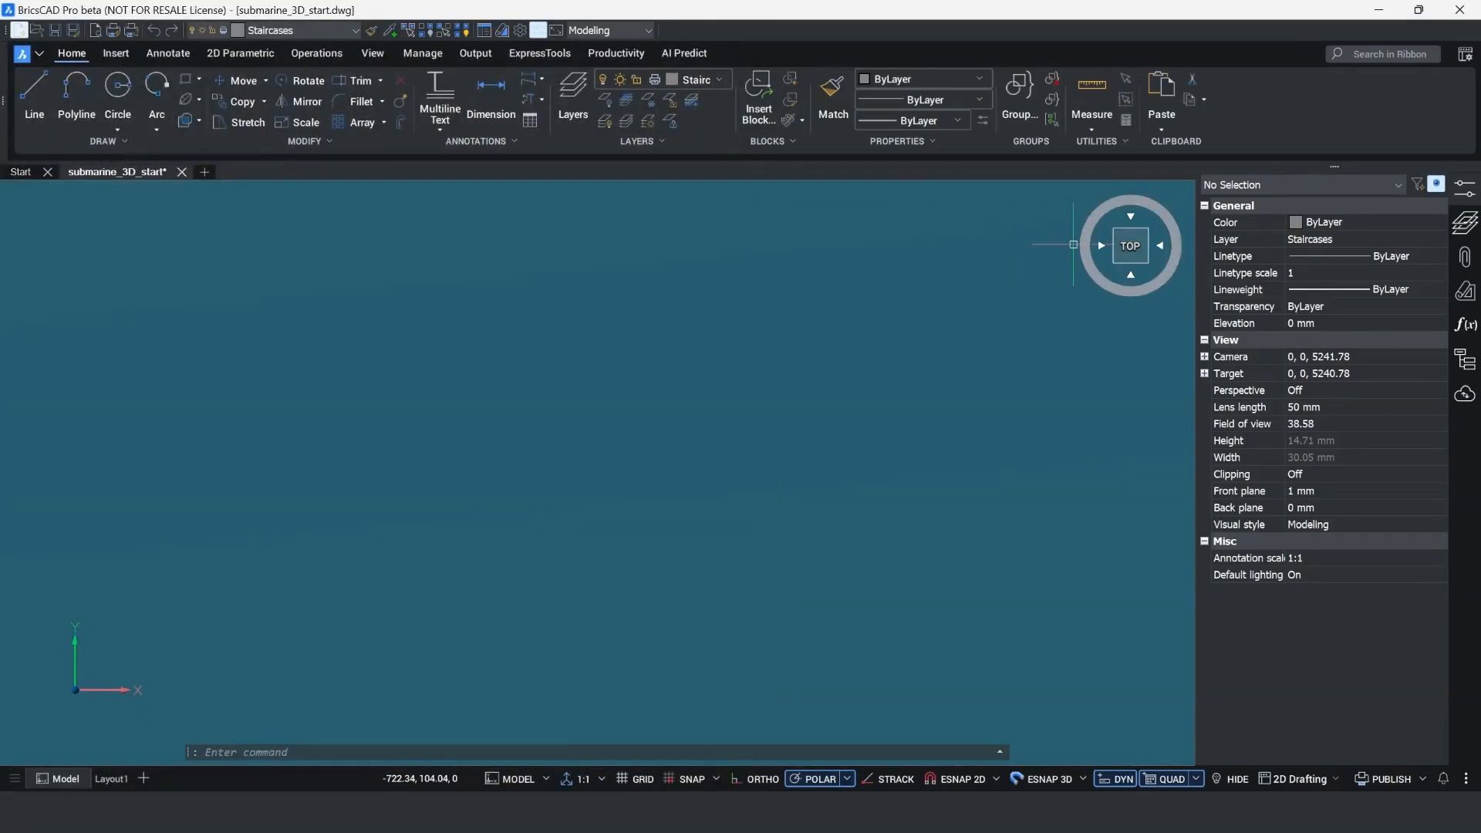
# - Check that ISO-25 in Drawing Explorer now reads in millimetres, then close the window
pyautogui.click(1128, 246)
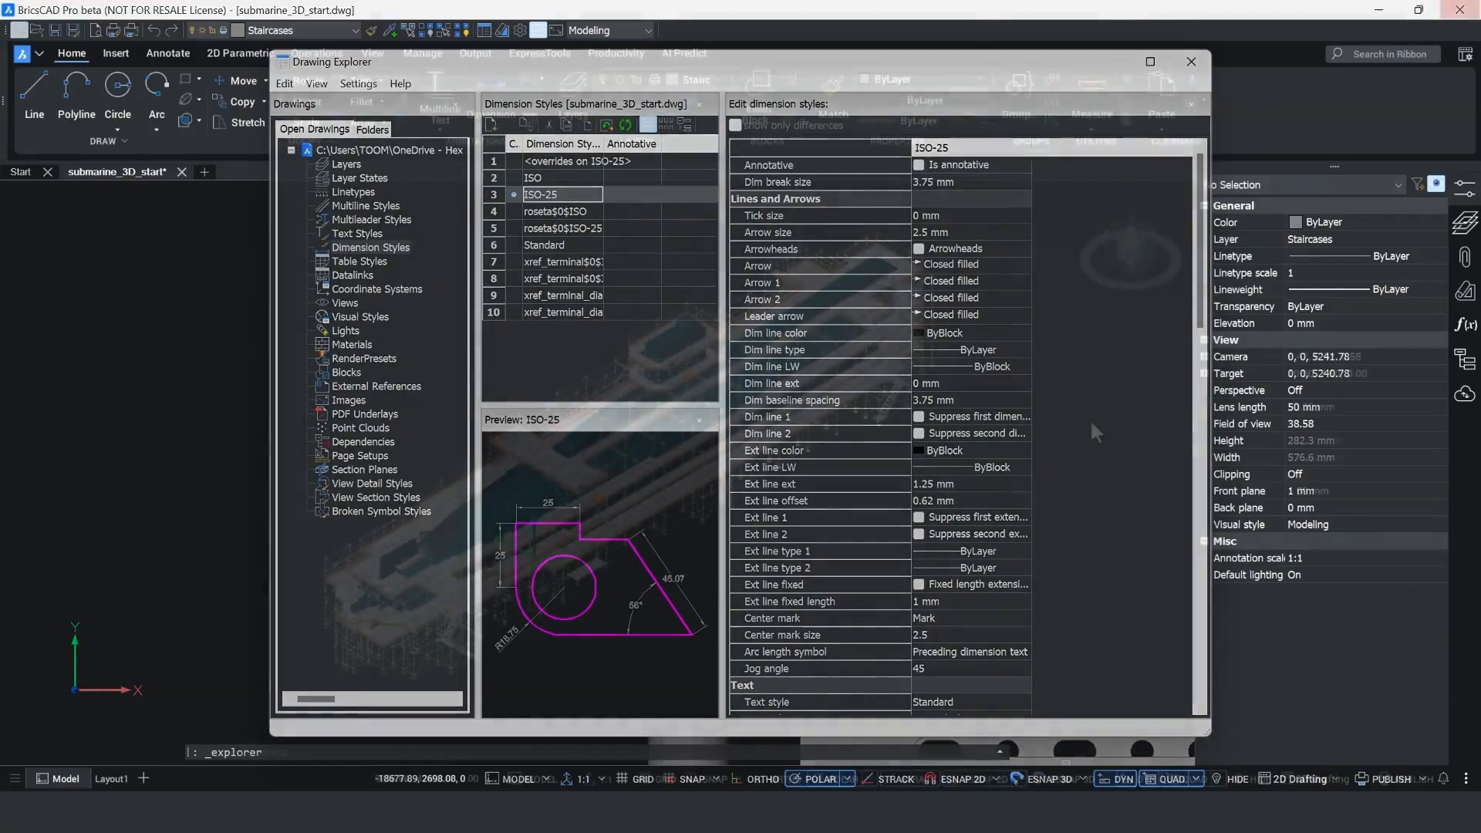
pyautogui.click(1191, 62)
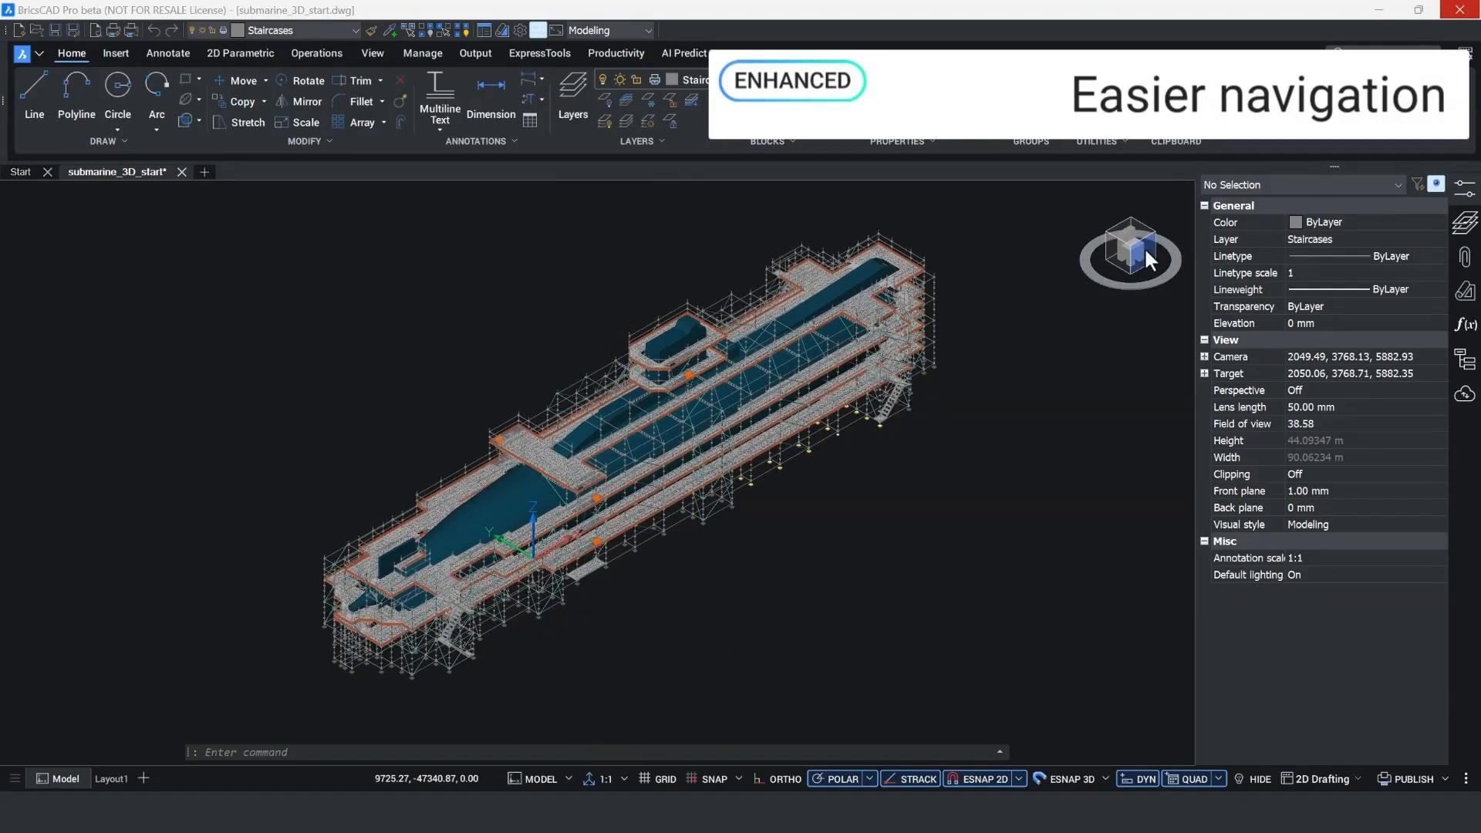
# - Switch the ViewCube to Front, then Top, then an adjacent view
pyautogui.click(1129, 252)
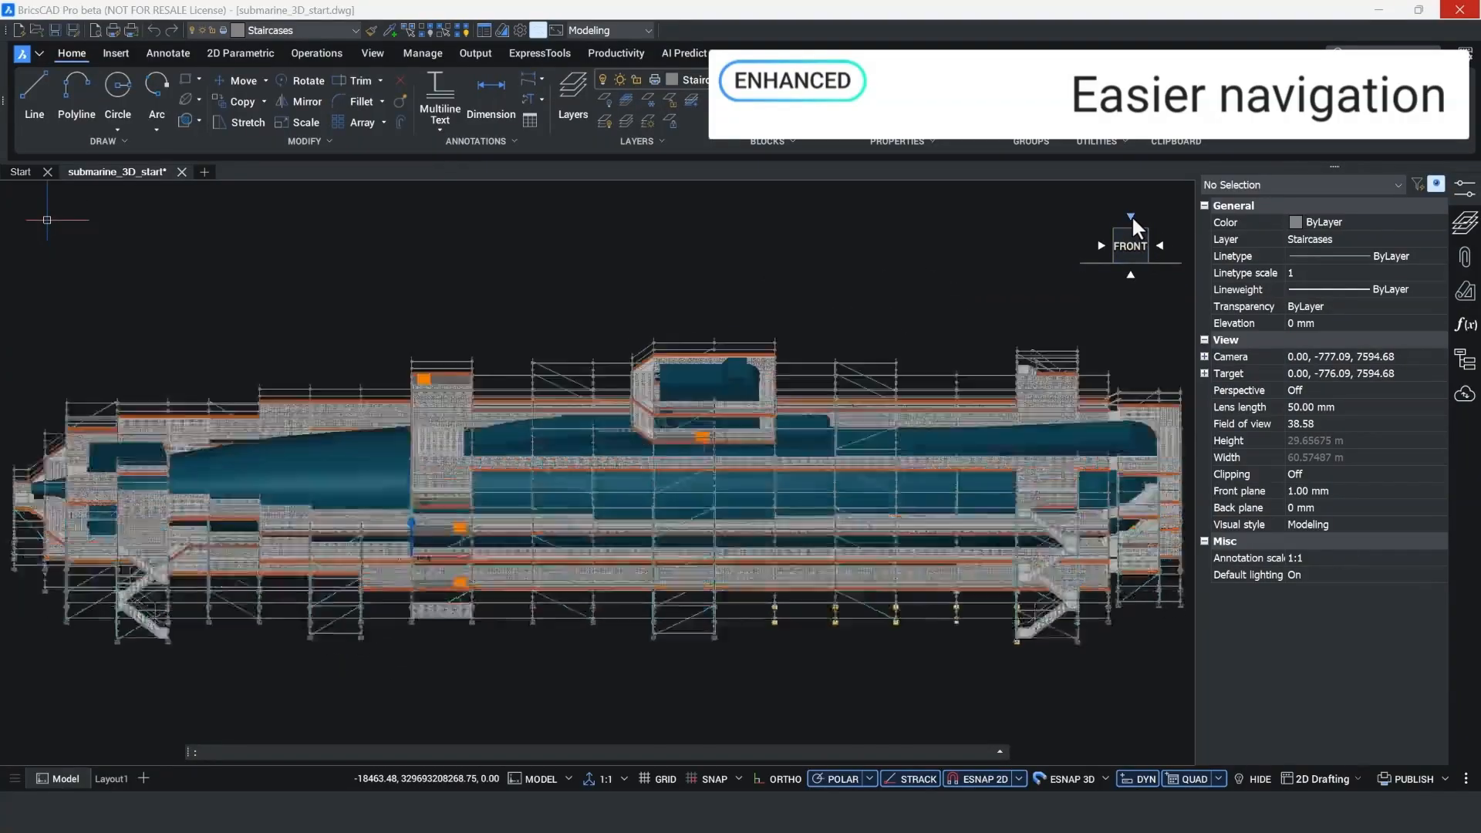
pyautogui.click(1129, 215)
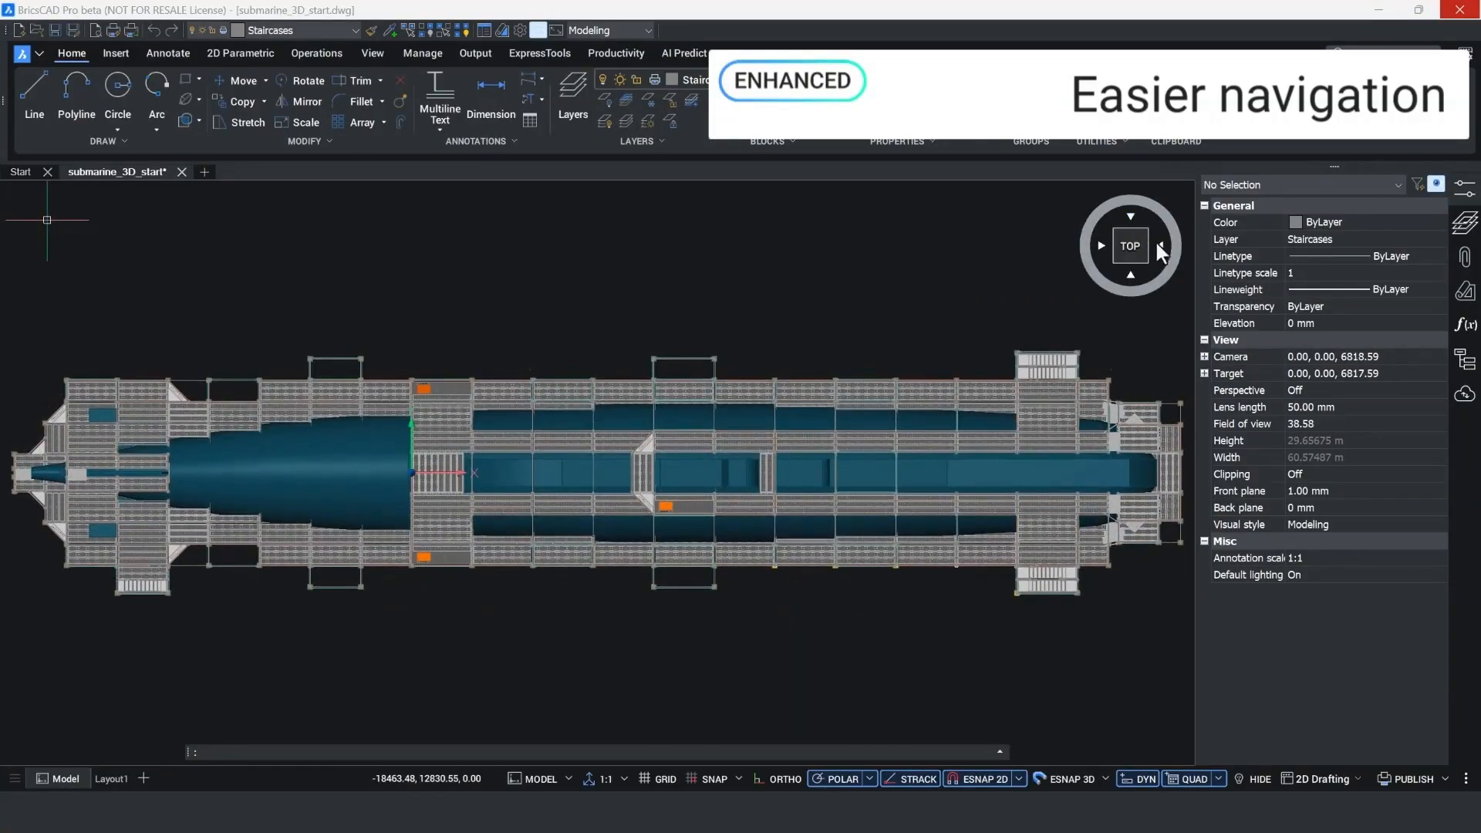
pyautogui.click(1162, 253)
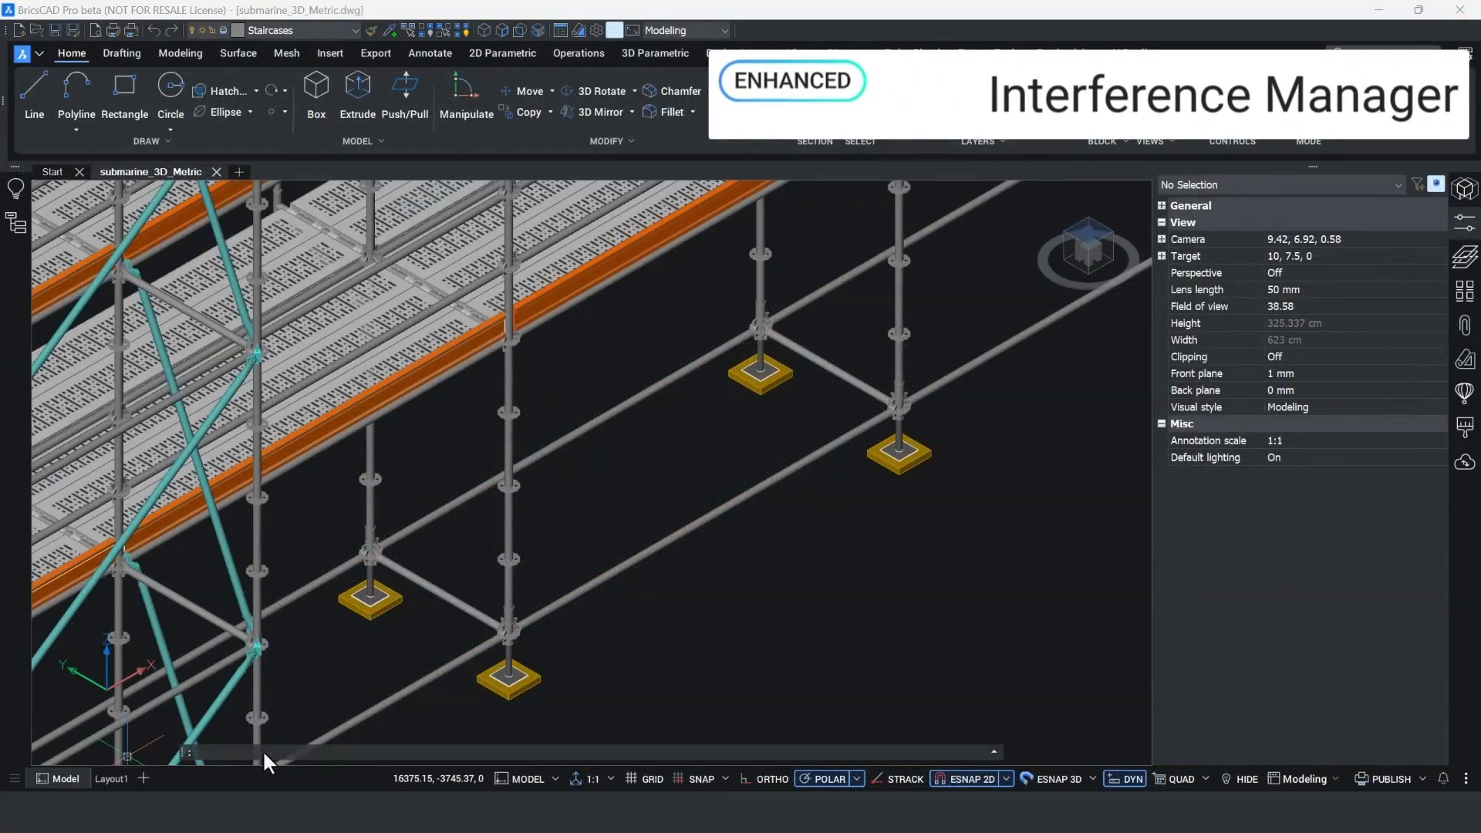
# - Start INTERFERE between two sets, filtering the first set by Layer is Steel foot plate
pyautogui.write('INTERFERE')
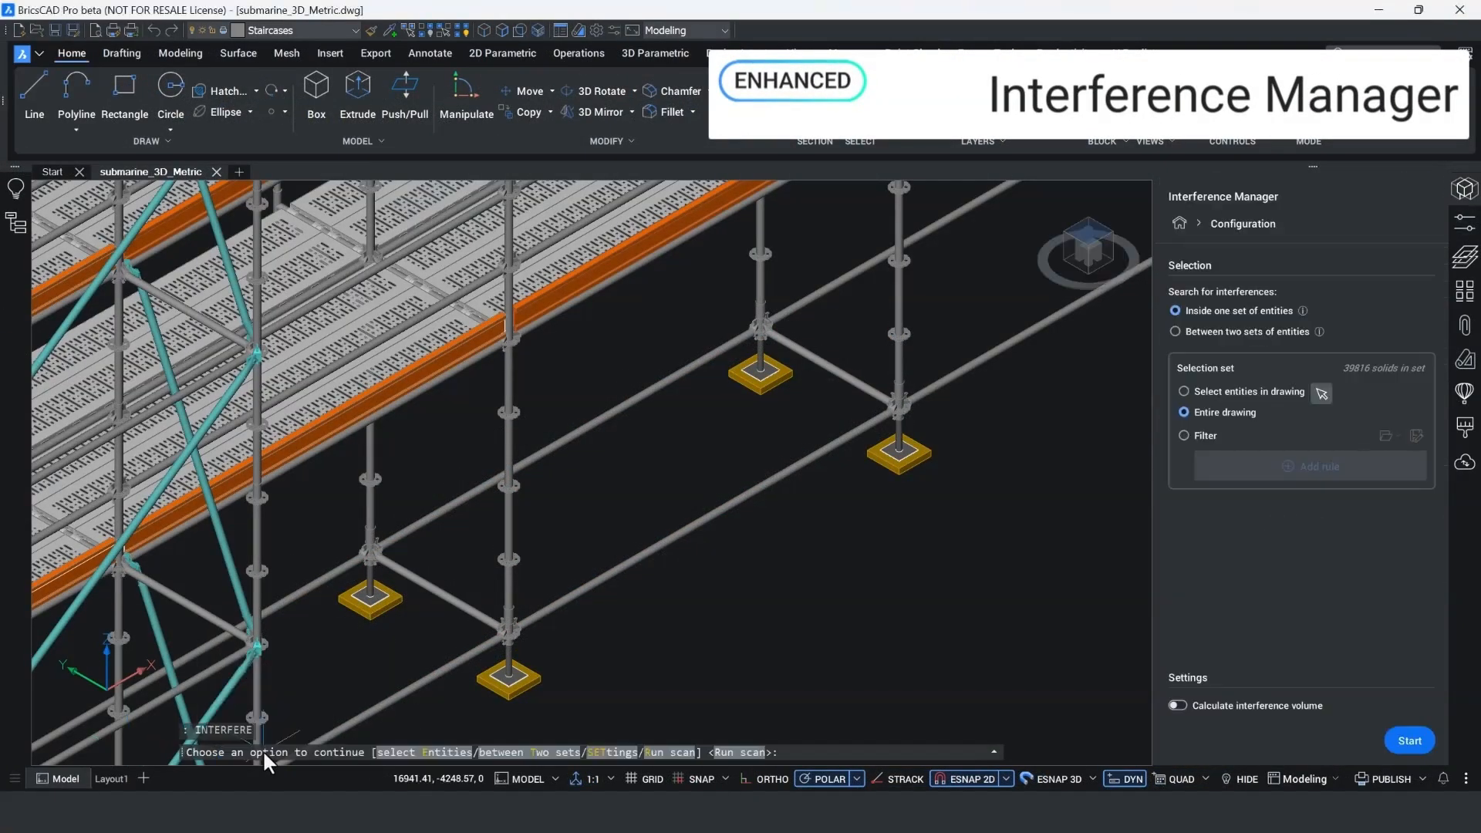
pyautogui.moveTo(1171, 378)
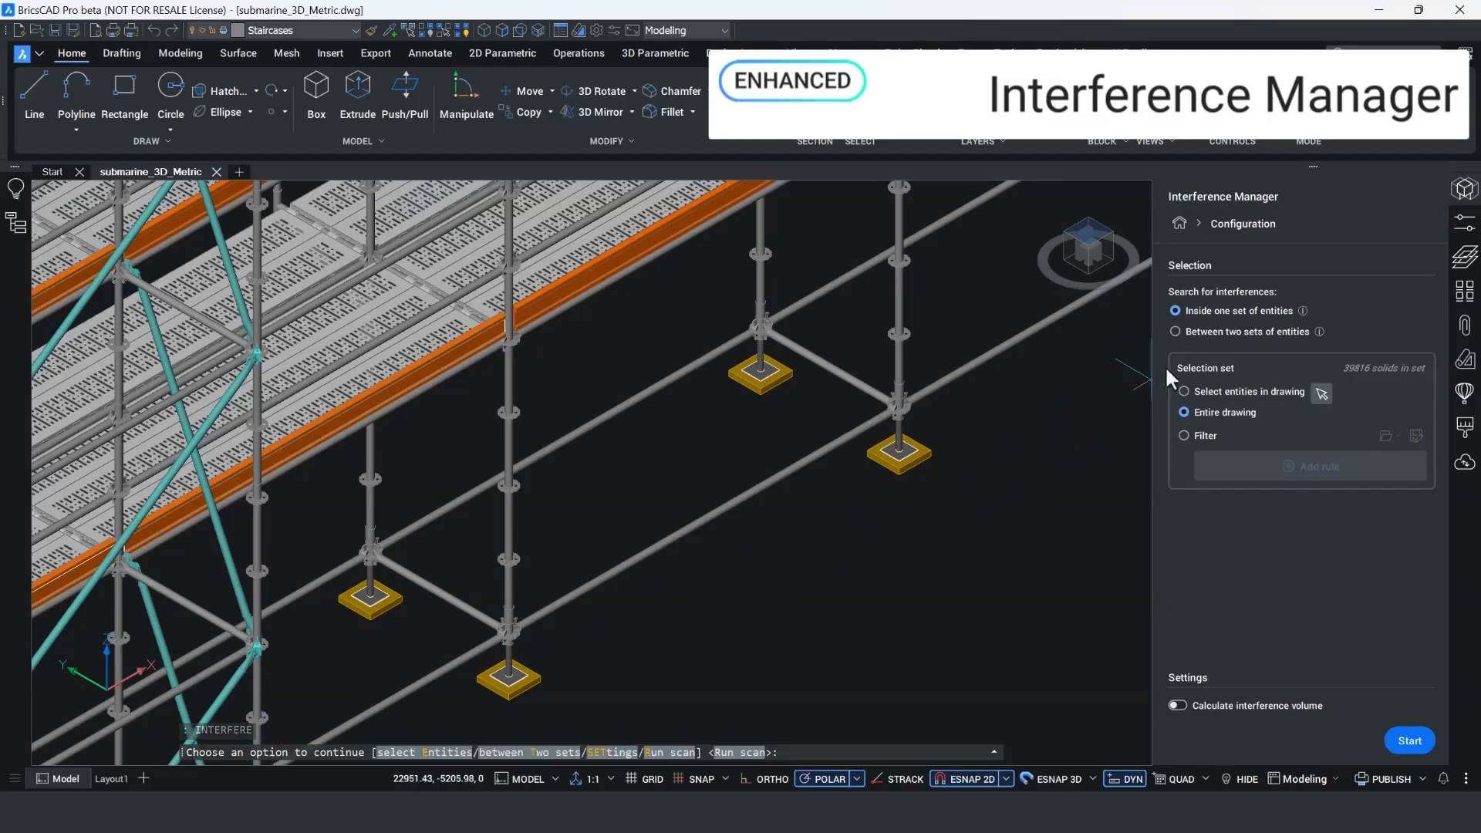
pyautogui.click(1174, 332)
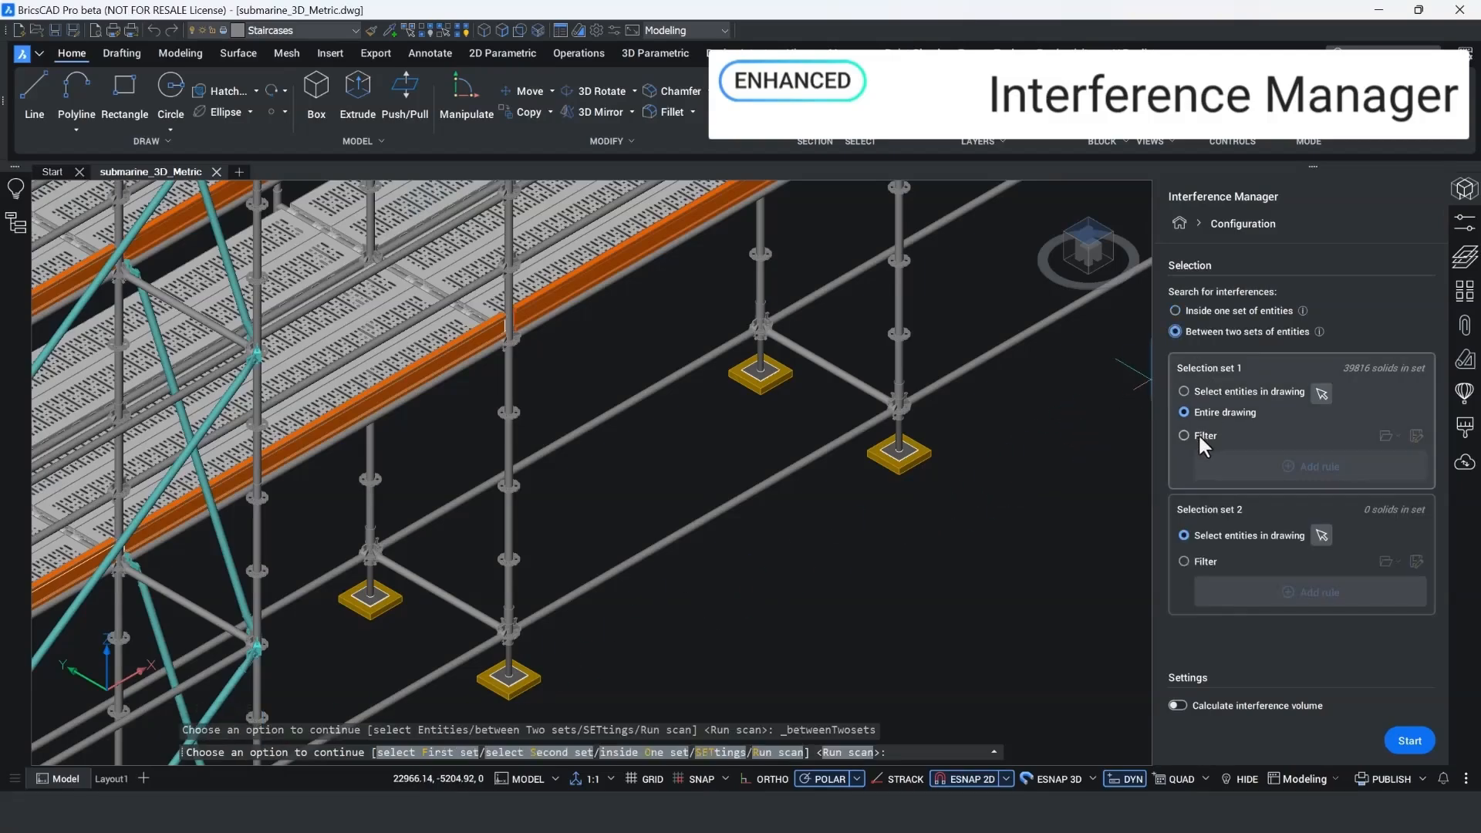
pyautogui.click(1183, 435)
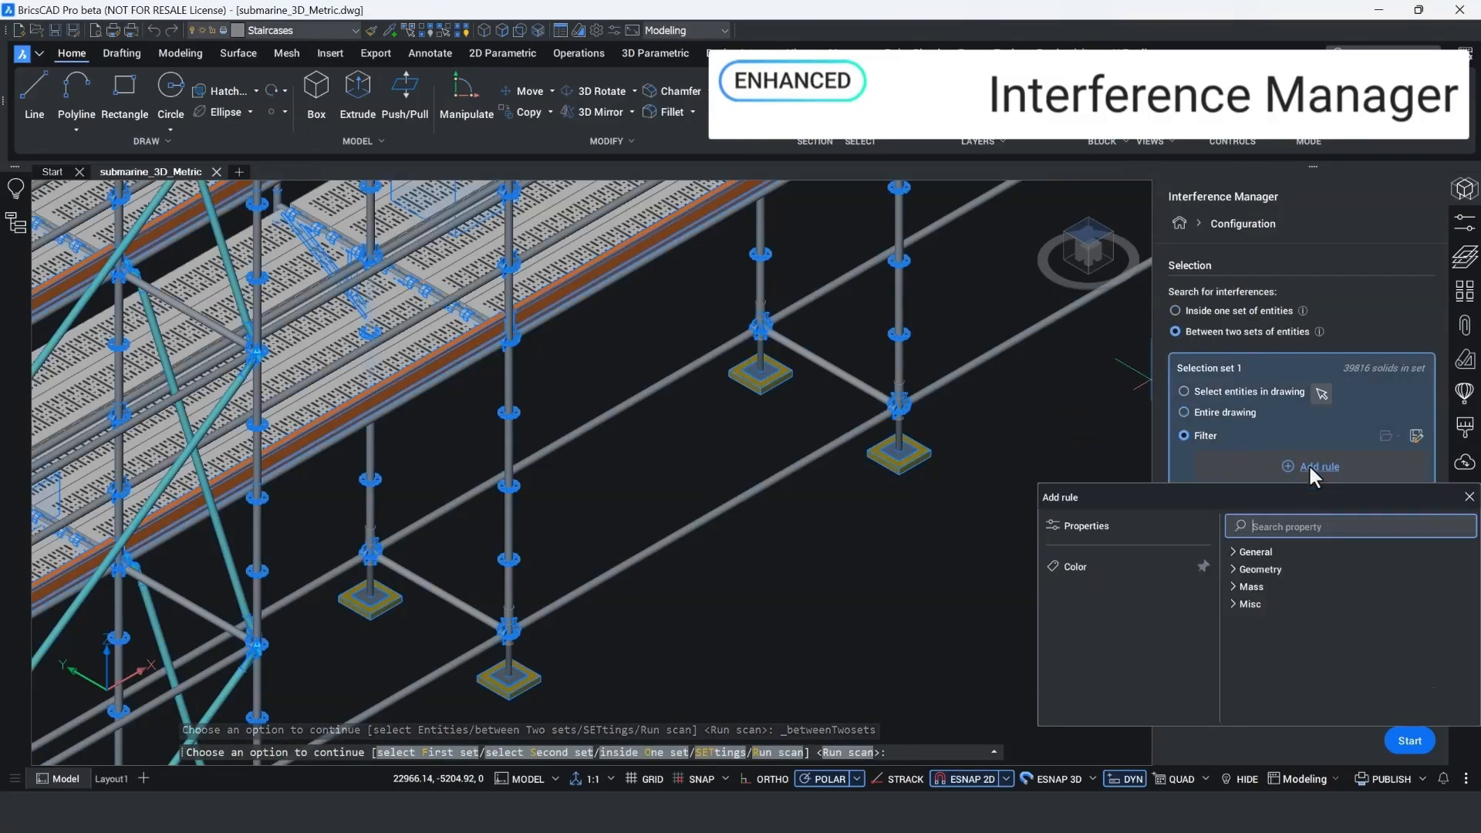
pyautogui.click(1256, 551)
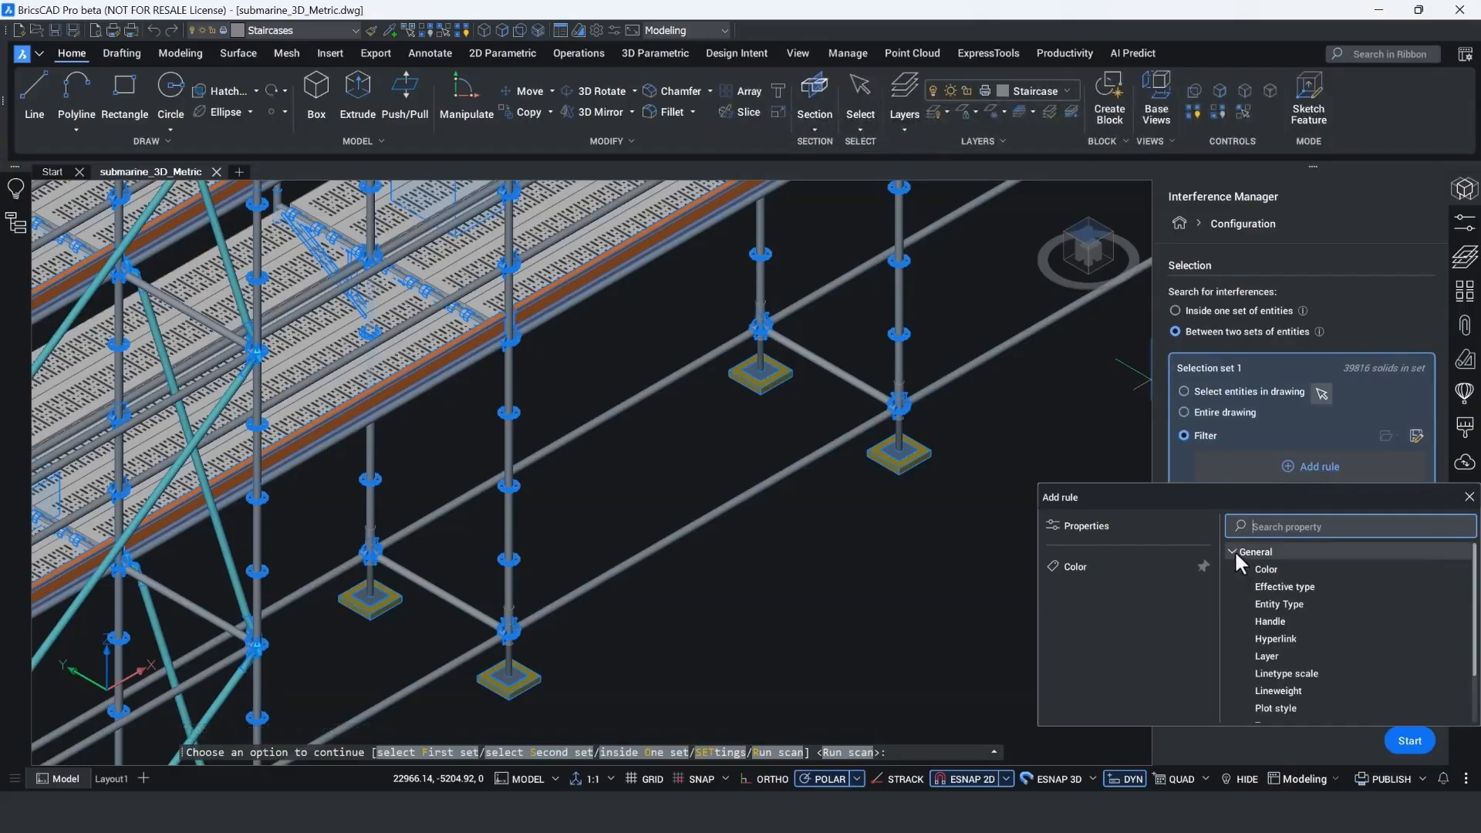
pyautogui.click(1254, 552)
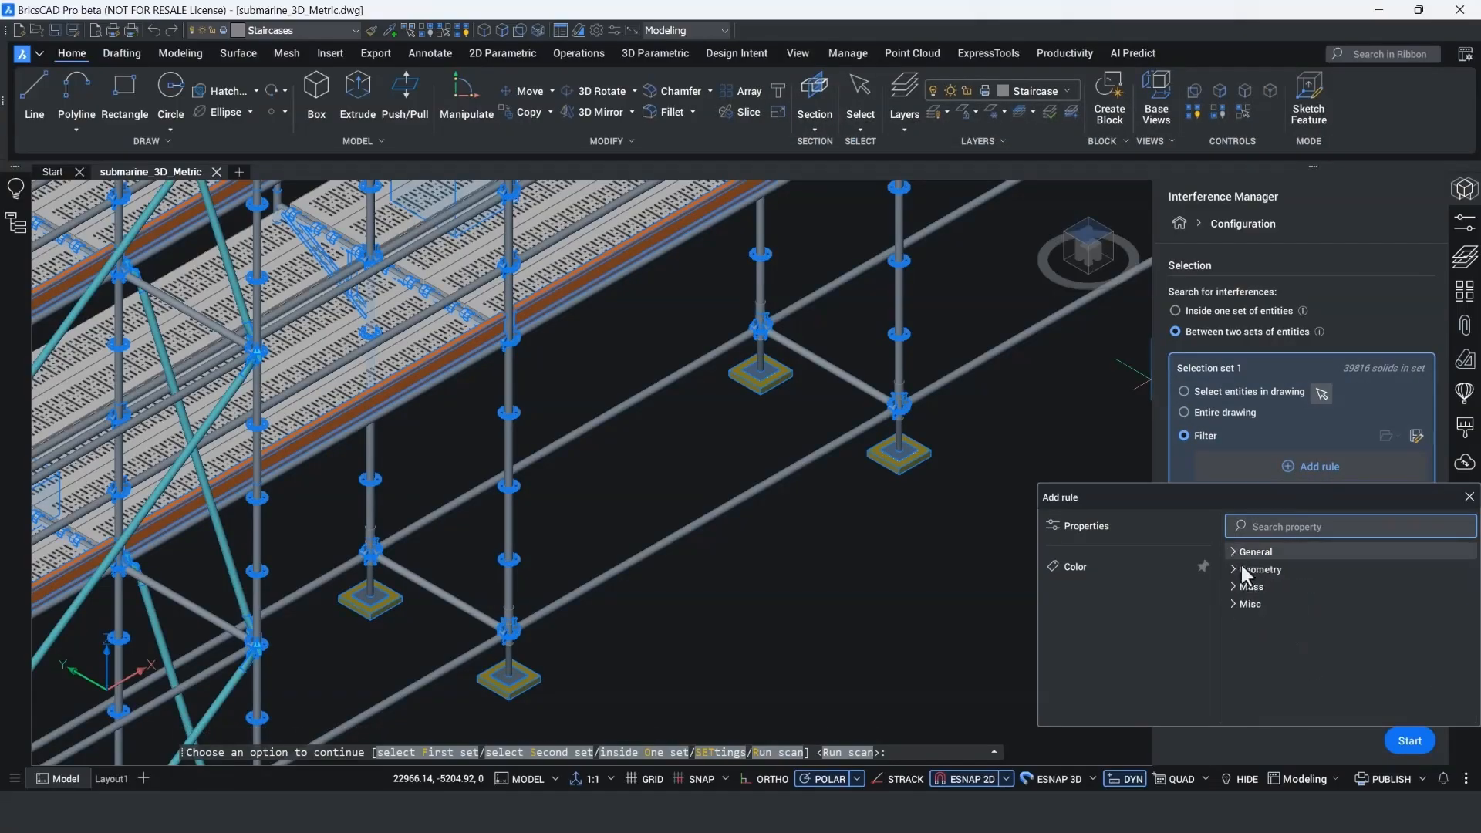
pyautogui.click(1251, 586)
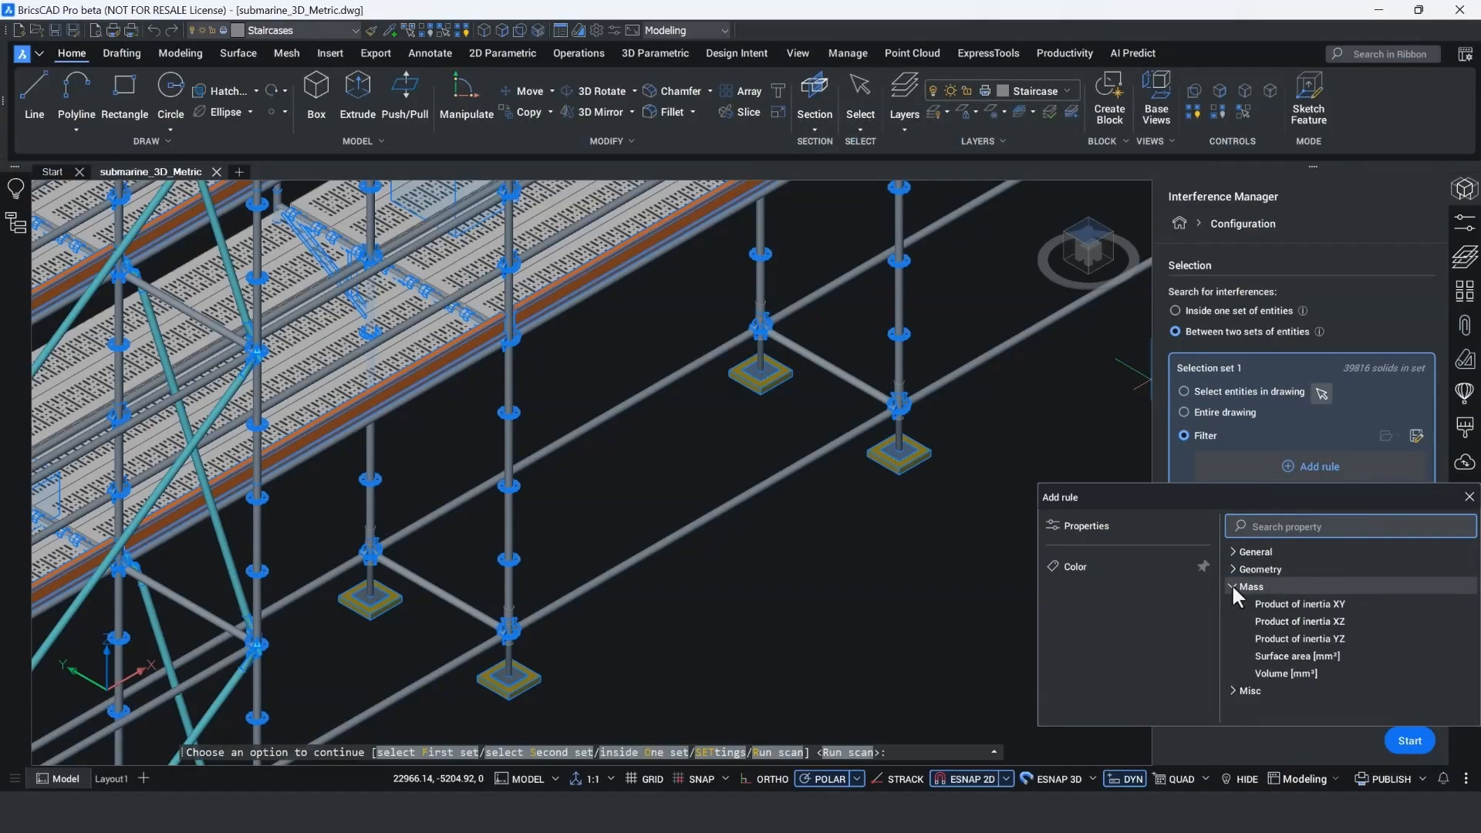
pyautogui.click(1251, 585)
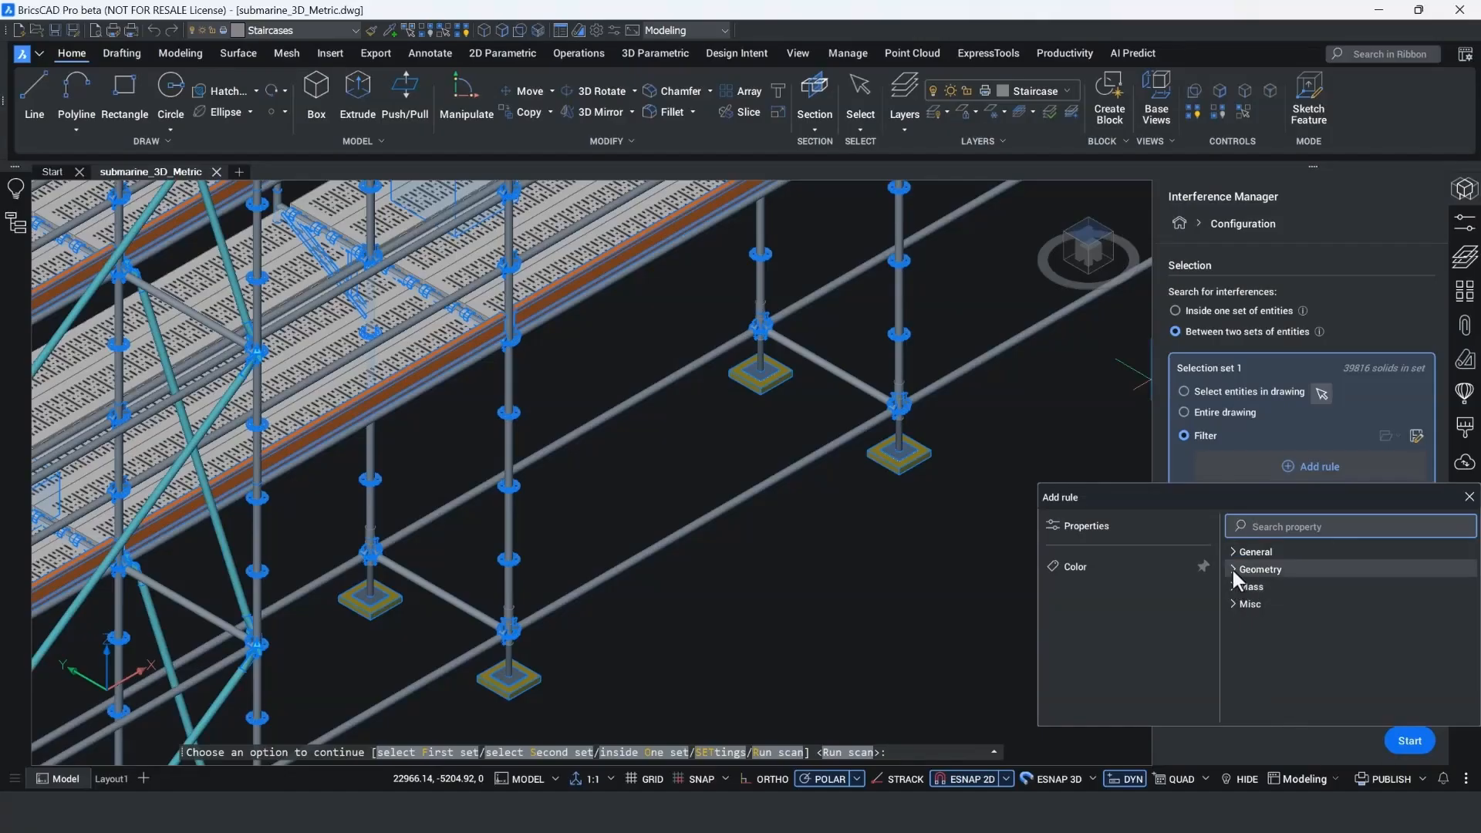
pyautogui.click(1255, 551)
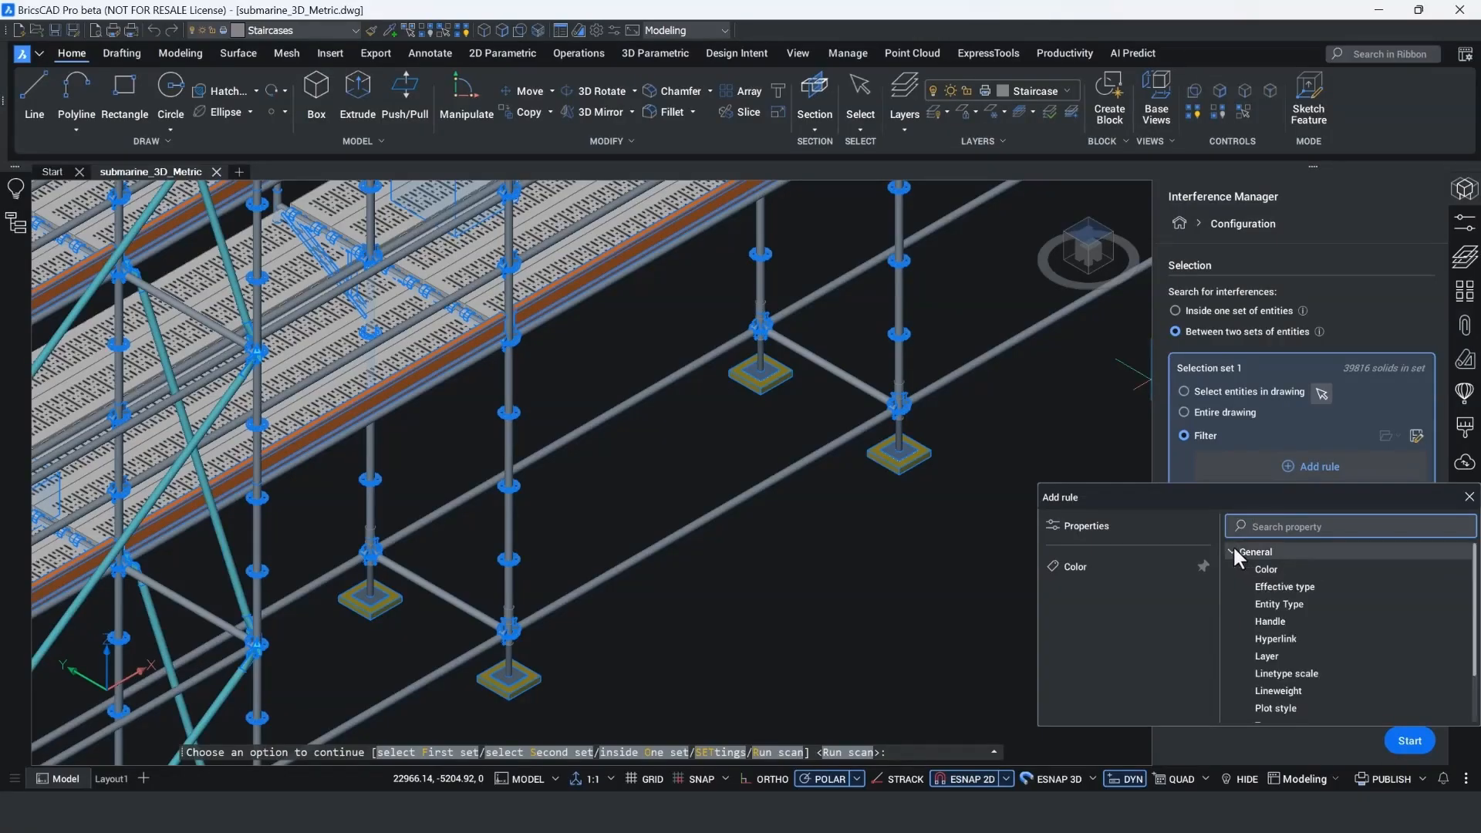
pyautogui.click(1266, 655)
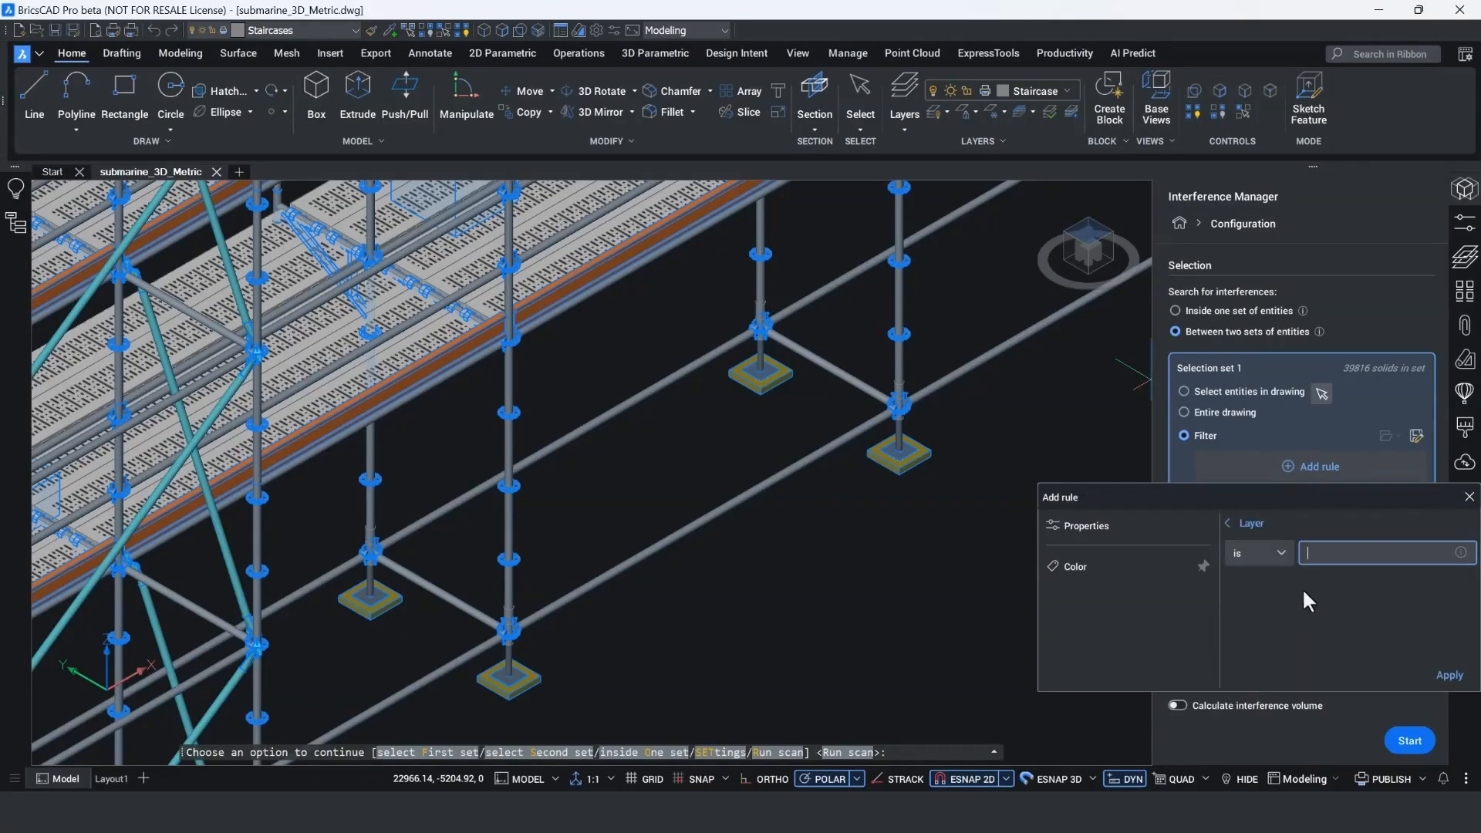
pyautogui.write('Steel foot plate')
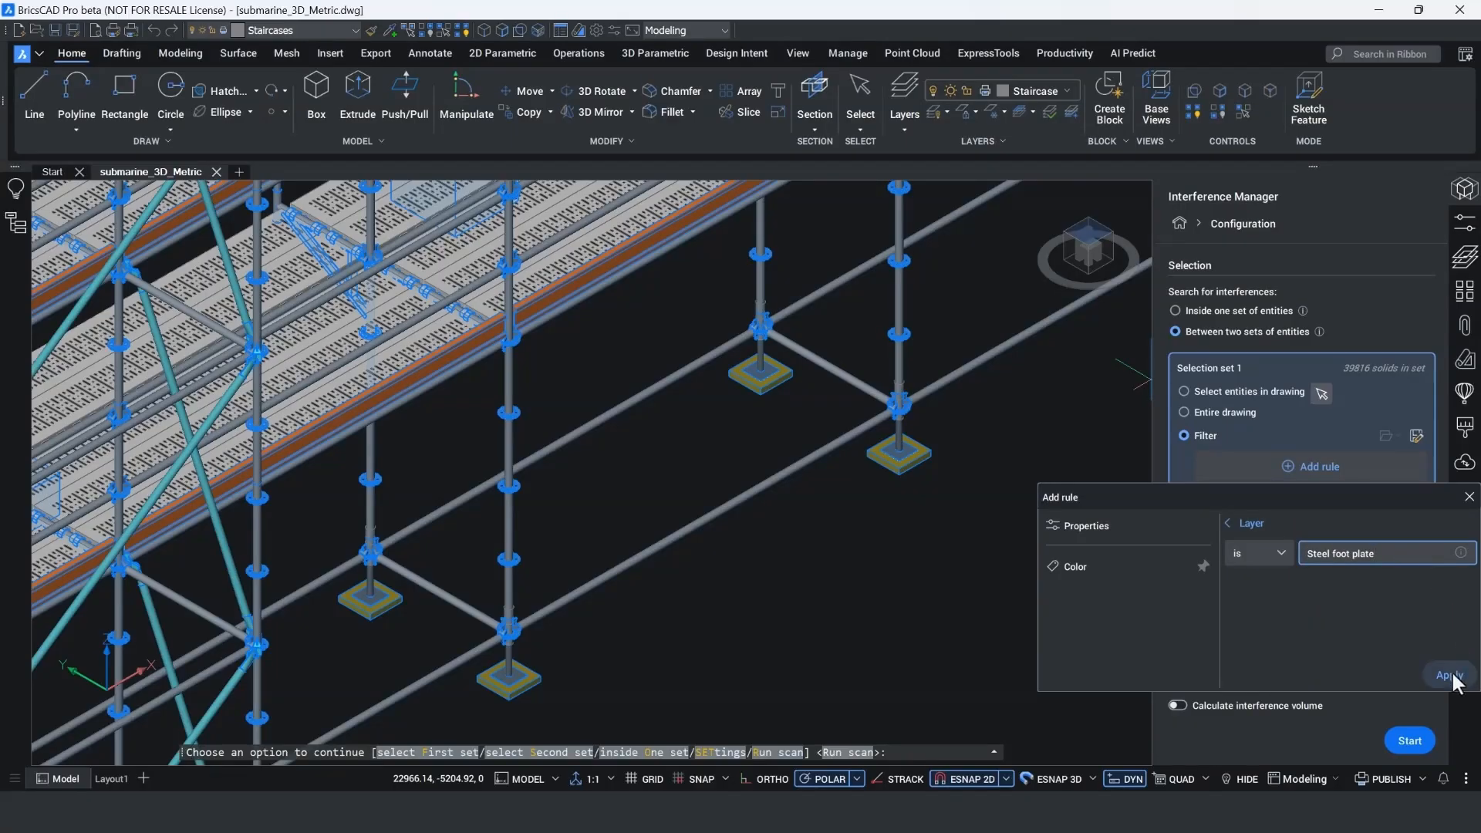
pyautogui.click(1448, 675)
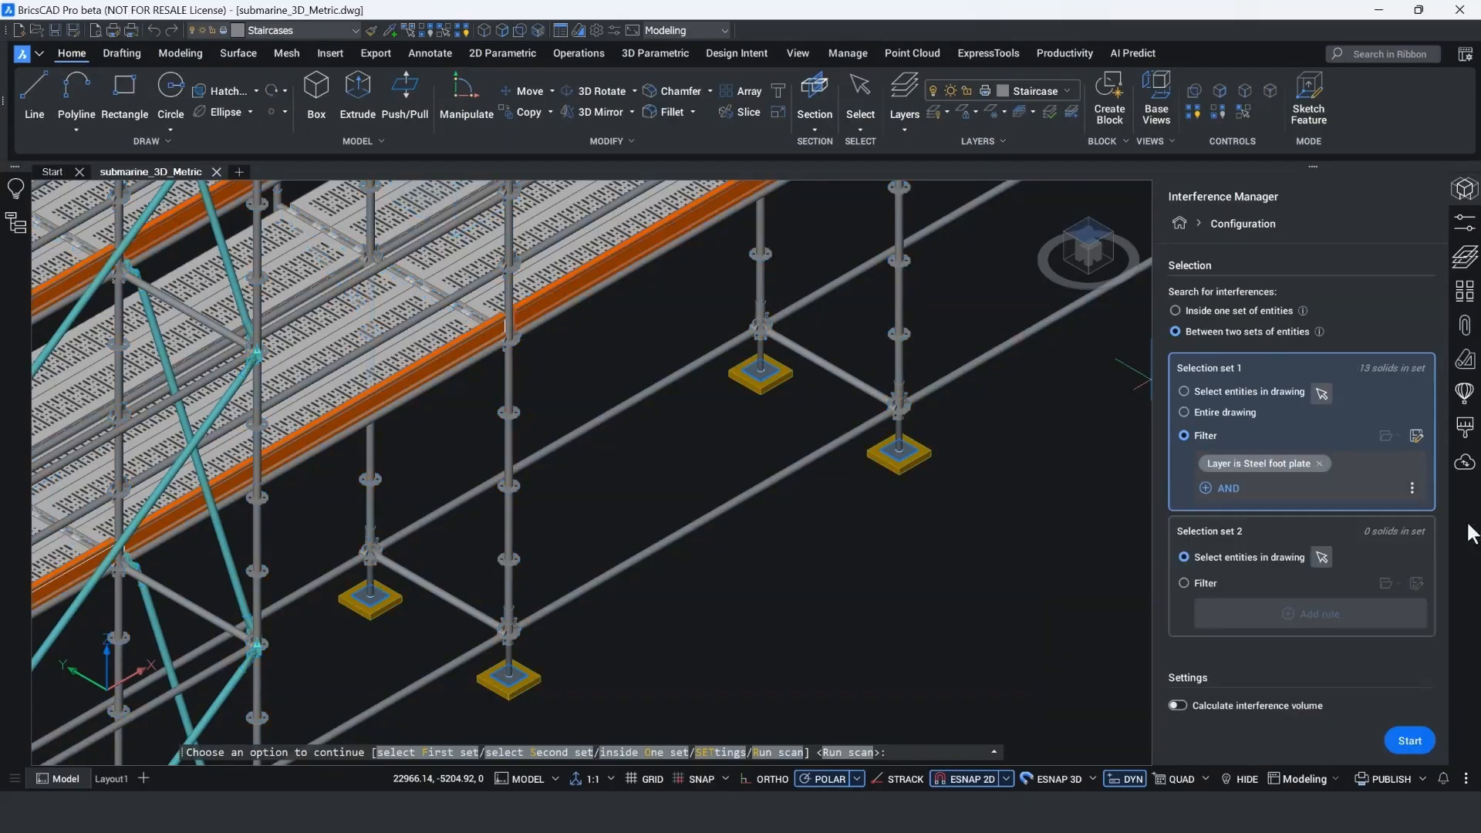
# - Save the first set's filter as 'Steel foot plate'
pyautogui.click(1416, 435)
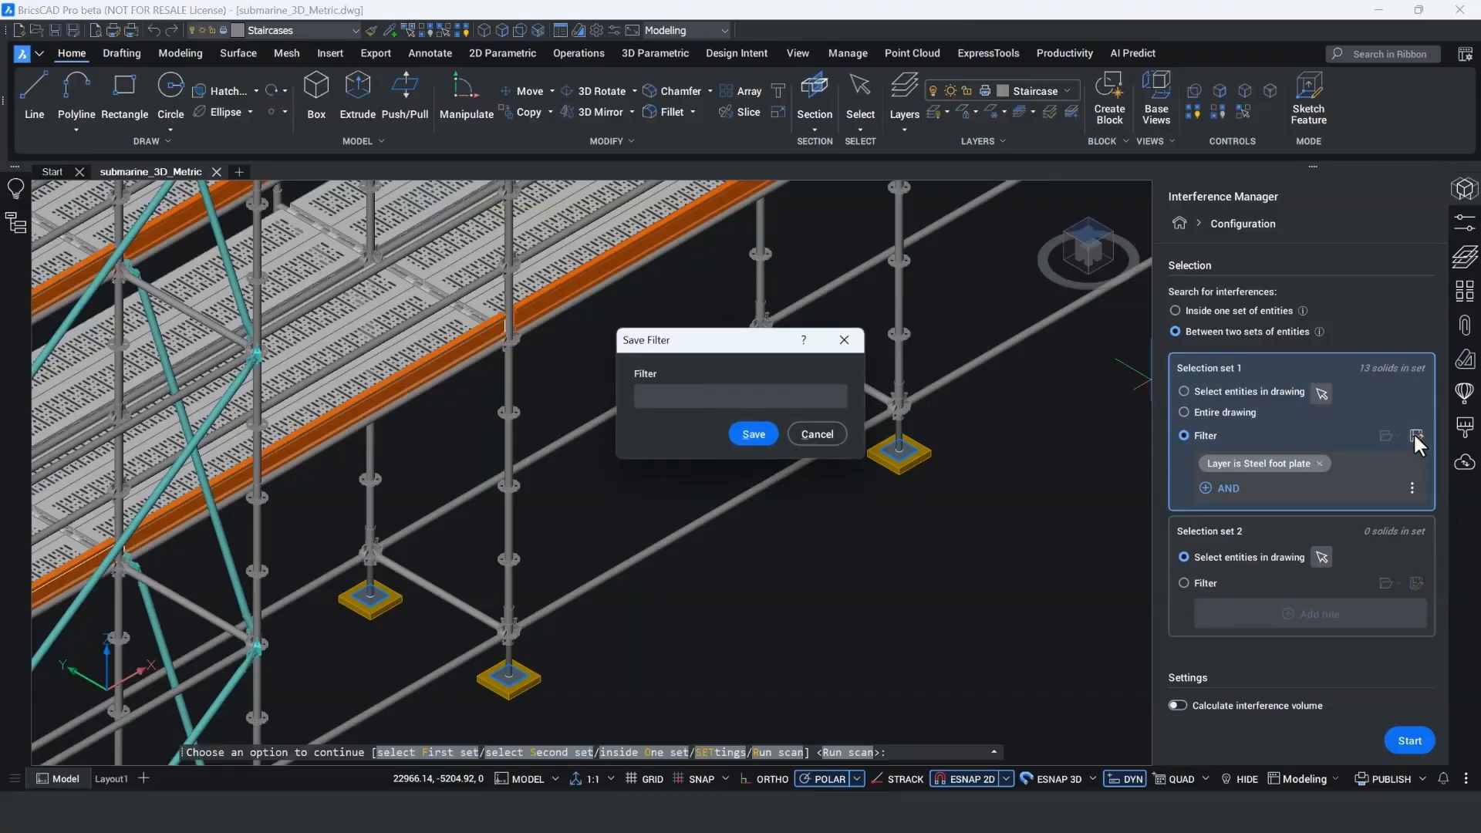
pyautogui.click(740, 396)
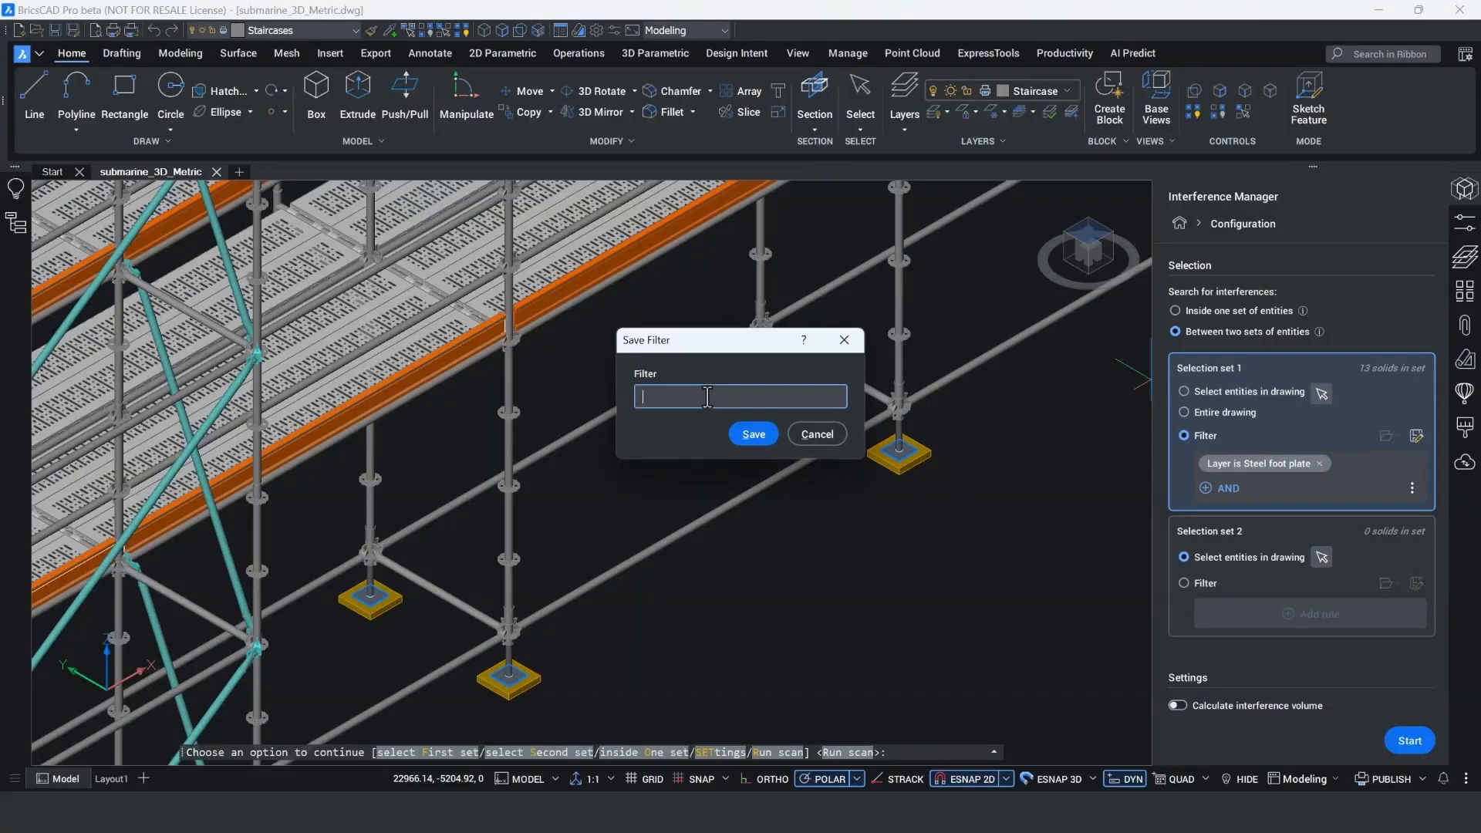
pyautogui.write('Steel foot plate')
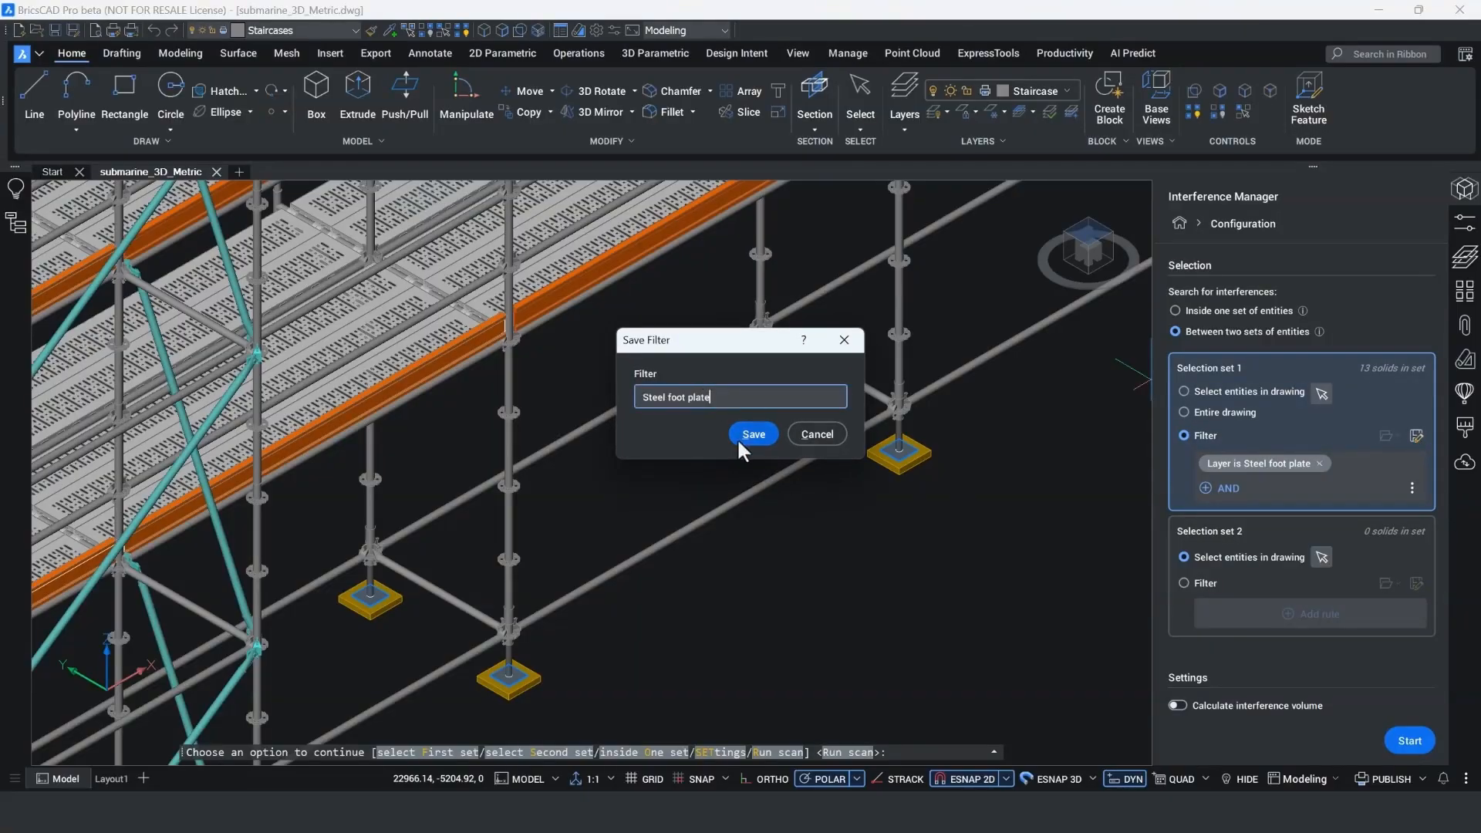
pyautogui.click(753, 434)
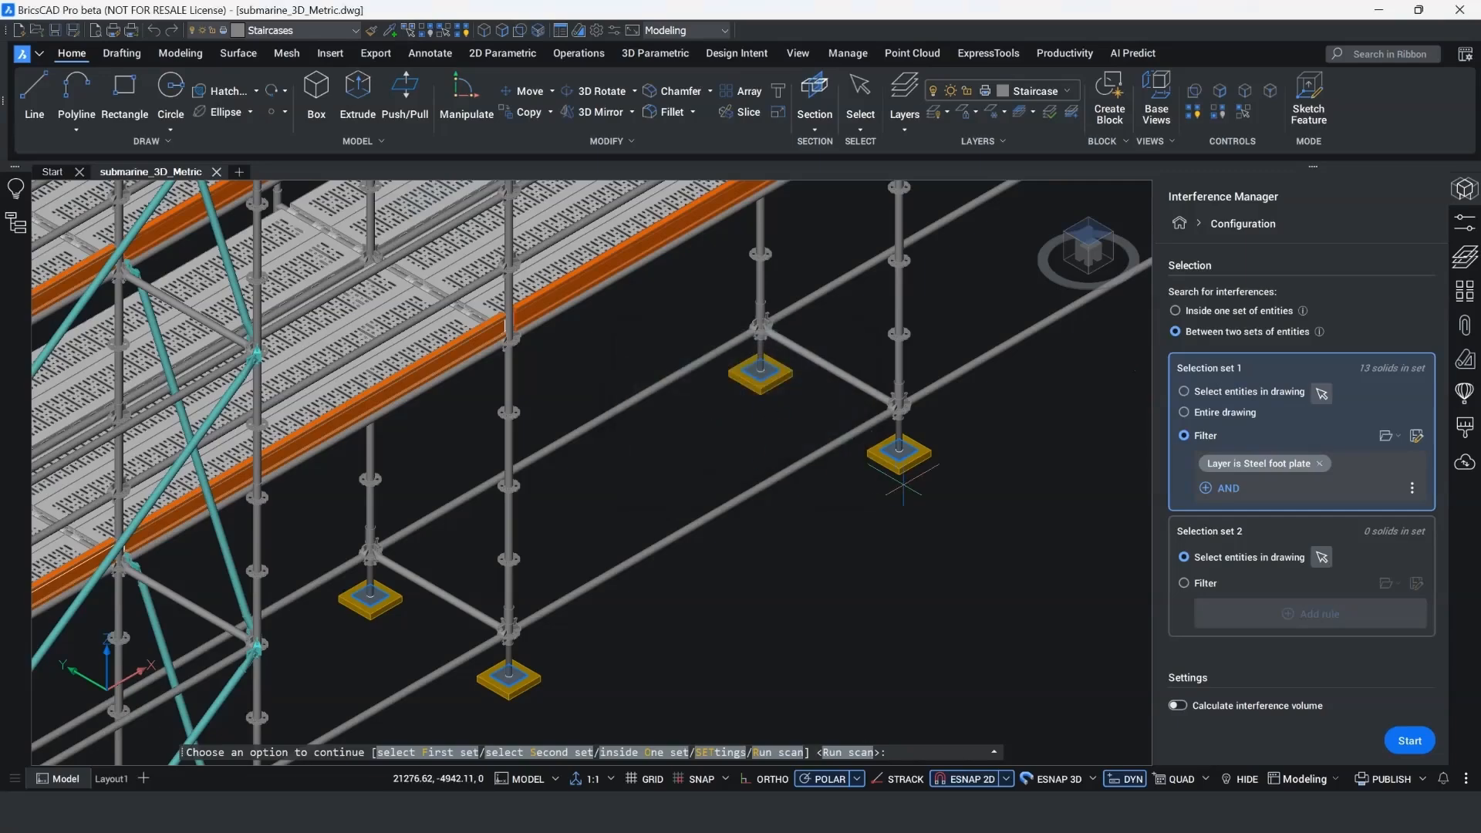
pyautogui.moveTo(1072, 515)
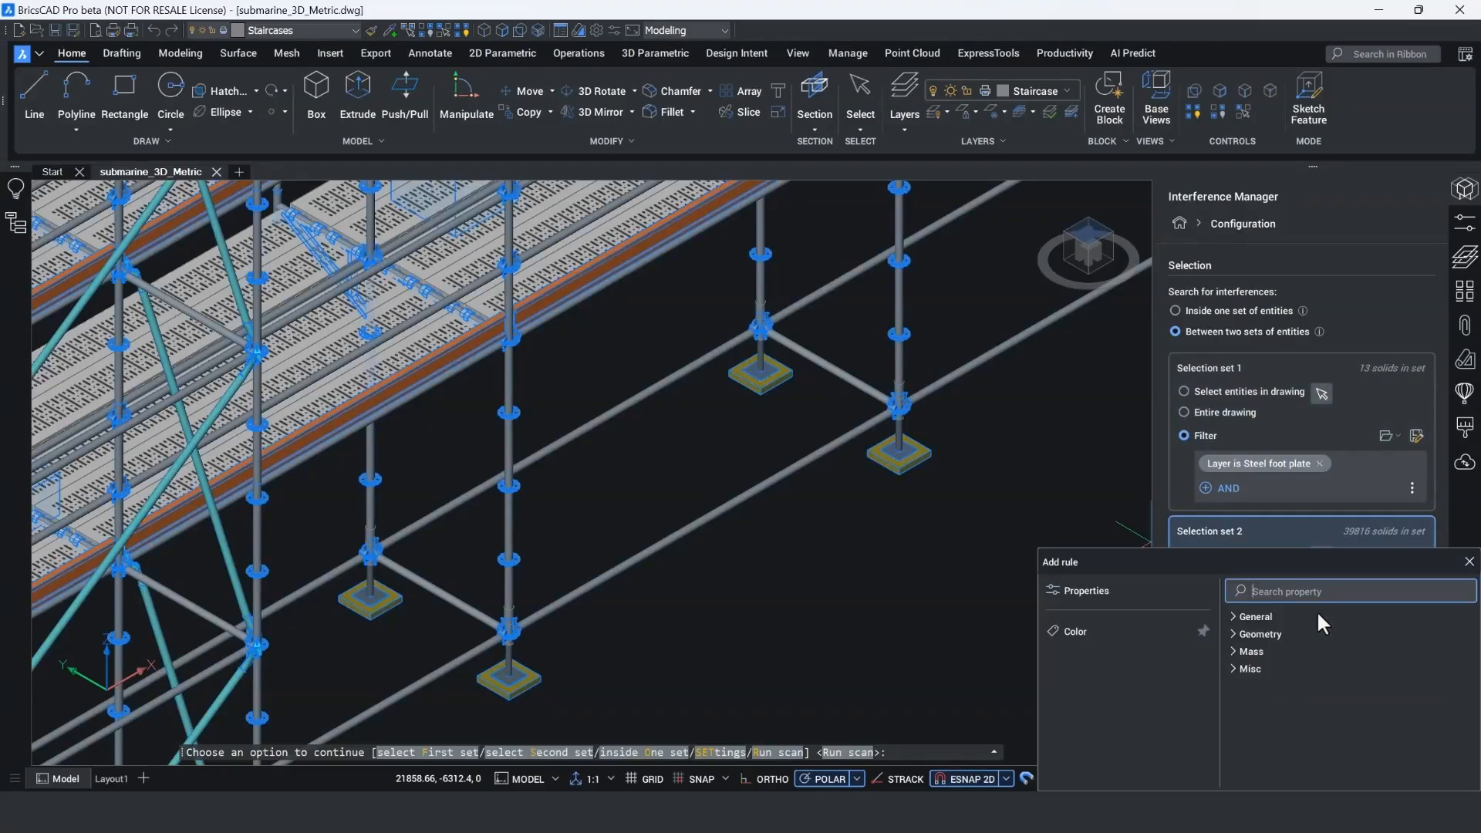
# - Filter the second set by Layer is Wooden foot plate
pyautogui.click(1254, 616)
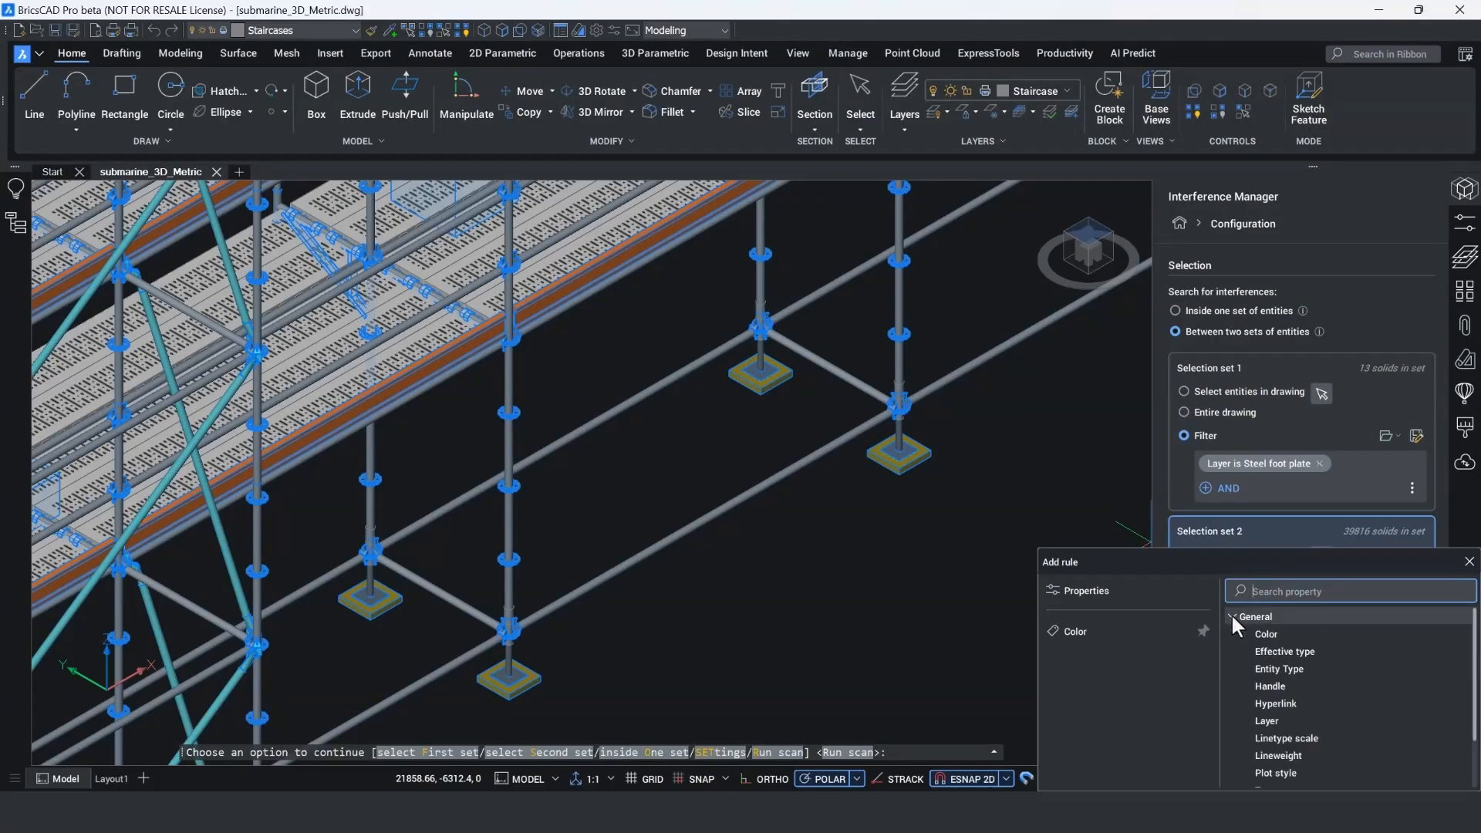
pyautogui.click(1266, 720)
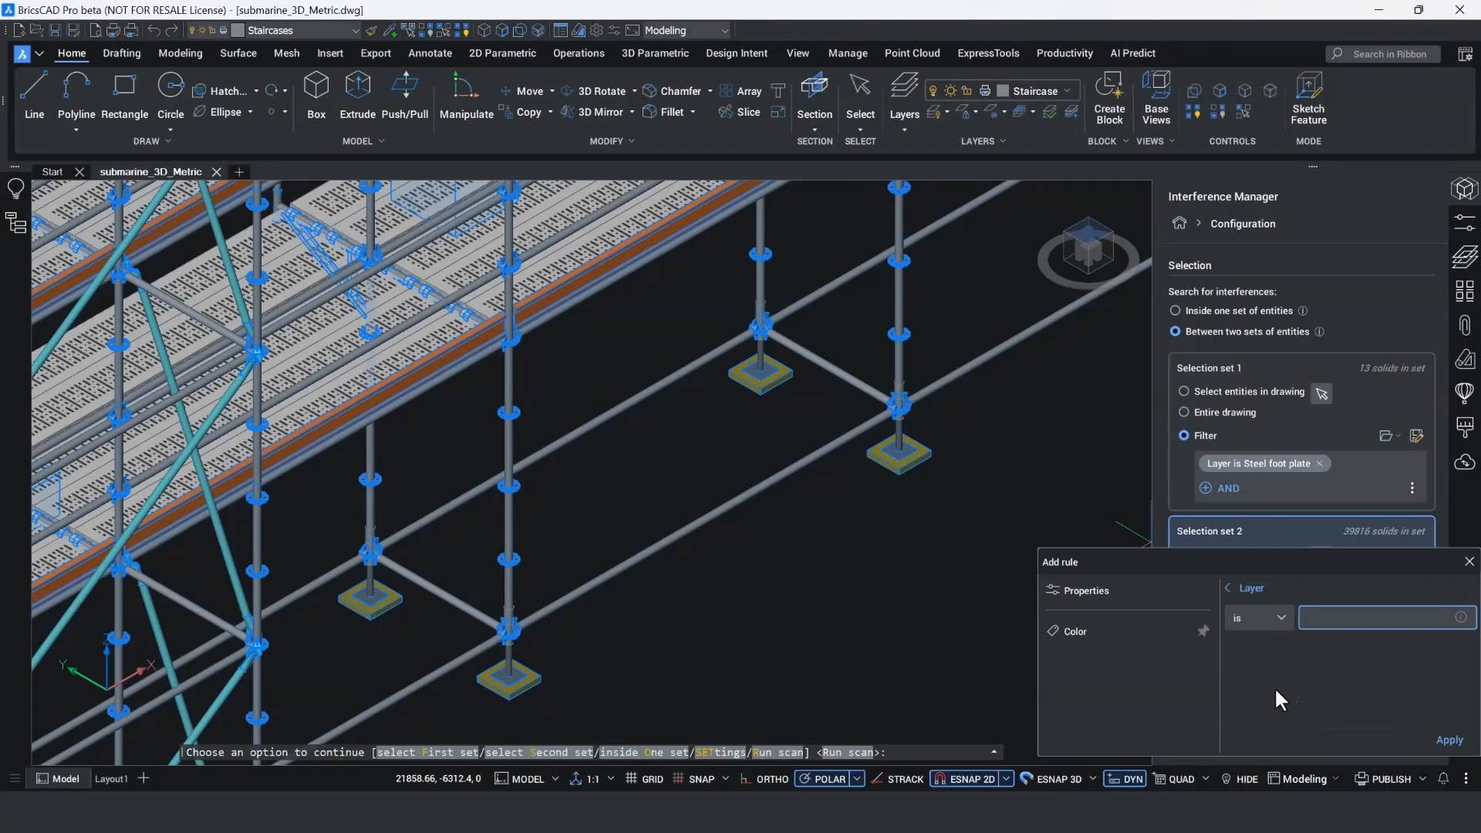
pyautogui.write('Wooden')
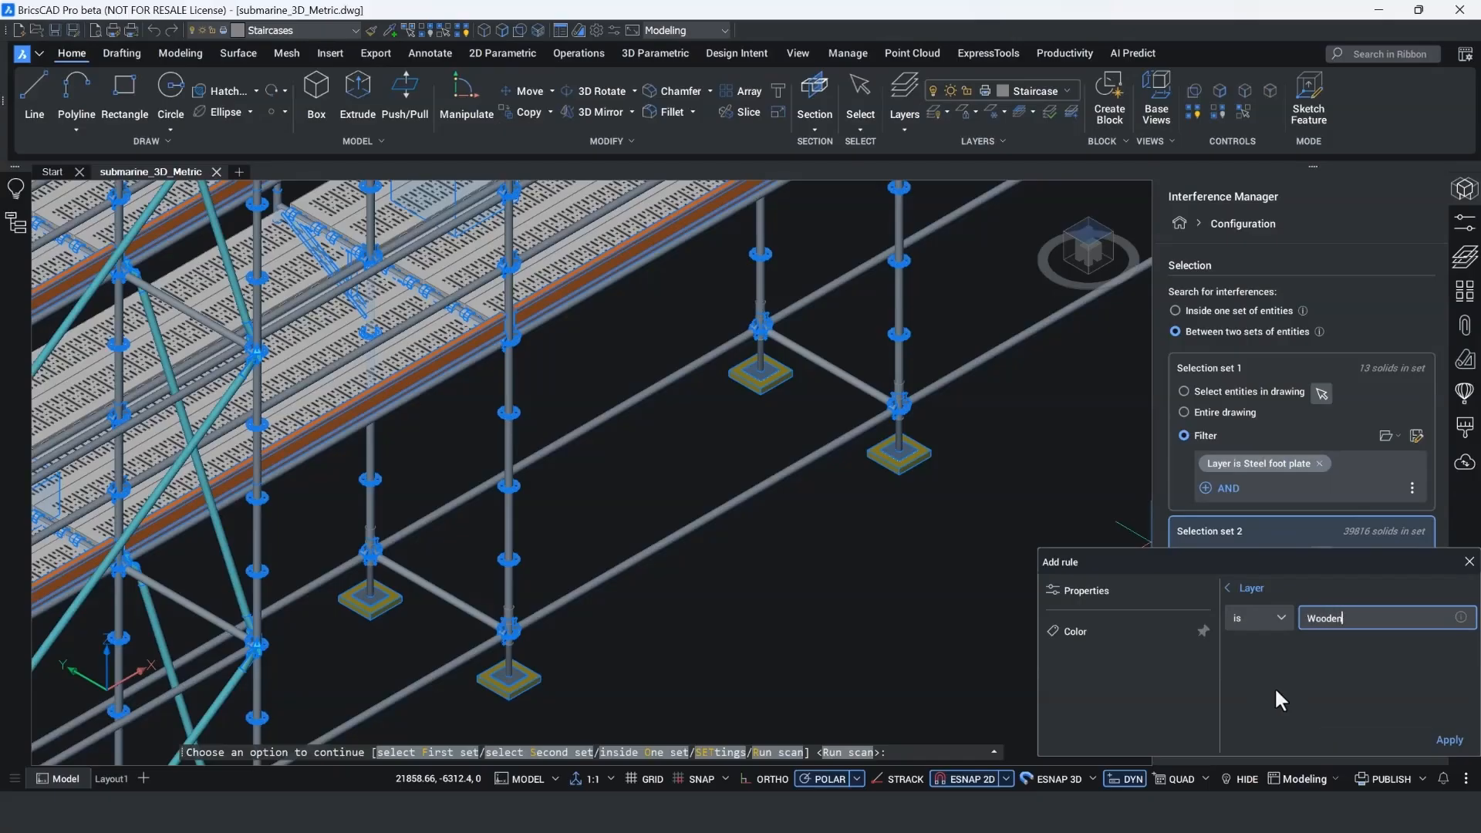
pyautogui.write('foot plate')
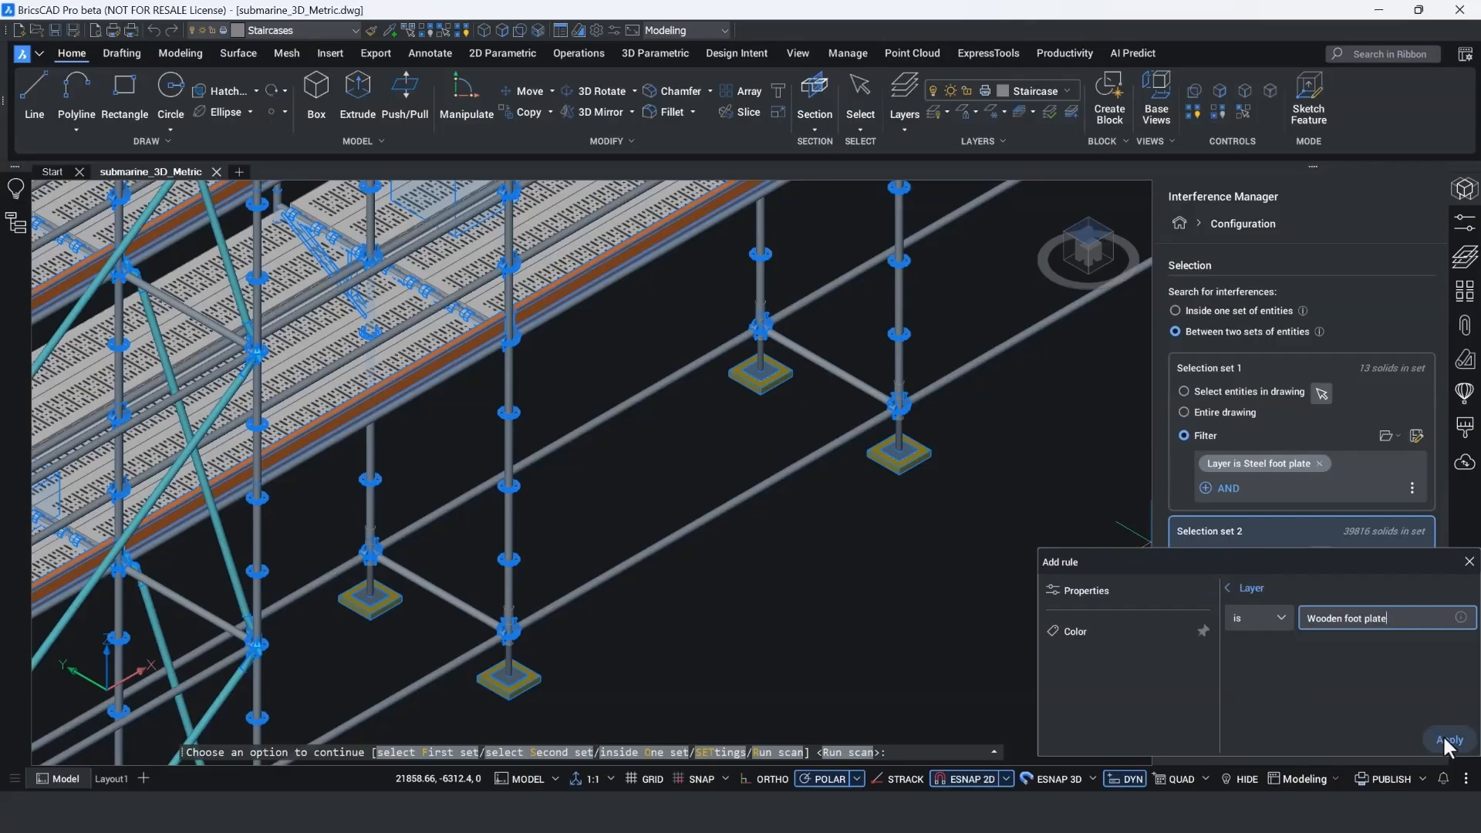
pyautogui.click(1449, 739)
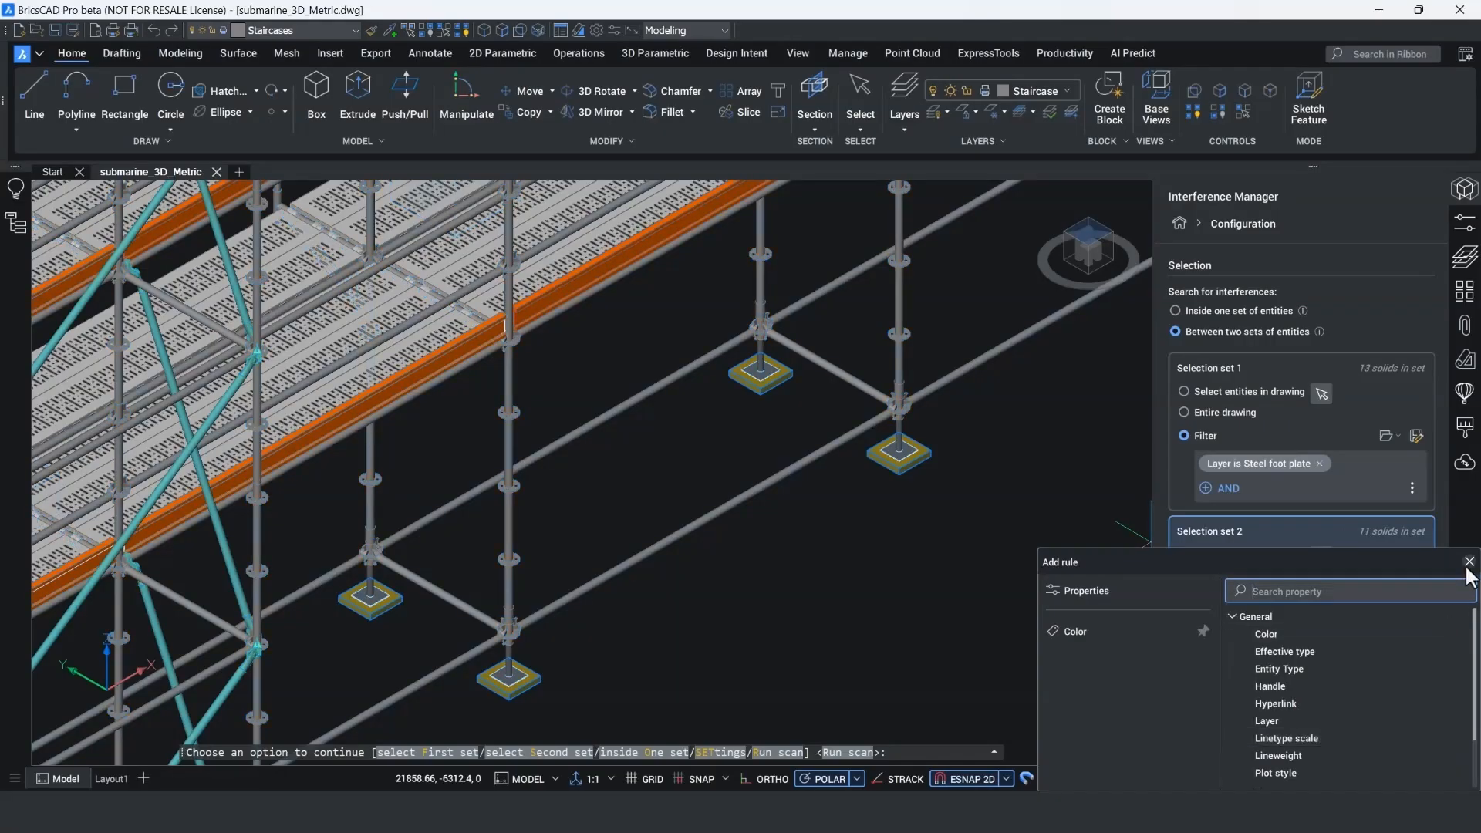
pyautogui.click(1467, 562)
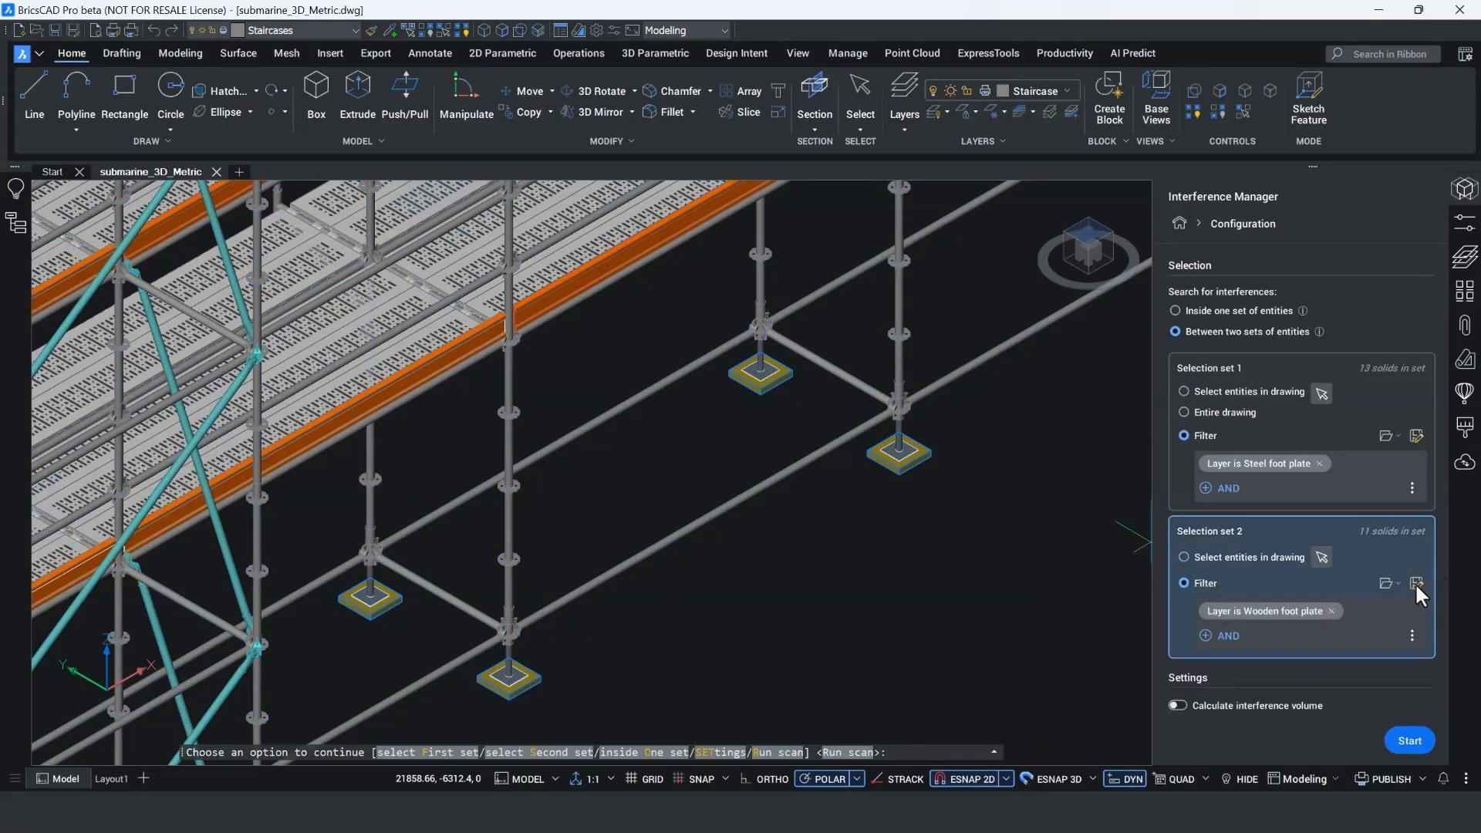
# - Save the second set's filter as 'Wooden foot plate'
pyautogui.click(1416, 583)
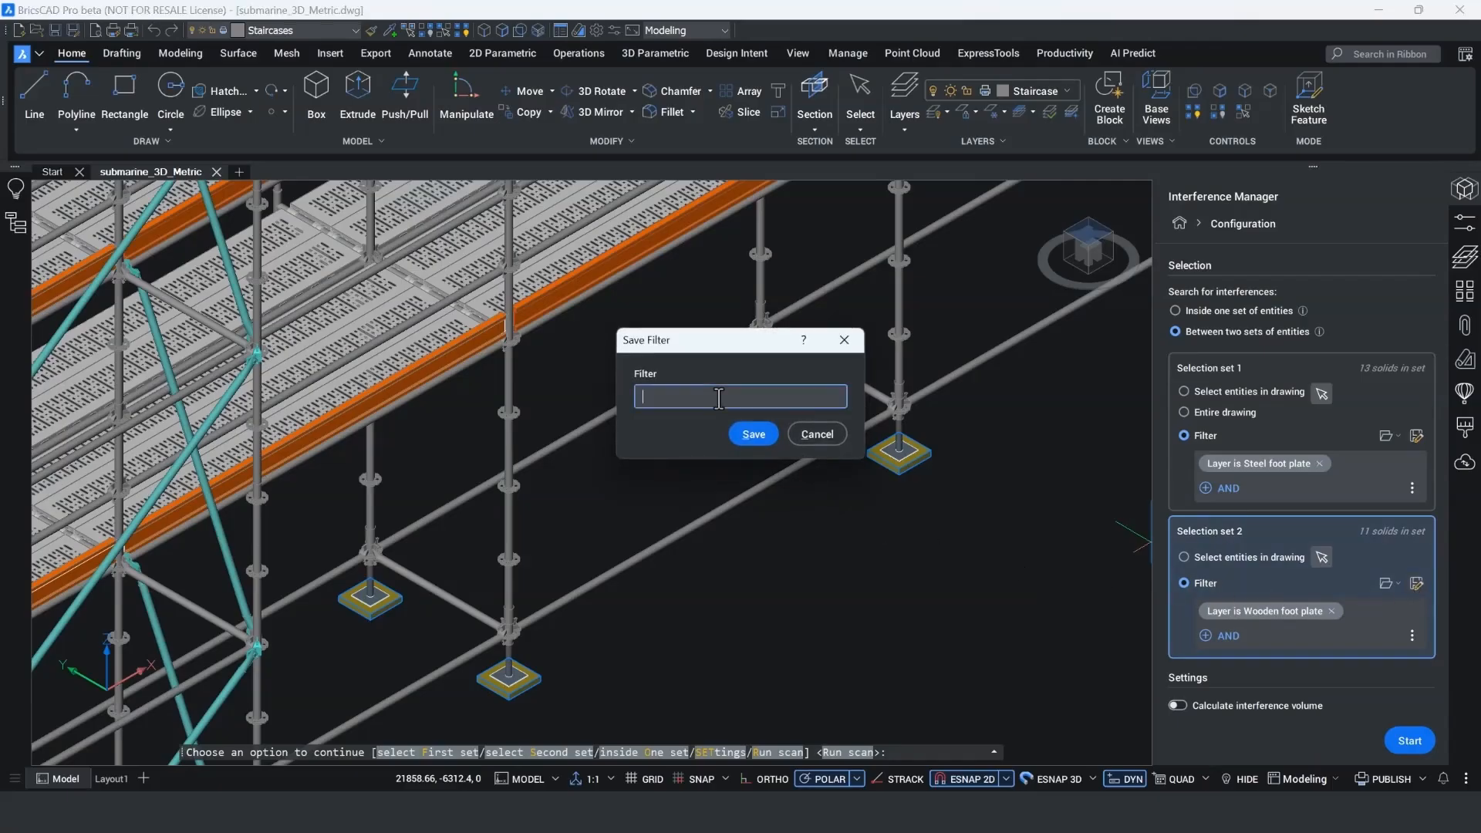
pyautogui.write('Wooden')
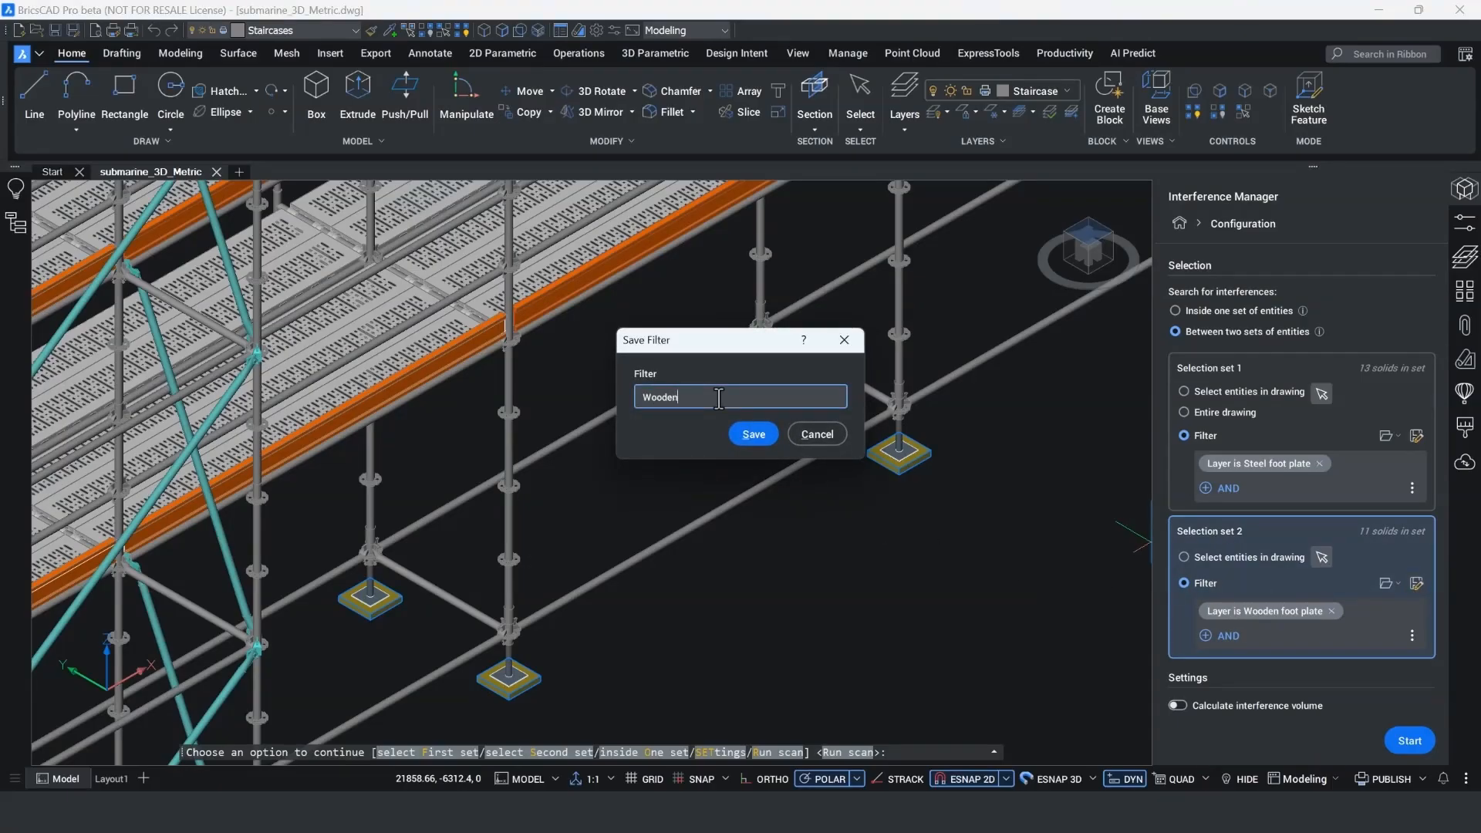
pyautogui.write('foot plate')
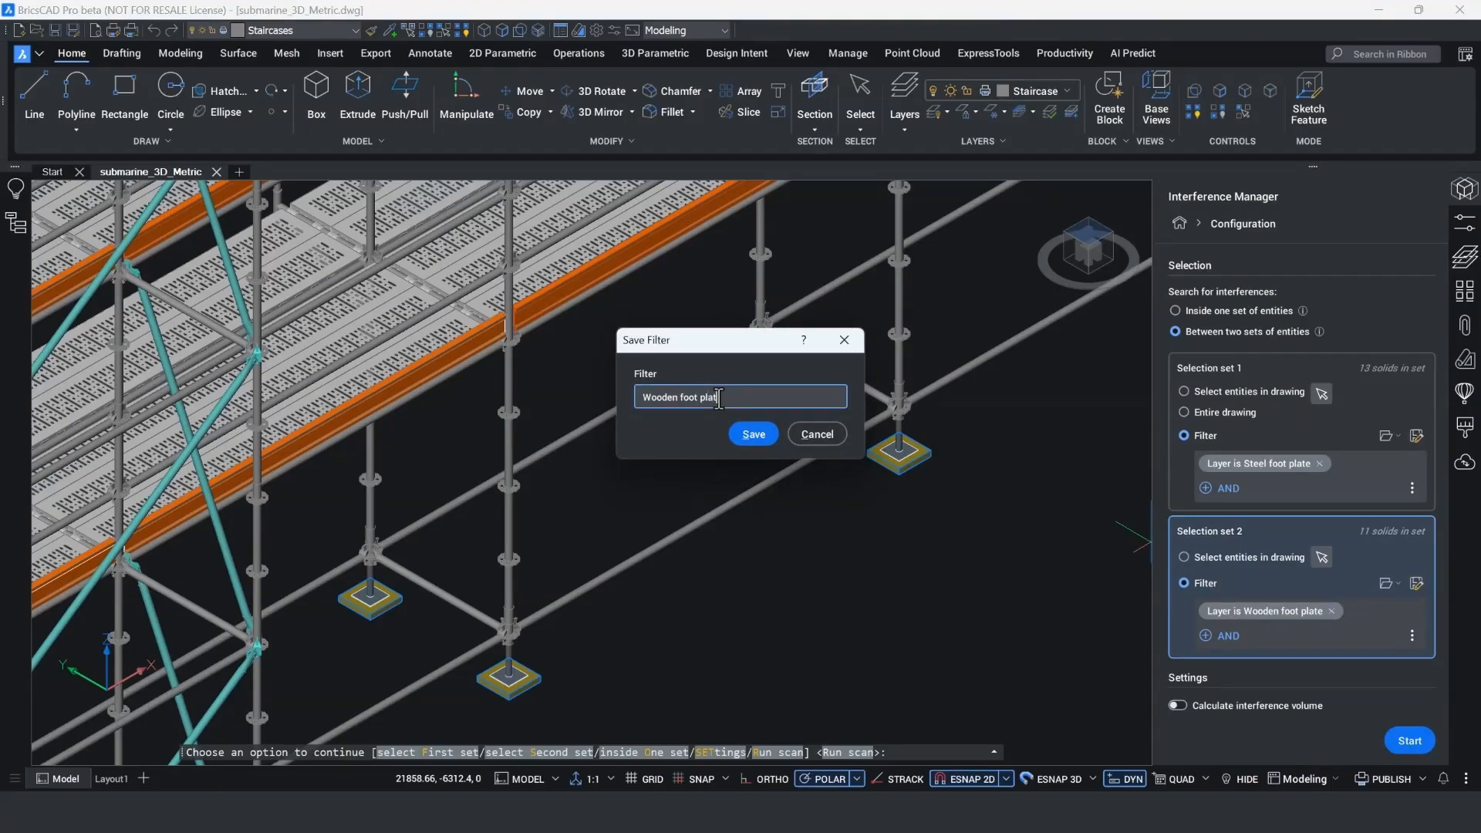
pyautogui.click(753, 434)
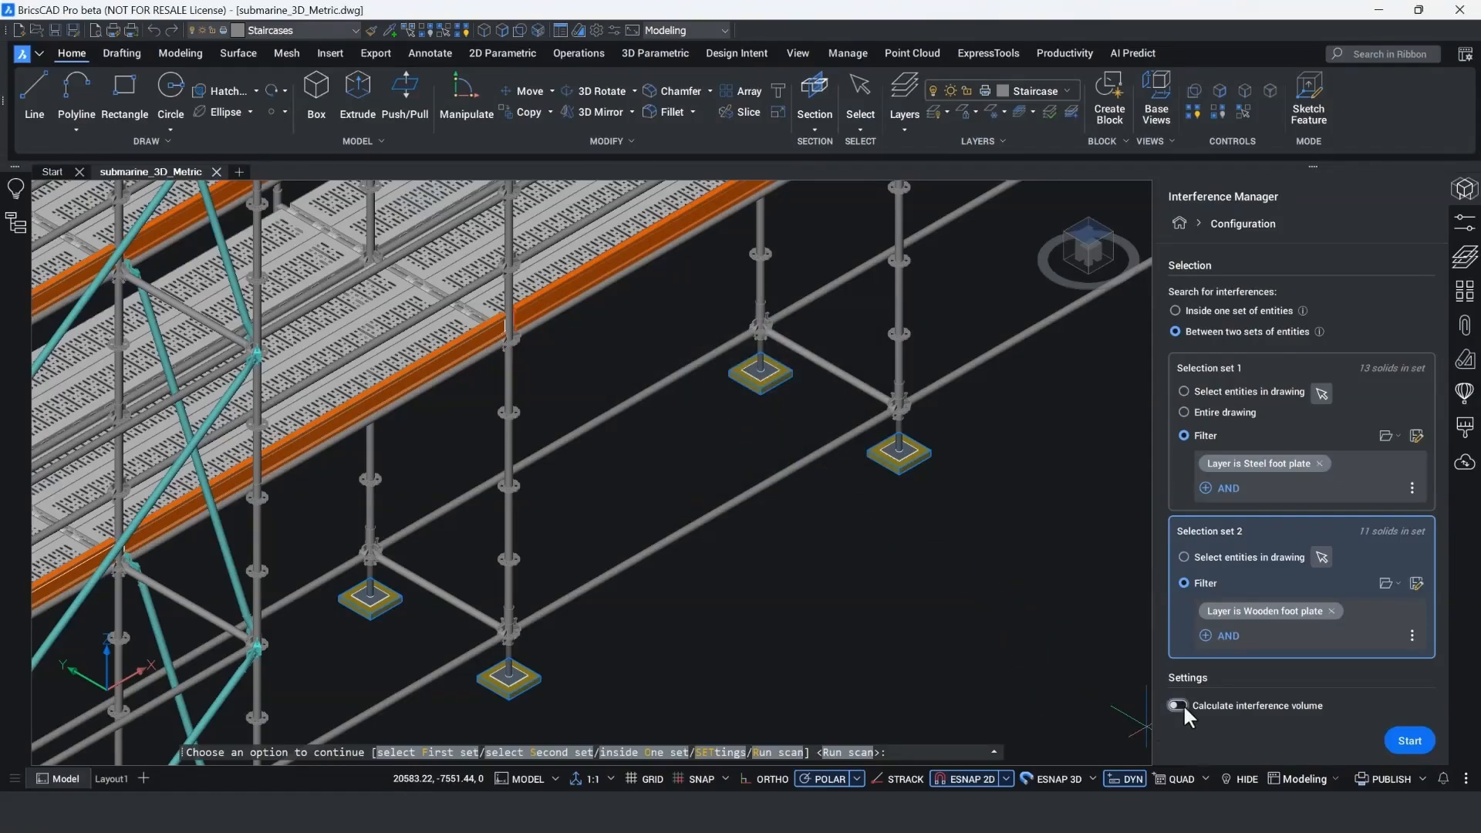
# - Include interference volumes and inspect each of the four foot plate clashes in Results
pyautogui.click(1409, 739)
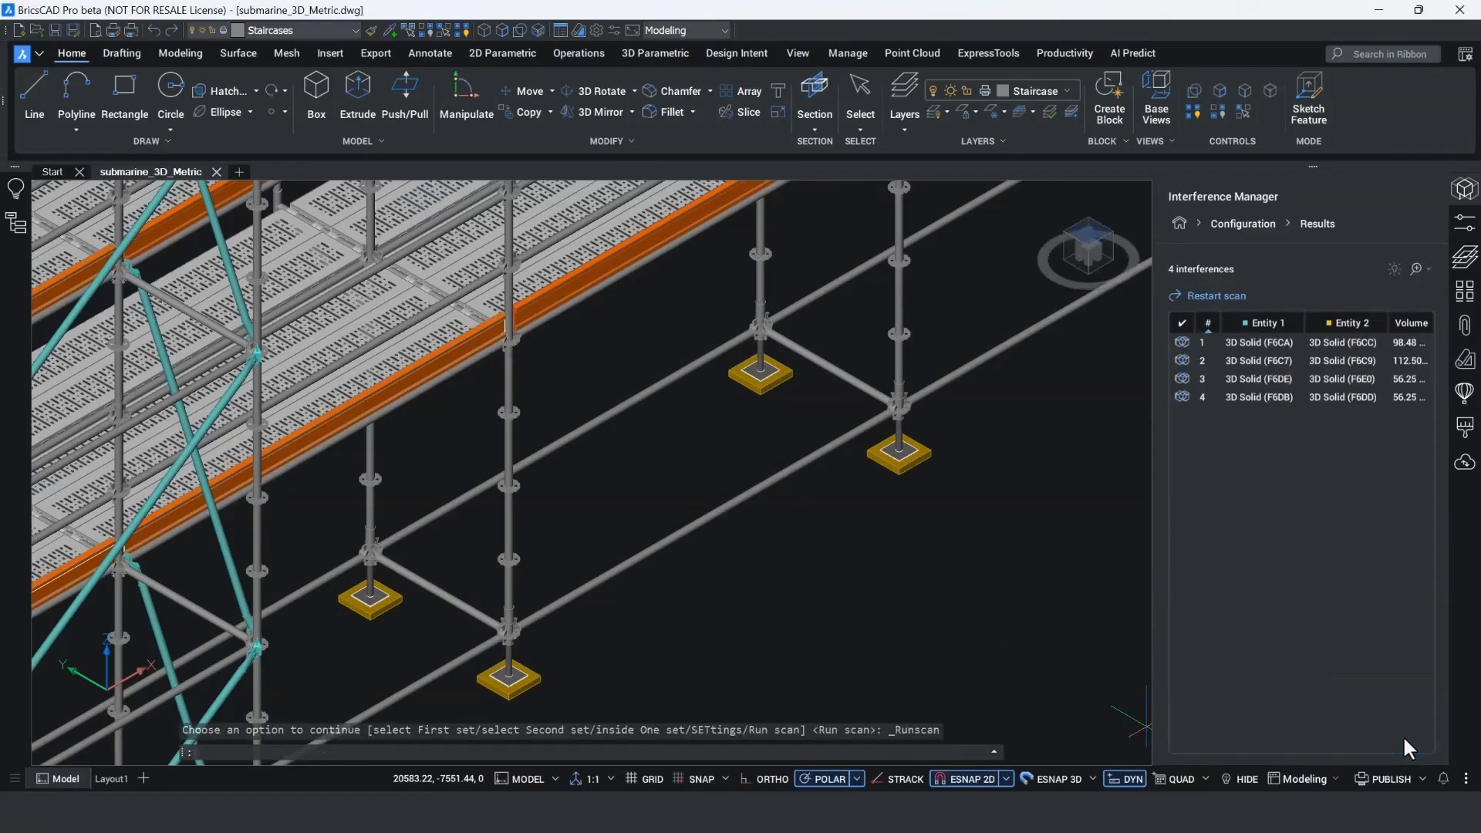
pyautogui.moveTo(1327, 538)
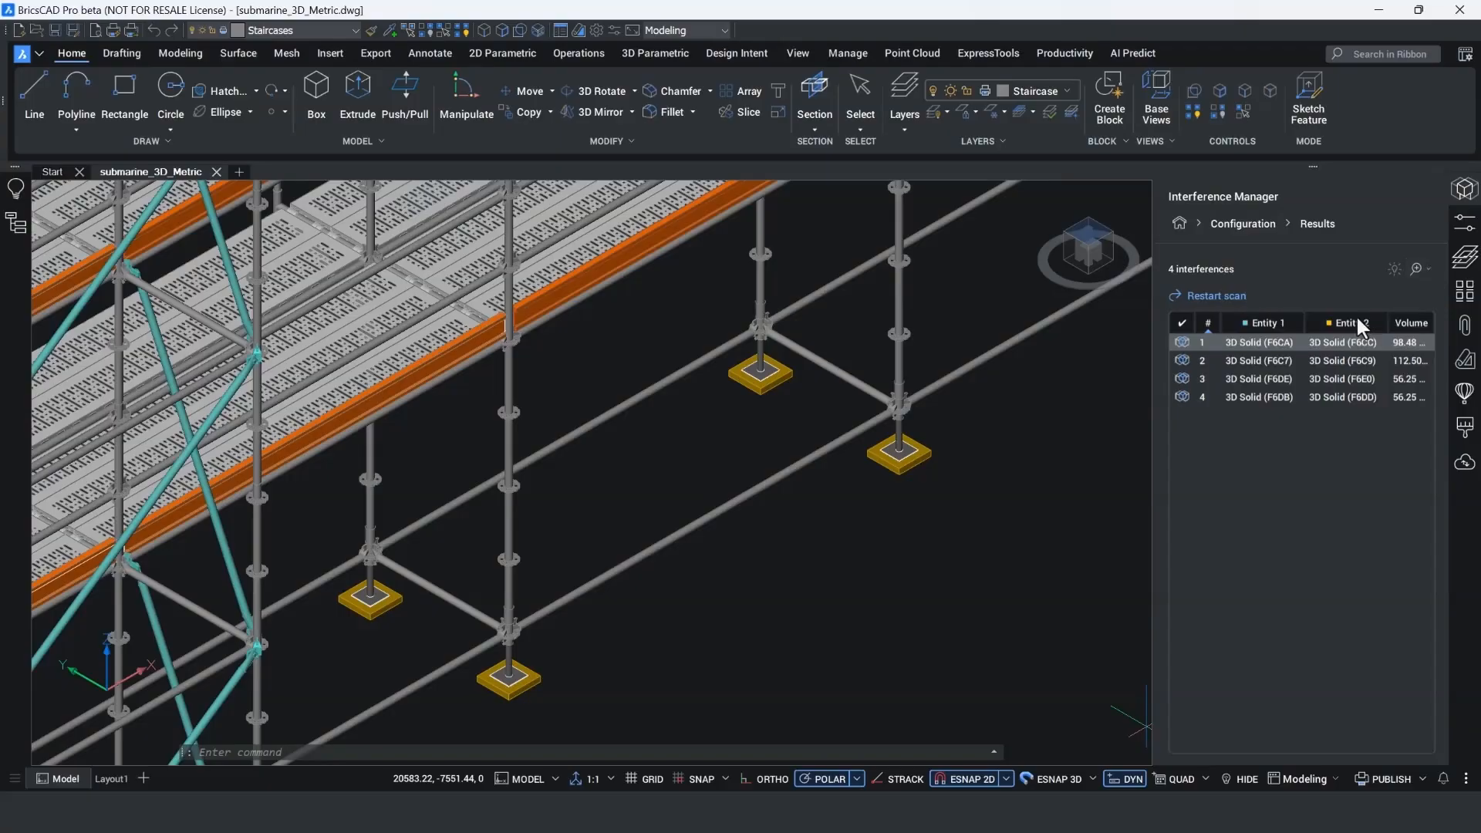
pyautogui.click(1259, 360)
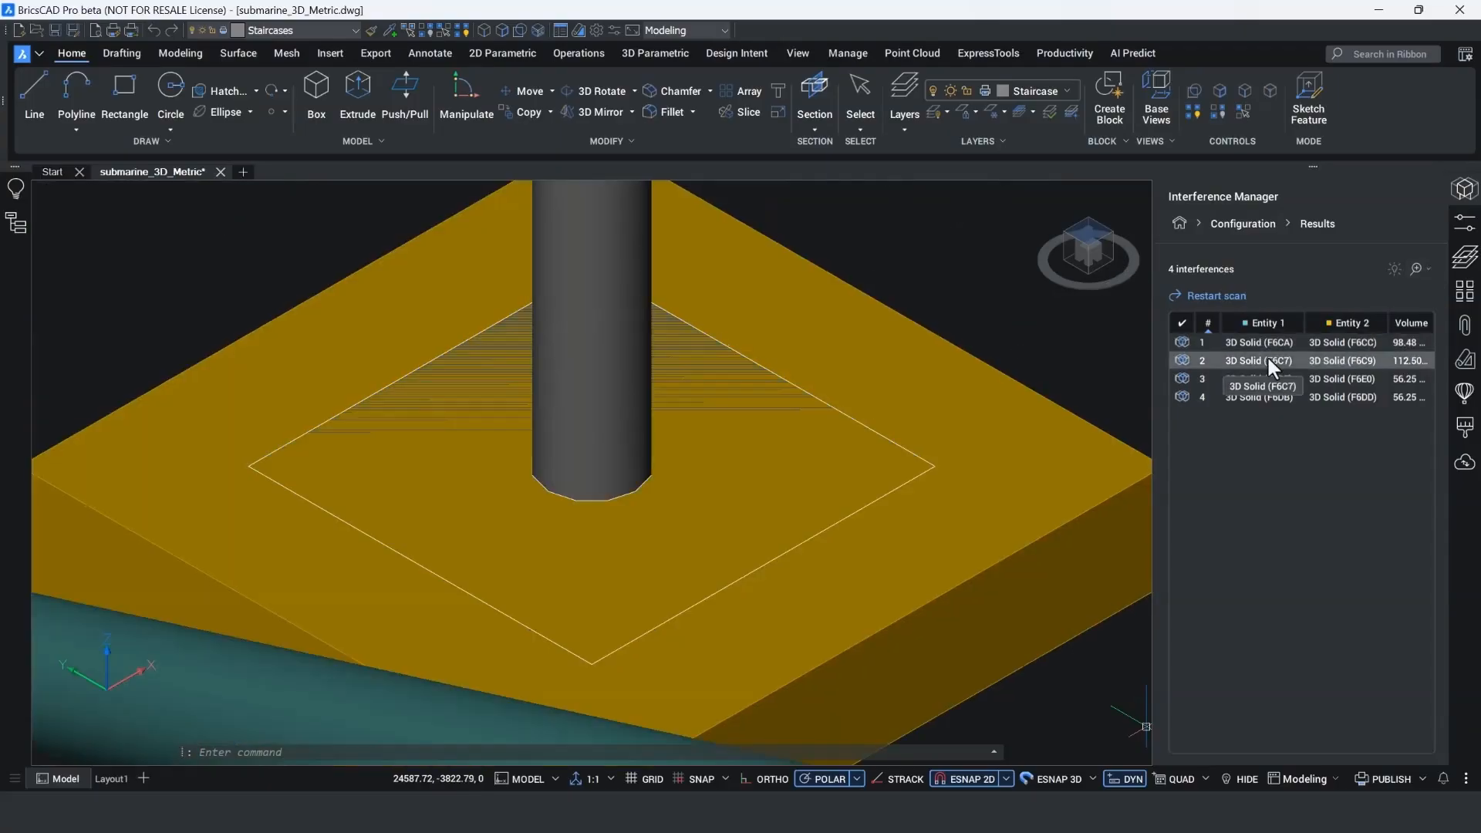
pyautogui.click(1393, 269)
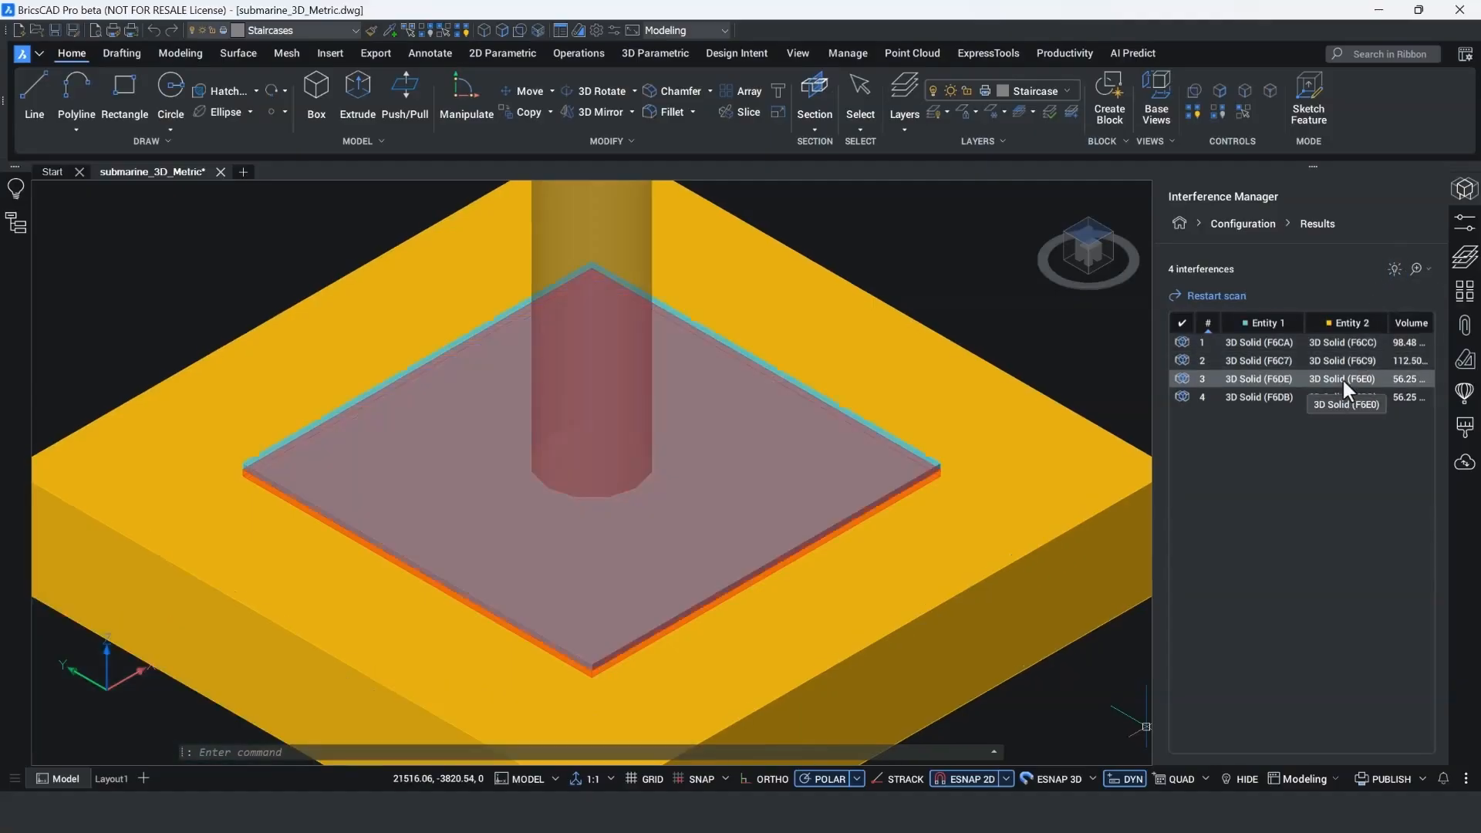
pyautogui.click(1304, 396)
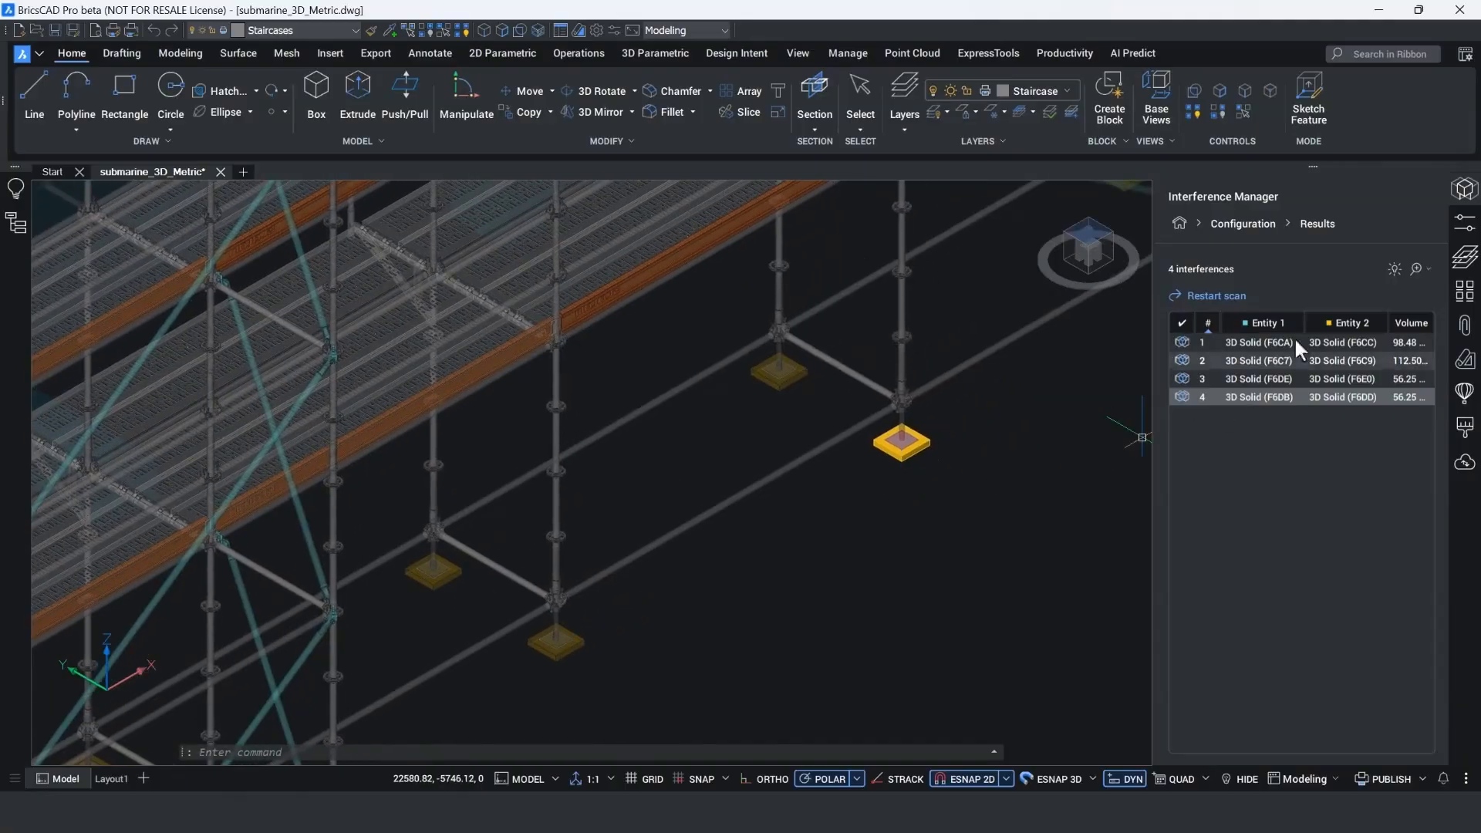
pyautogui.click(1417, 270)
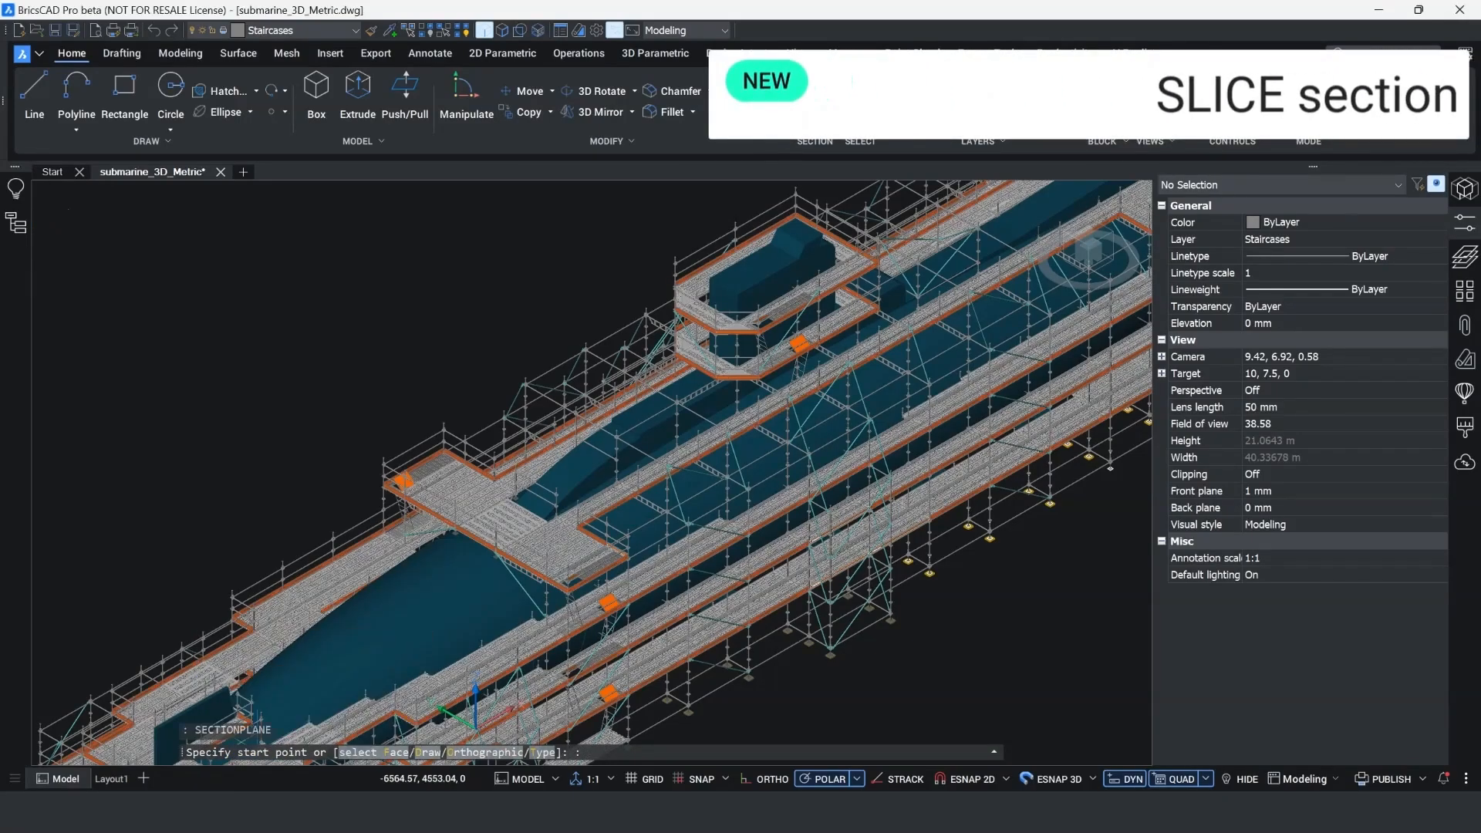
# - Place an Orthographic section plane, then set Section offset -500 and Slice thickness 1000
pyautogui.write('O')
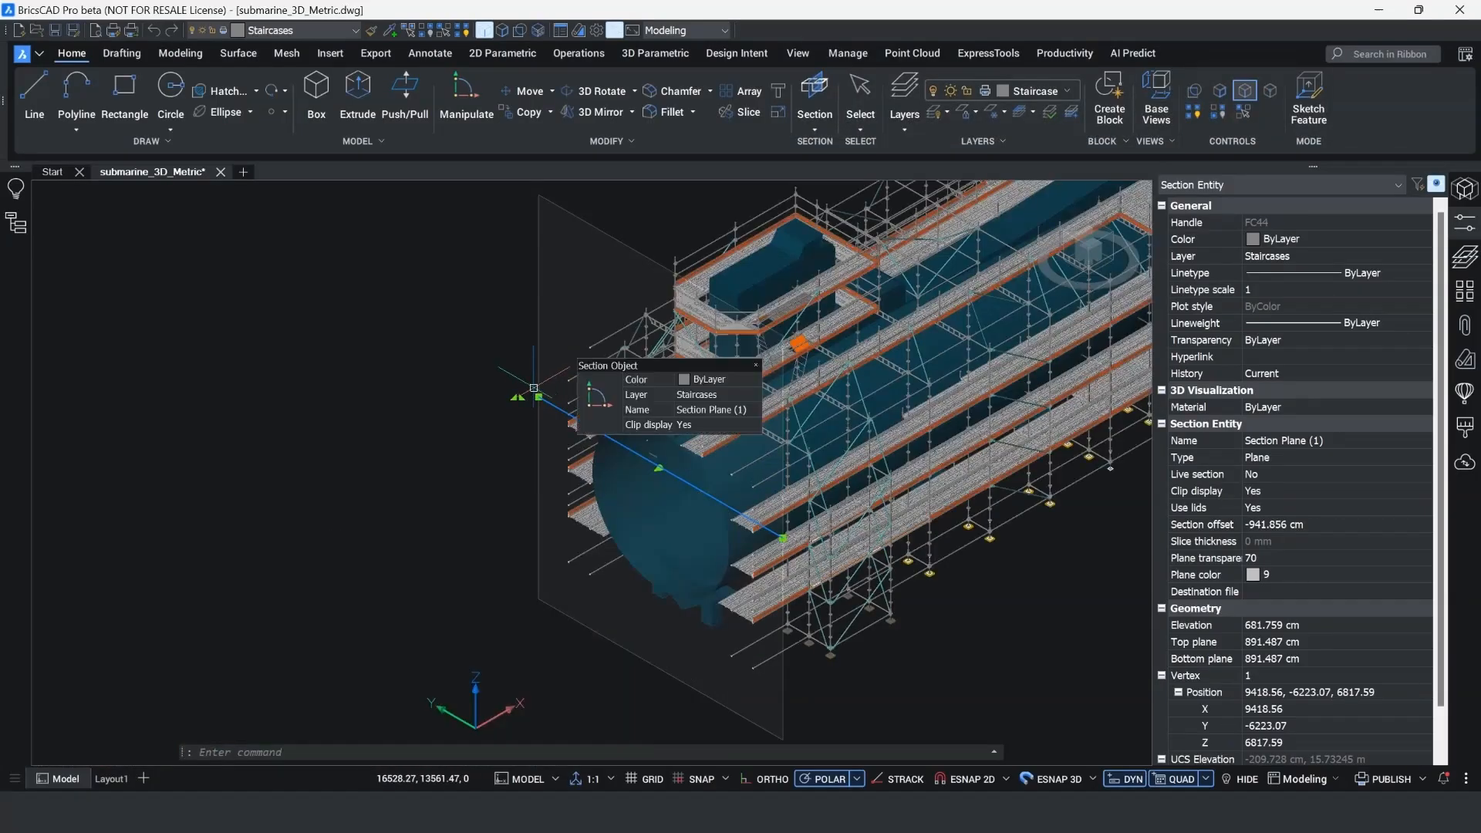
pyautogui.moveTo(1143, 642)
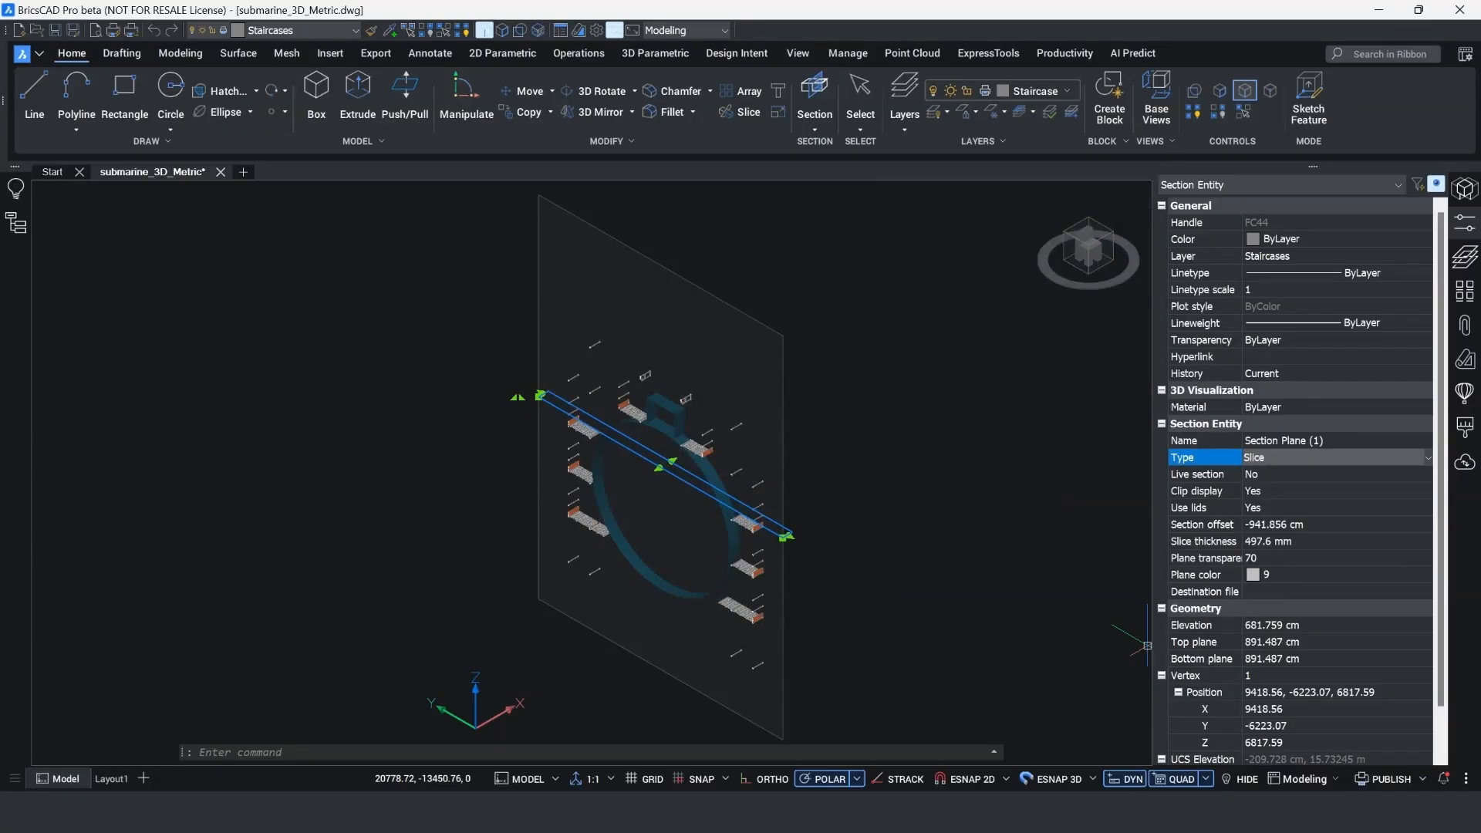
pyautogui.click(1203, 525)
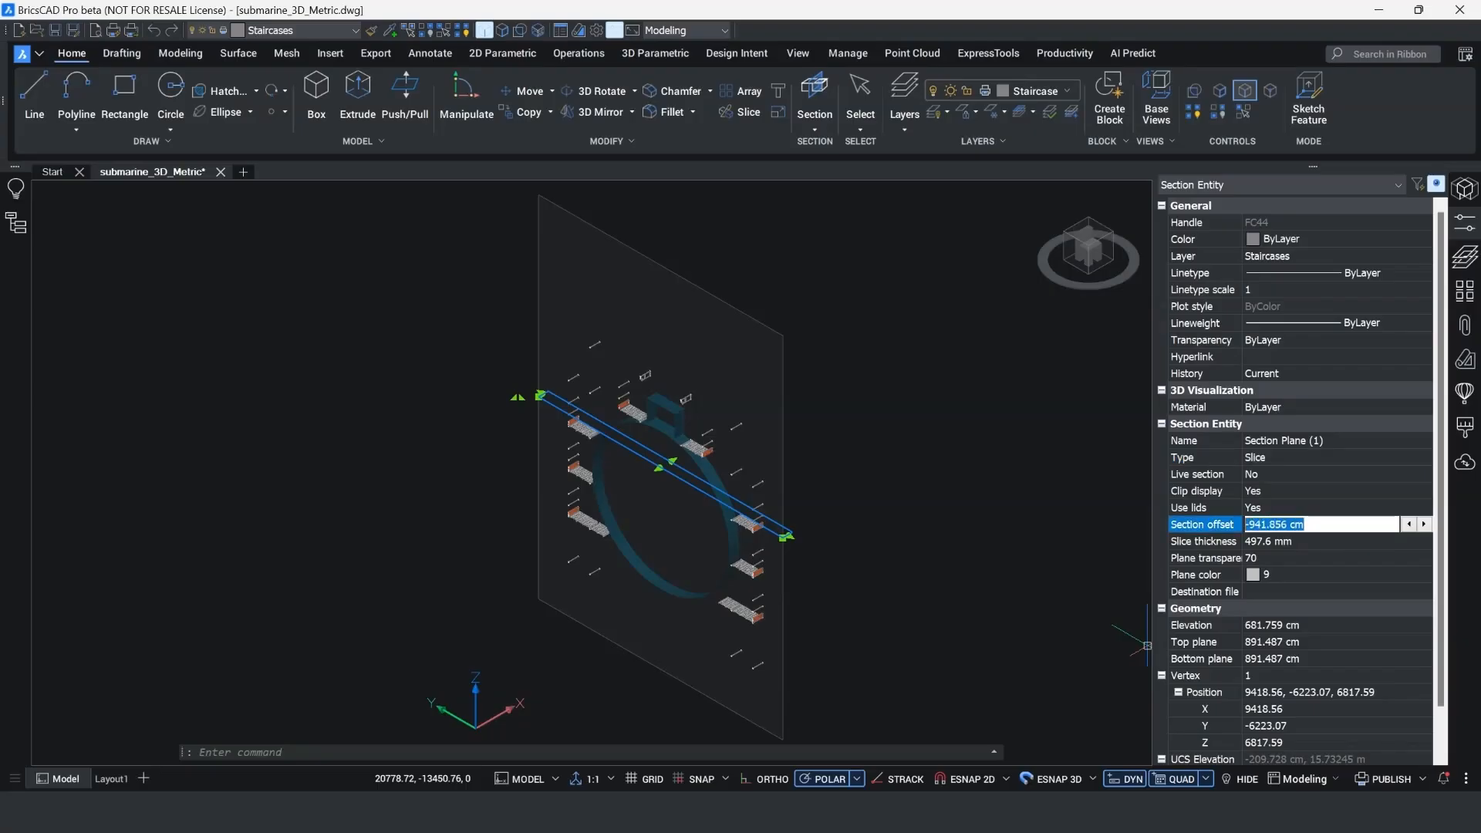
pyautogui.write('-500')
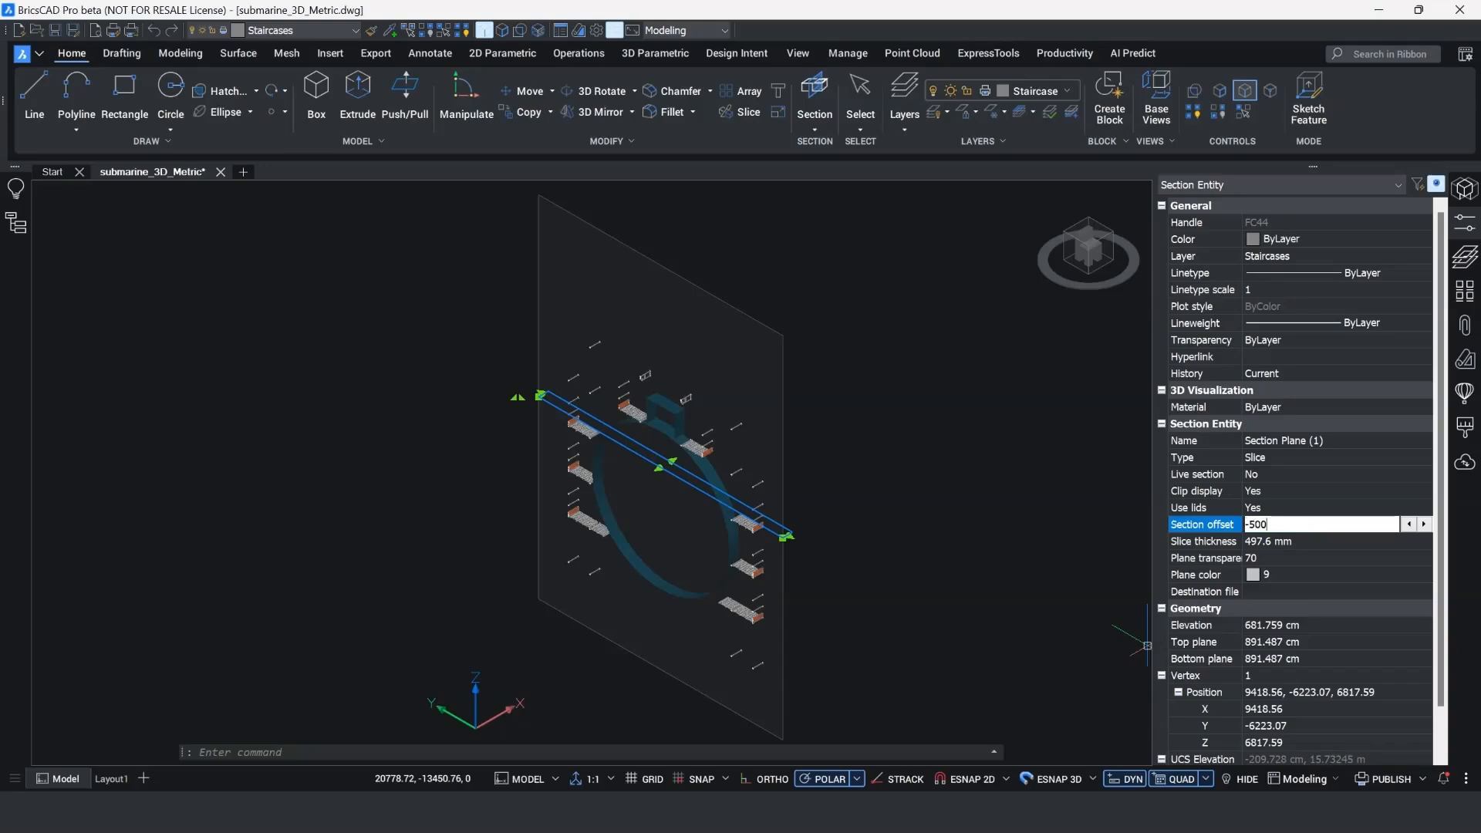
pyautogui.press('Return')
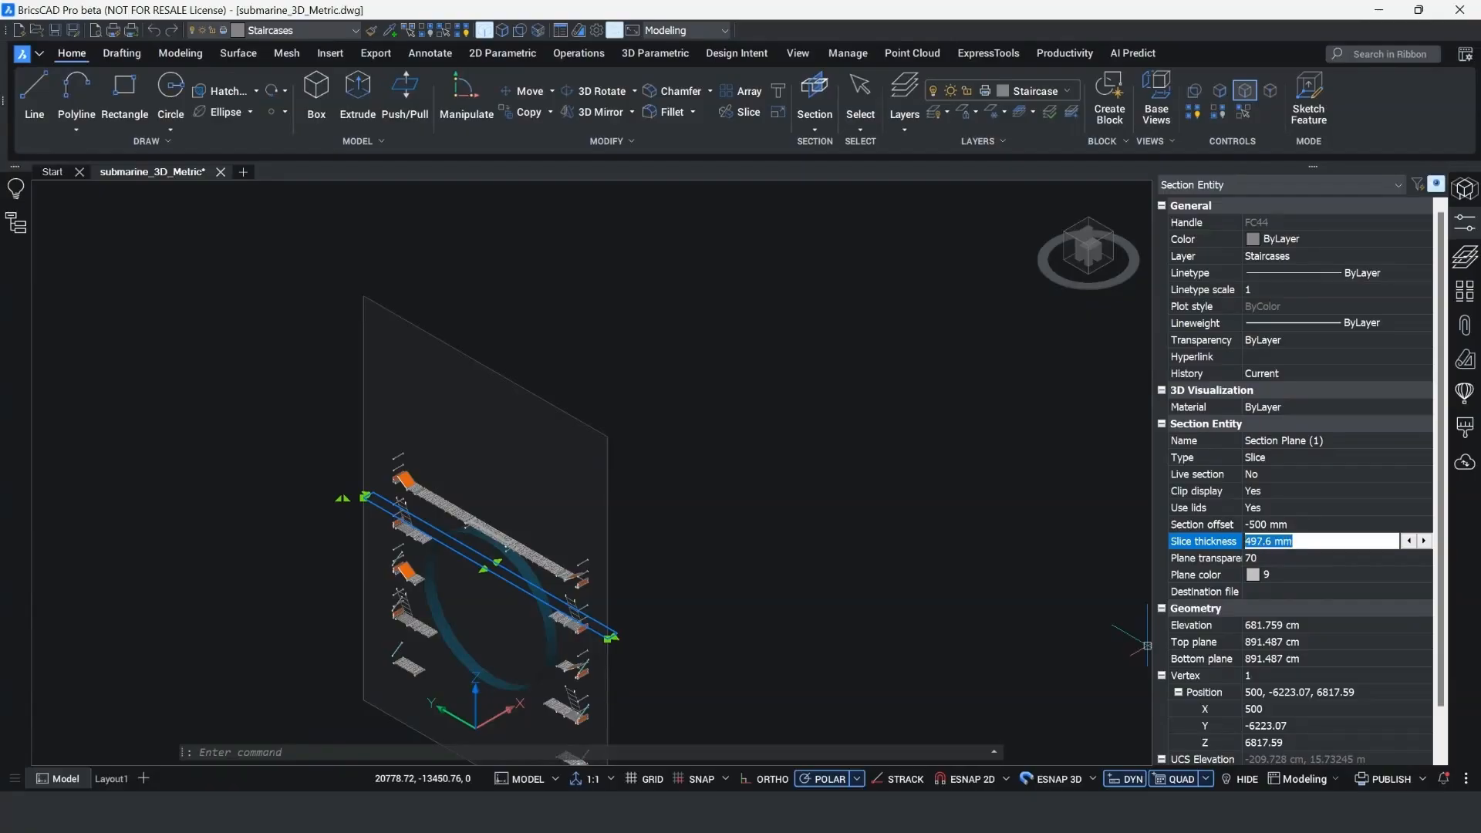
pyautogui.write('1000')
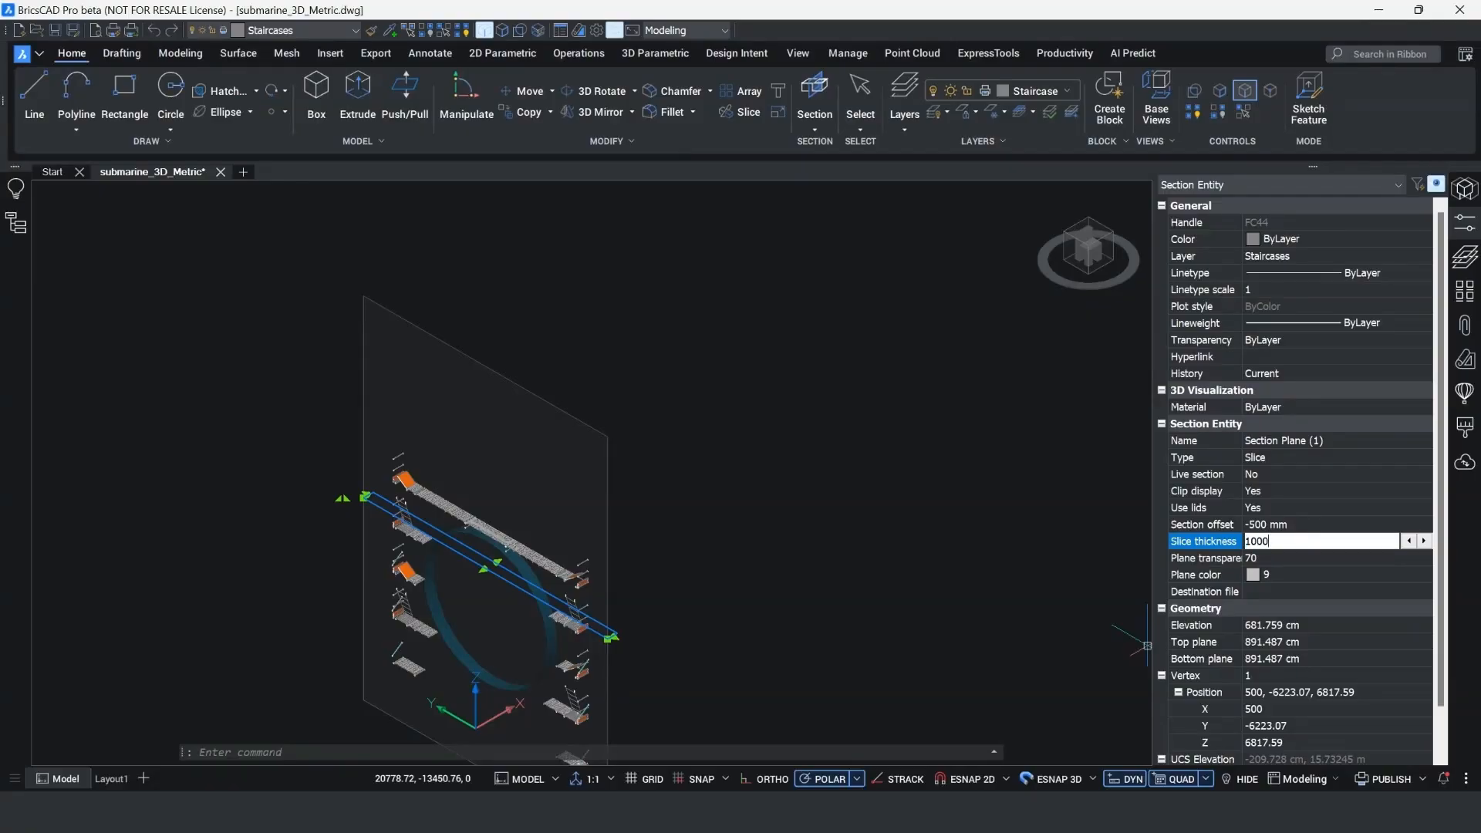
pyautogui.press('Return')
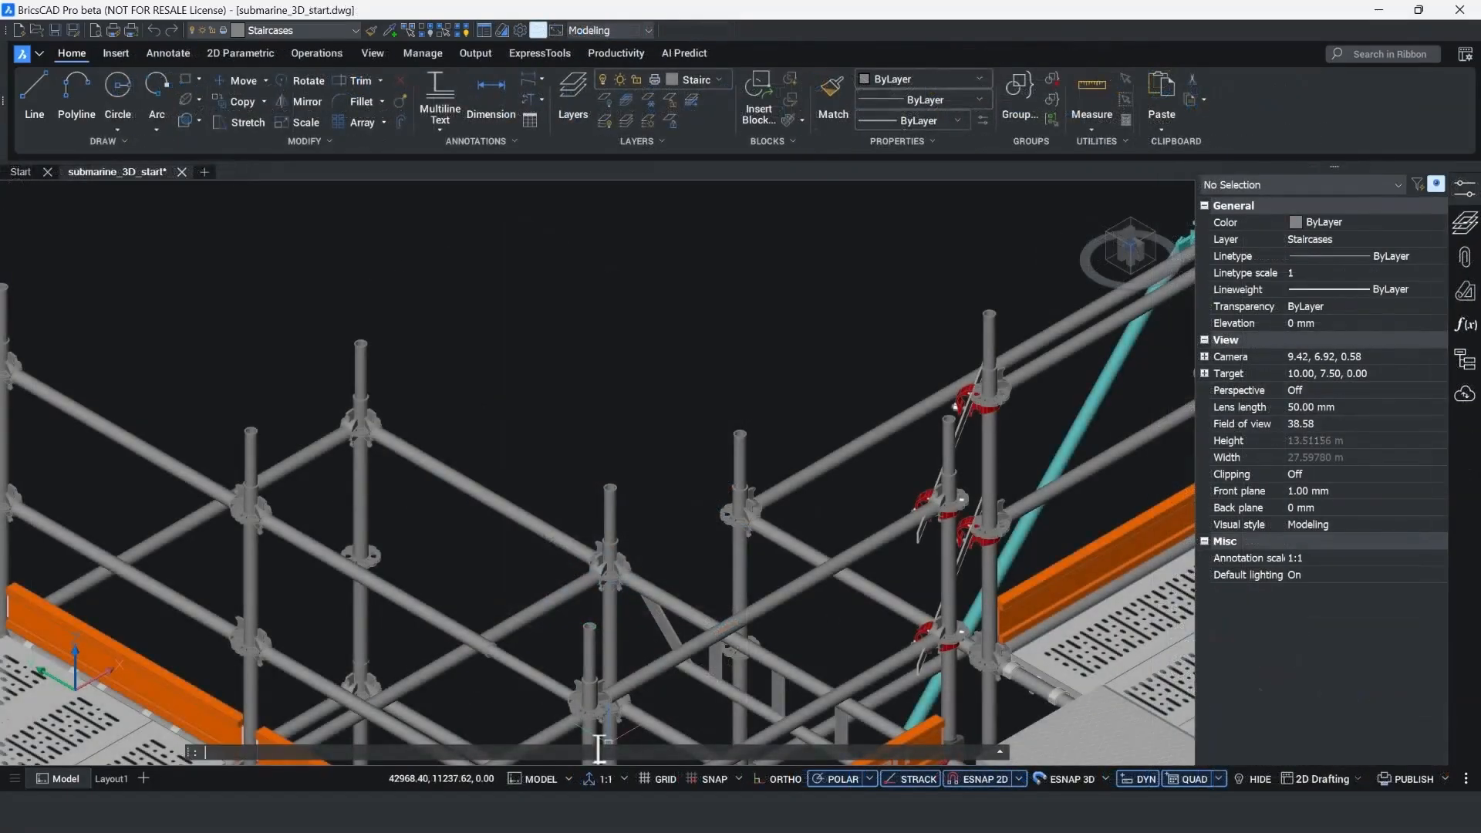
# - Start a MEASUREGEOM distance measurement from a point on the vertical scaffold tube
pyautogui.write('MEASURE')
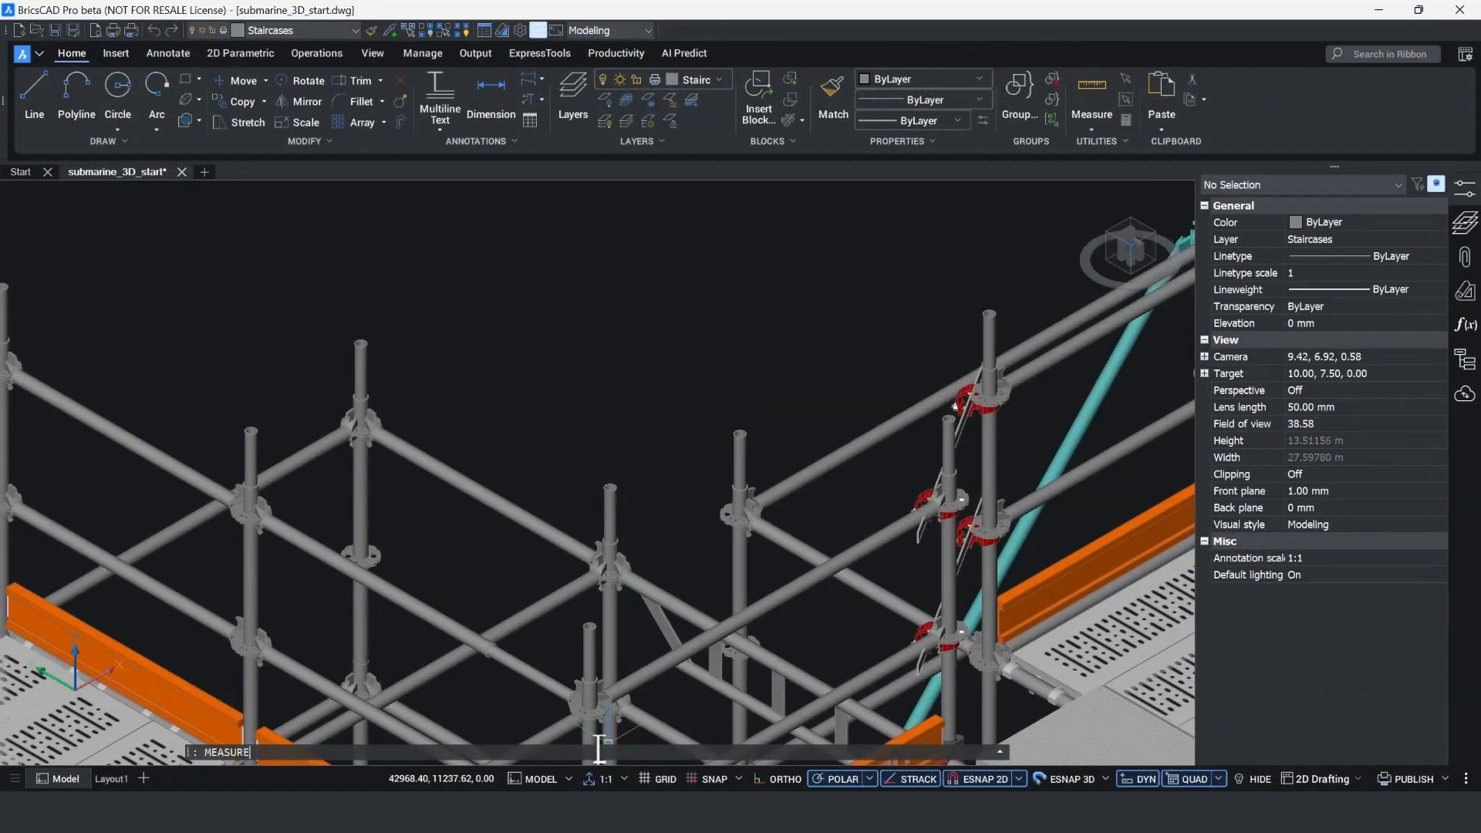
pyautogui.press('Return')
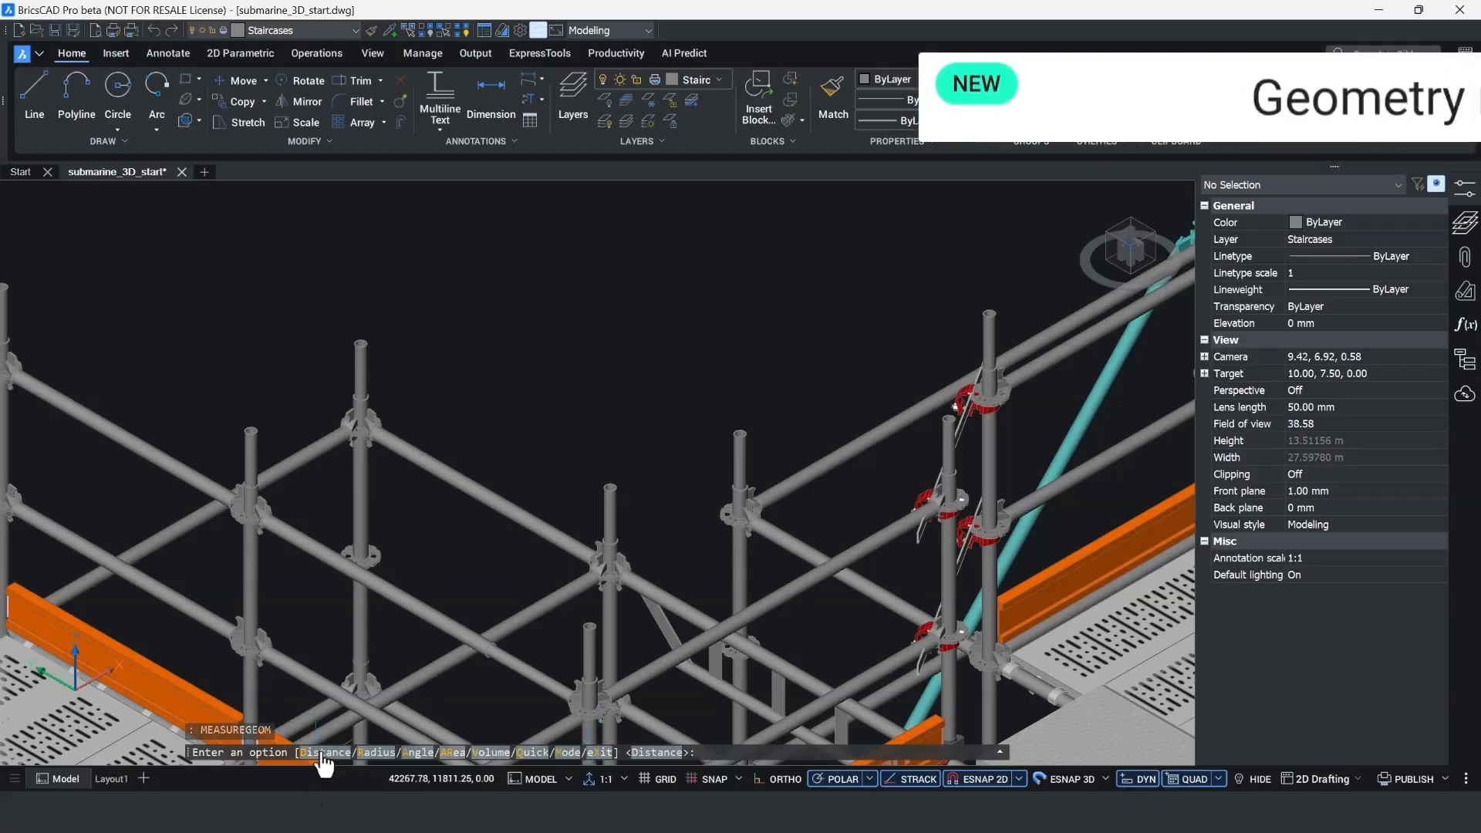
pyautogui.write('D')
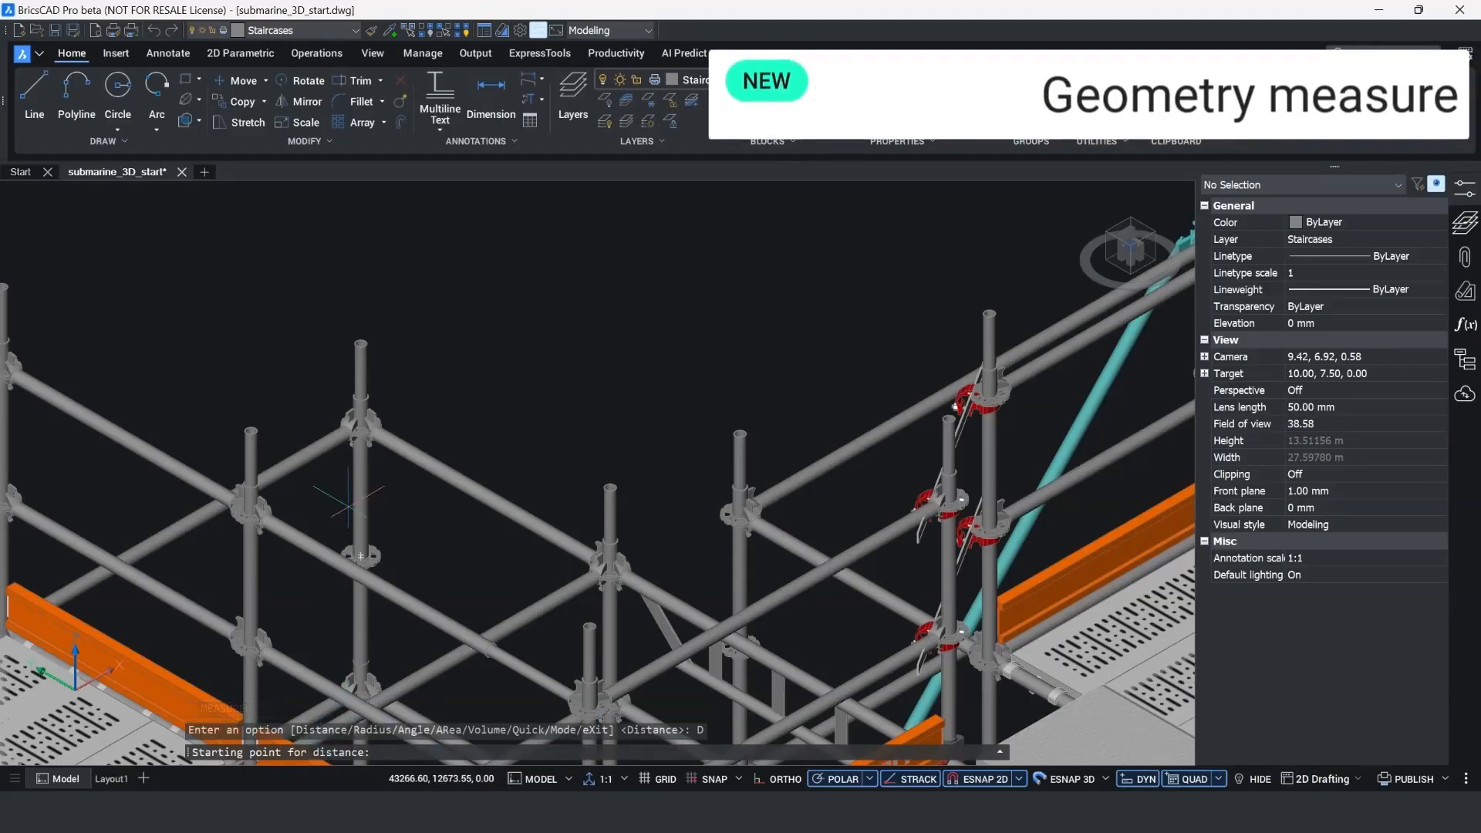
pyautogui.moveTo(359, 341)
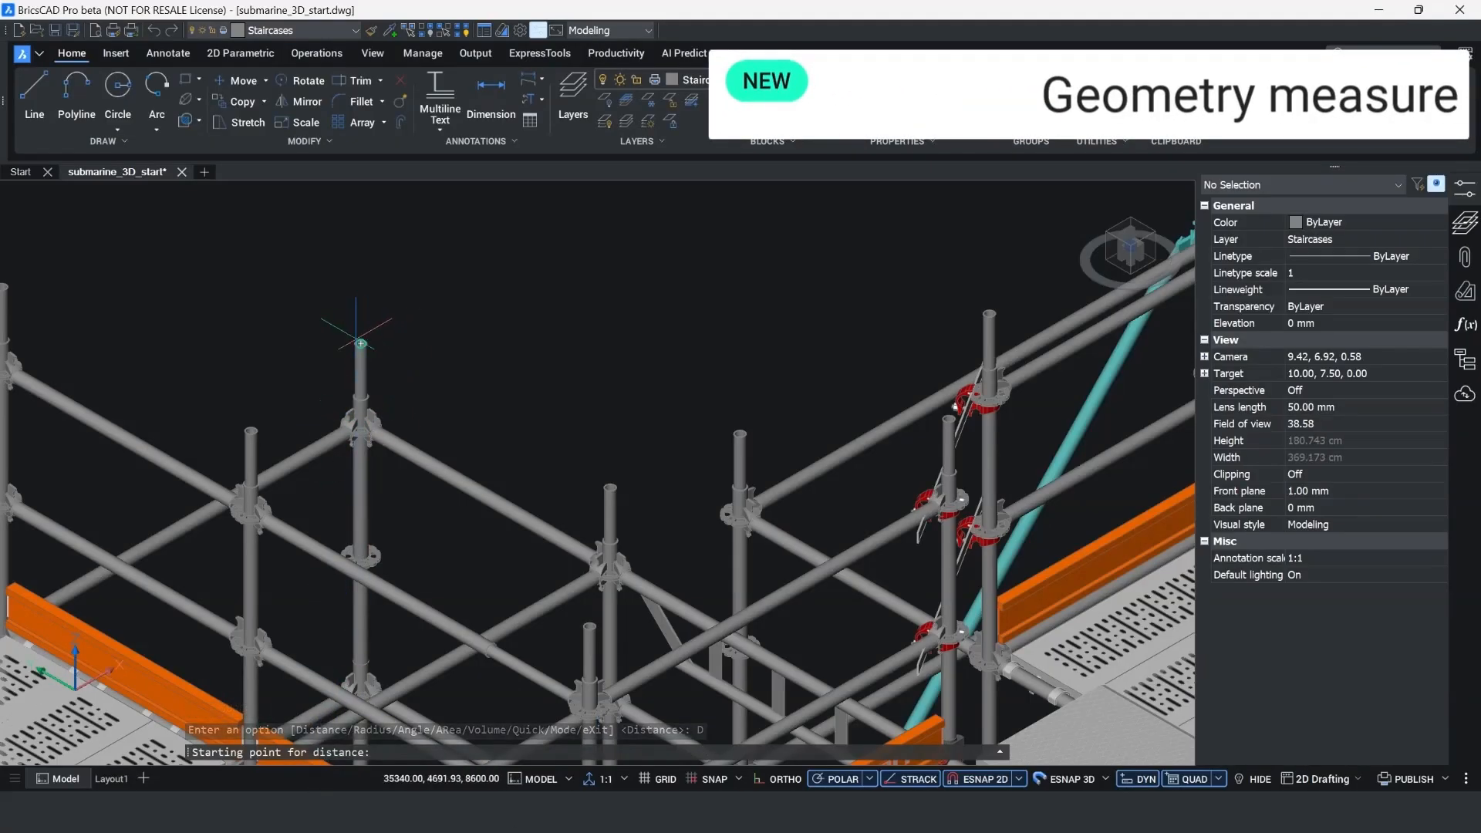
pyautogui.click(361, 342)
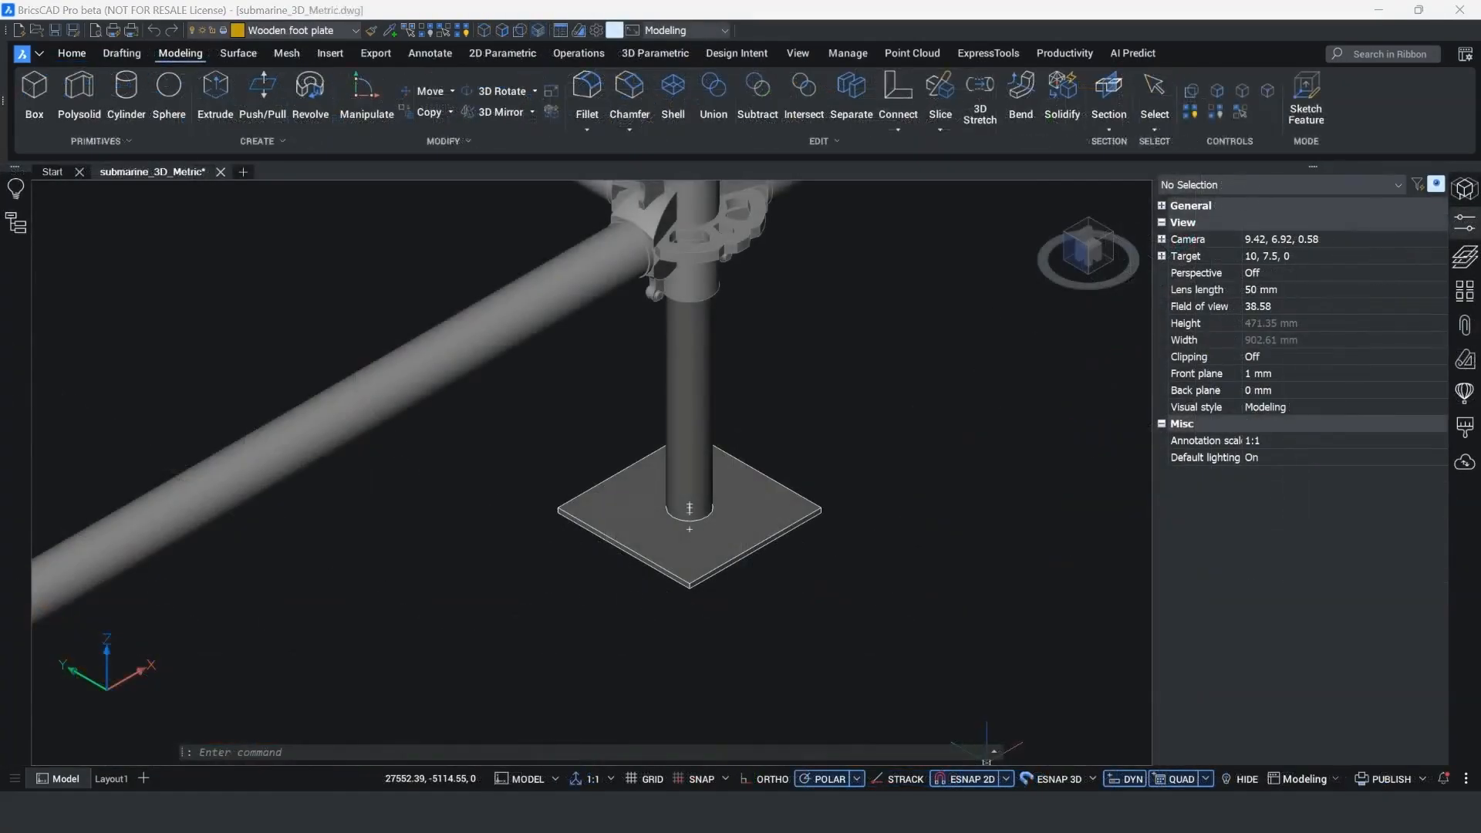
# - Draw a 250 mm centred box as the wooden foot plate under the steel base plate
pyautogui.click(34, 89)
pyautogui.write('C')
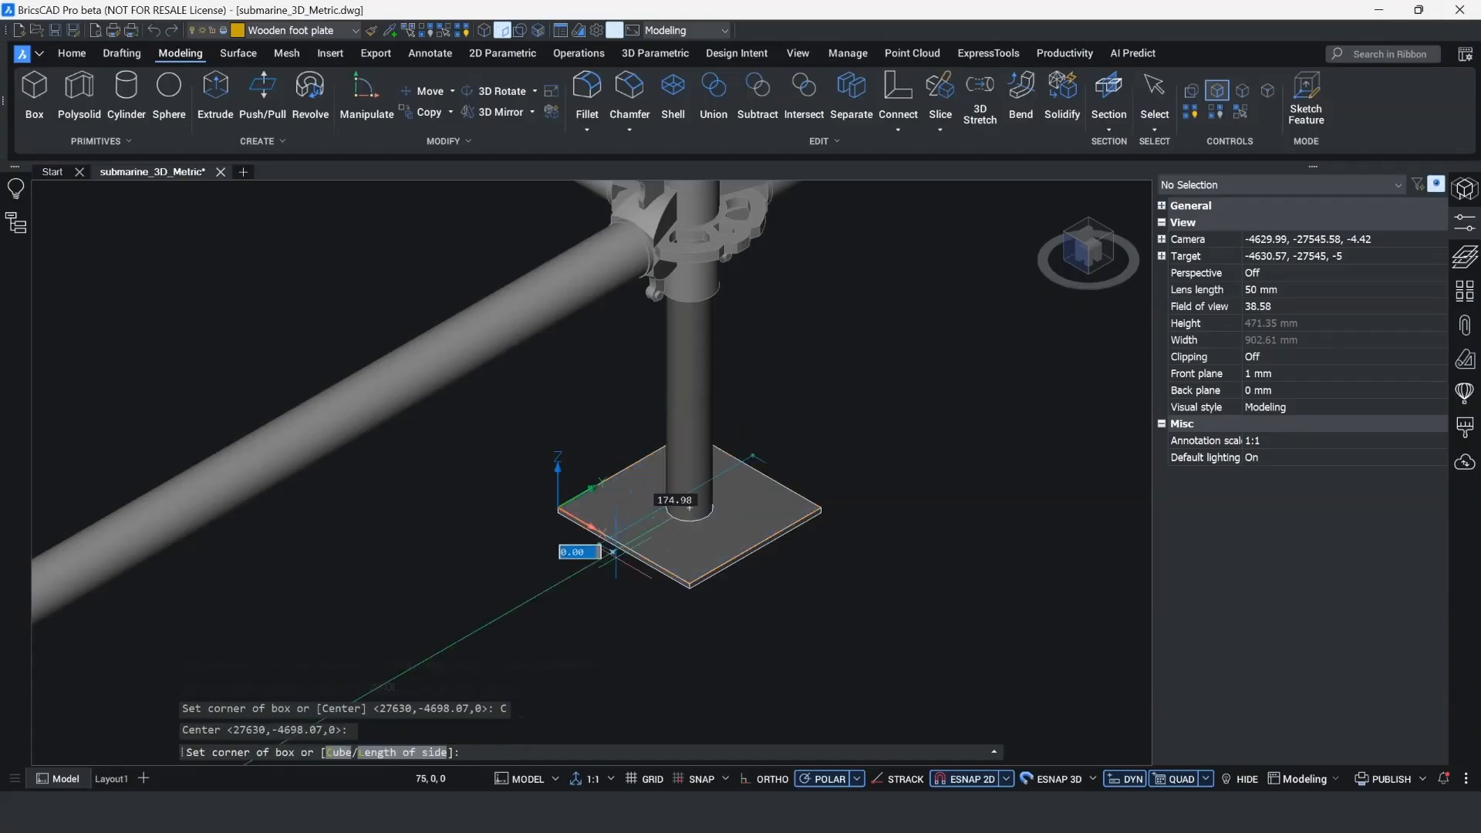
pyautogui.moveTo(690, 508)
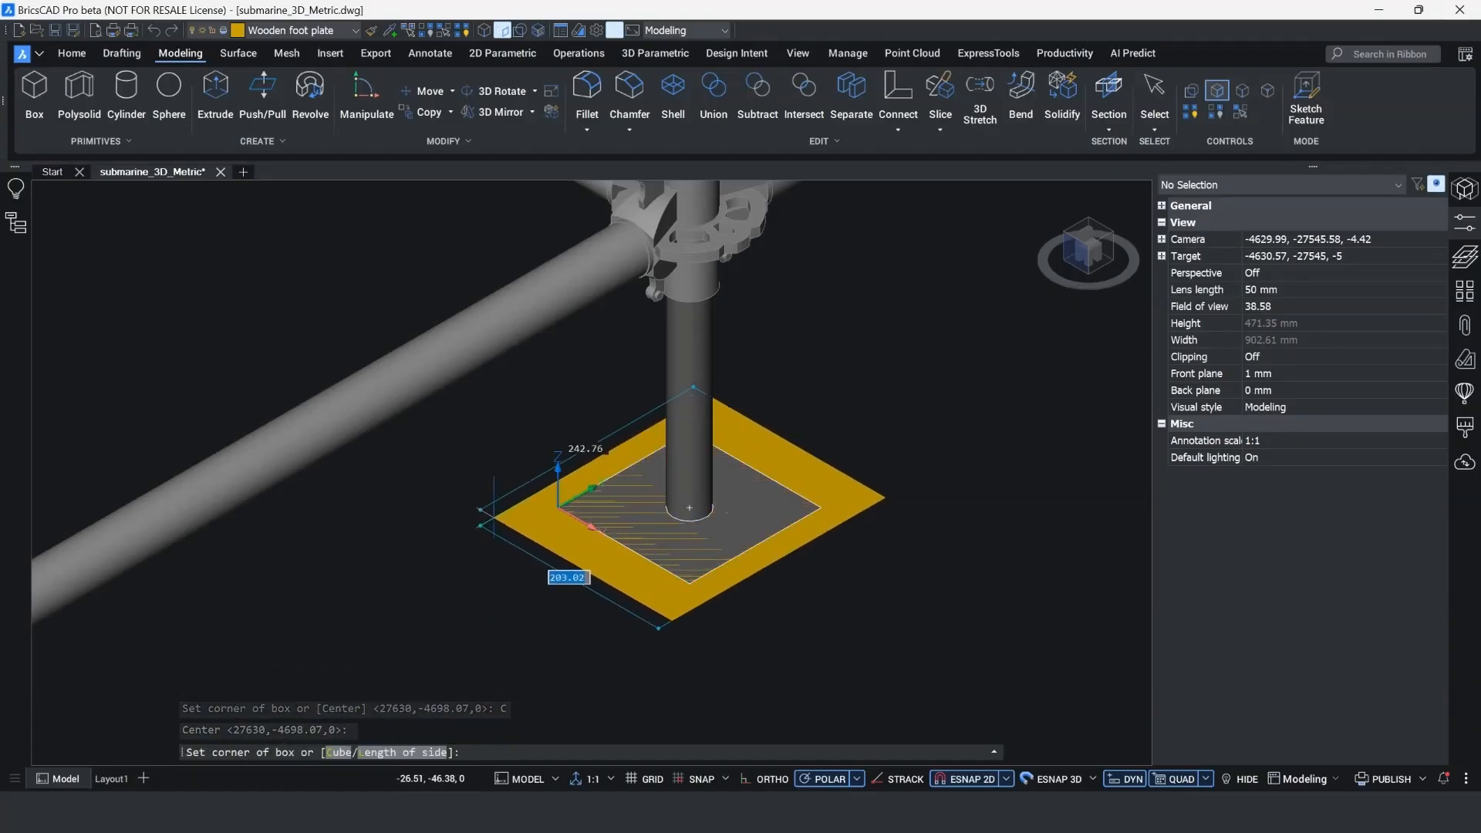
pyautogui.write('250')
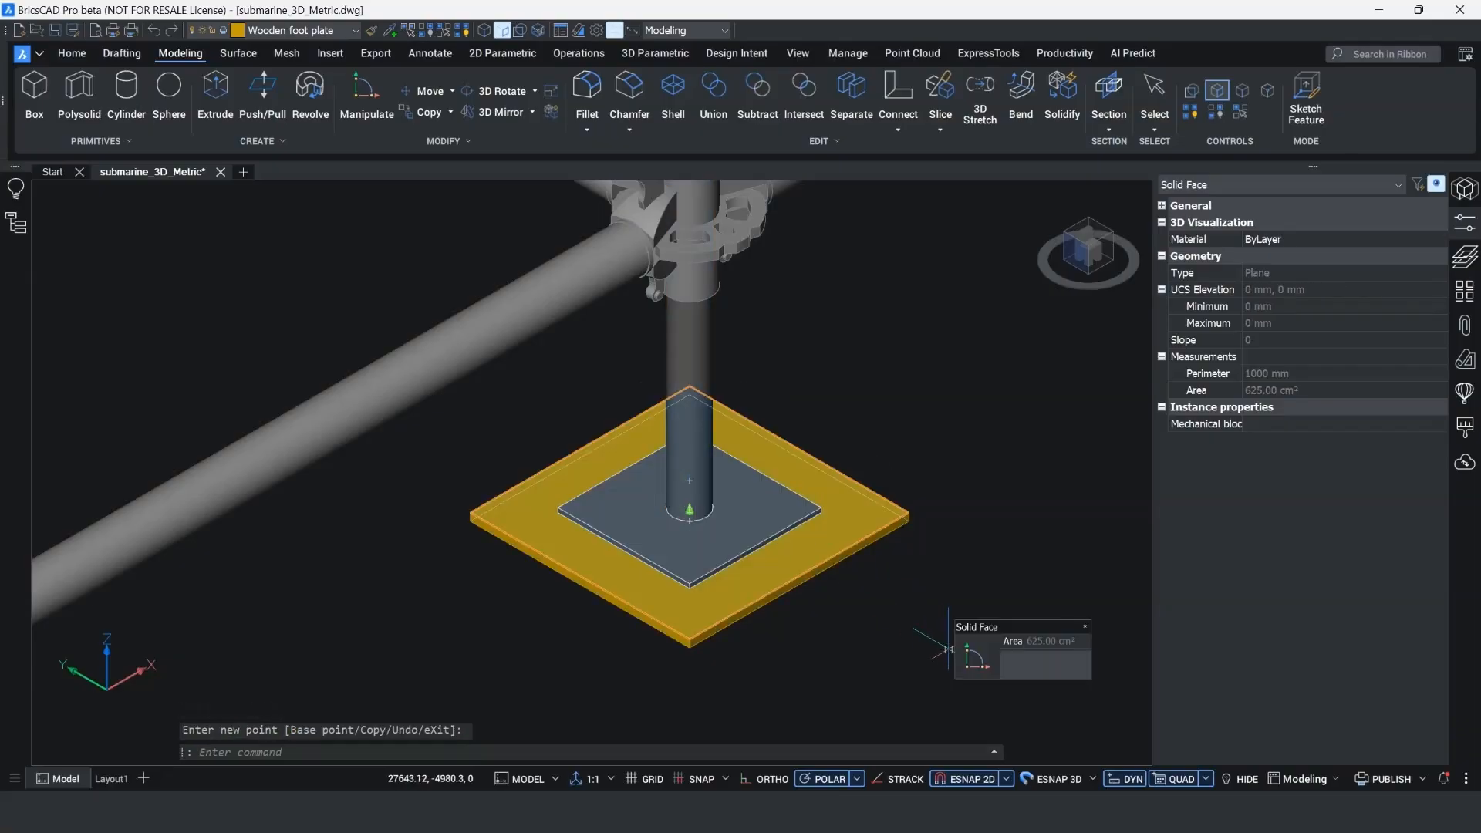
pyautogui.moveTo(43, 583)
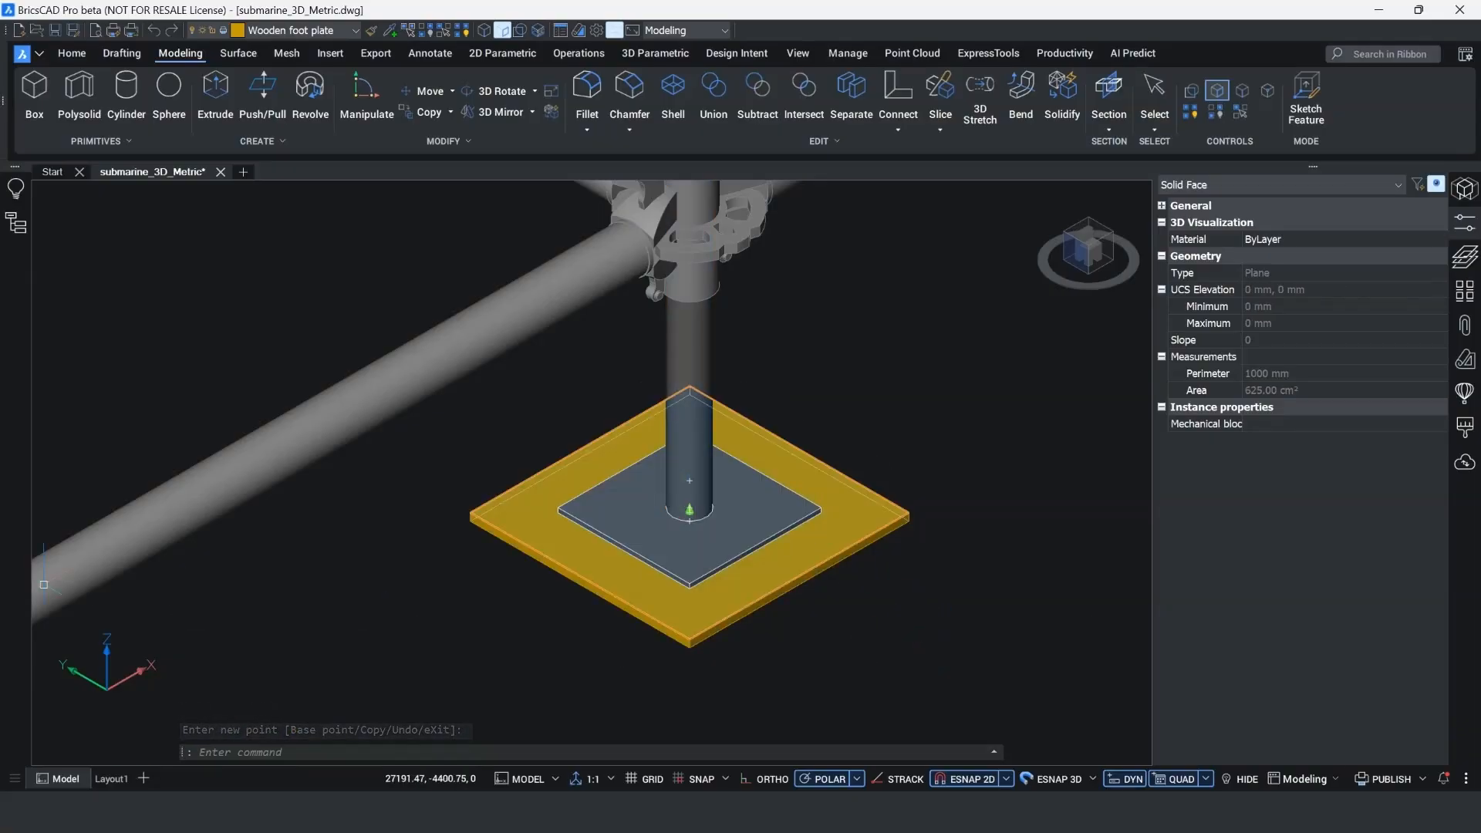
pyautogui.press('Escape')
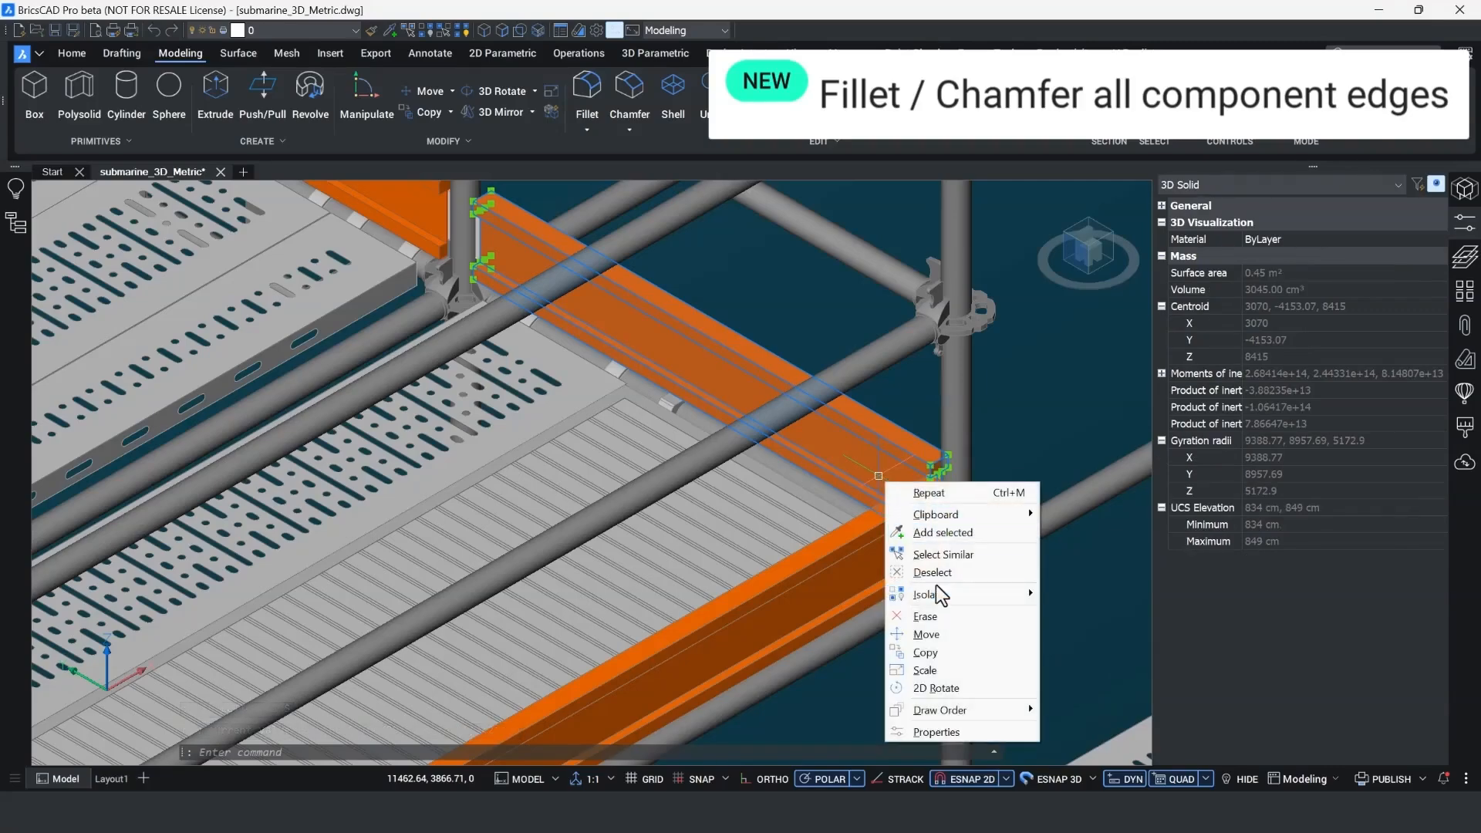
# - Isolate the orange walkway beam and launch FILLET on its edges
pyautogui.click(927, 595)
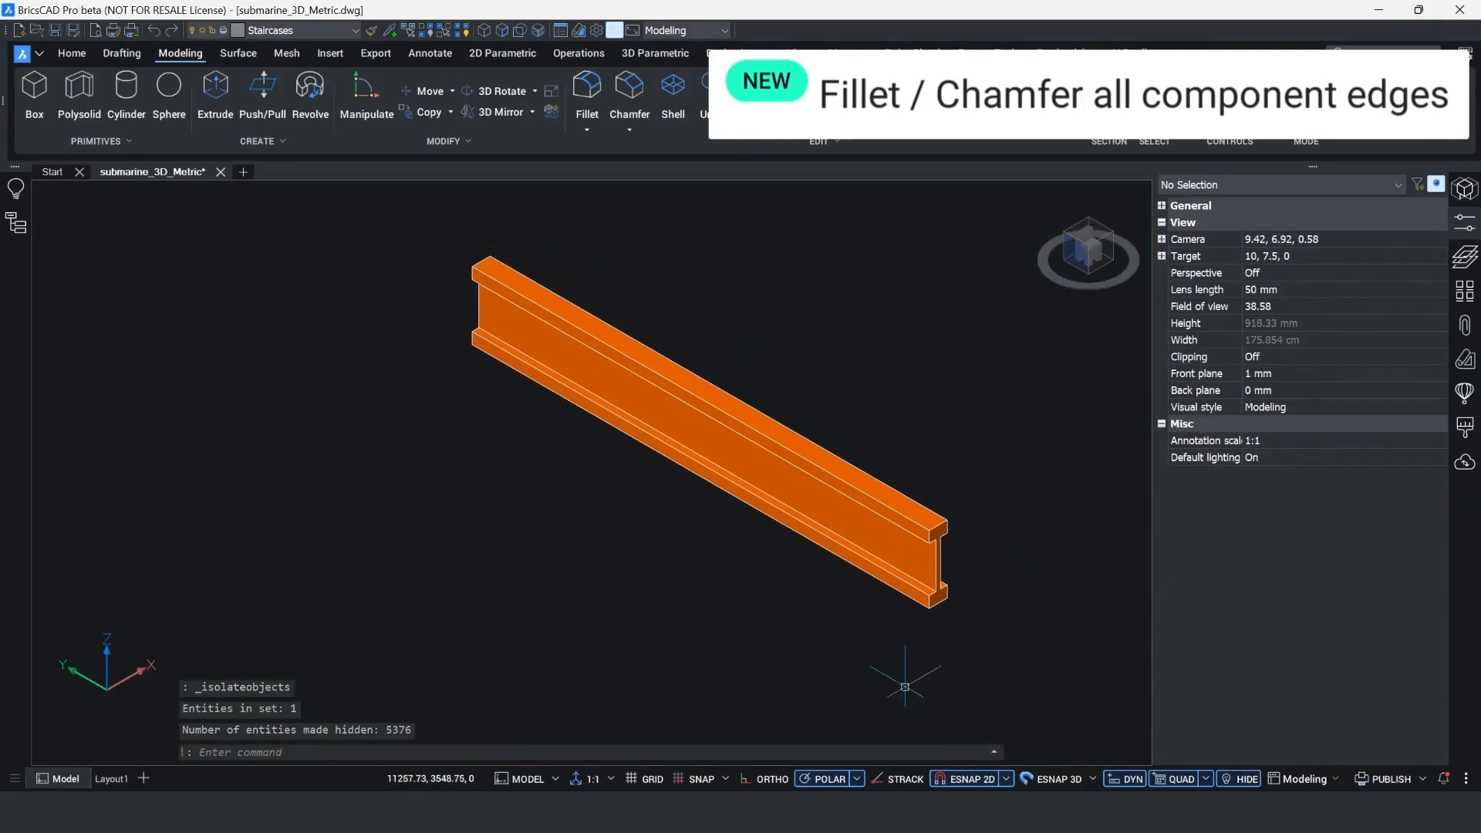
pyautogui.write('F')
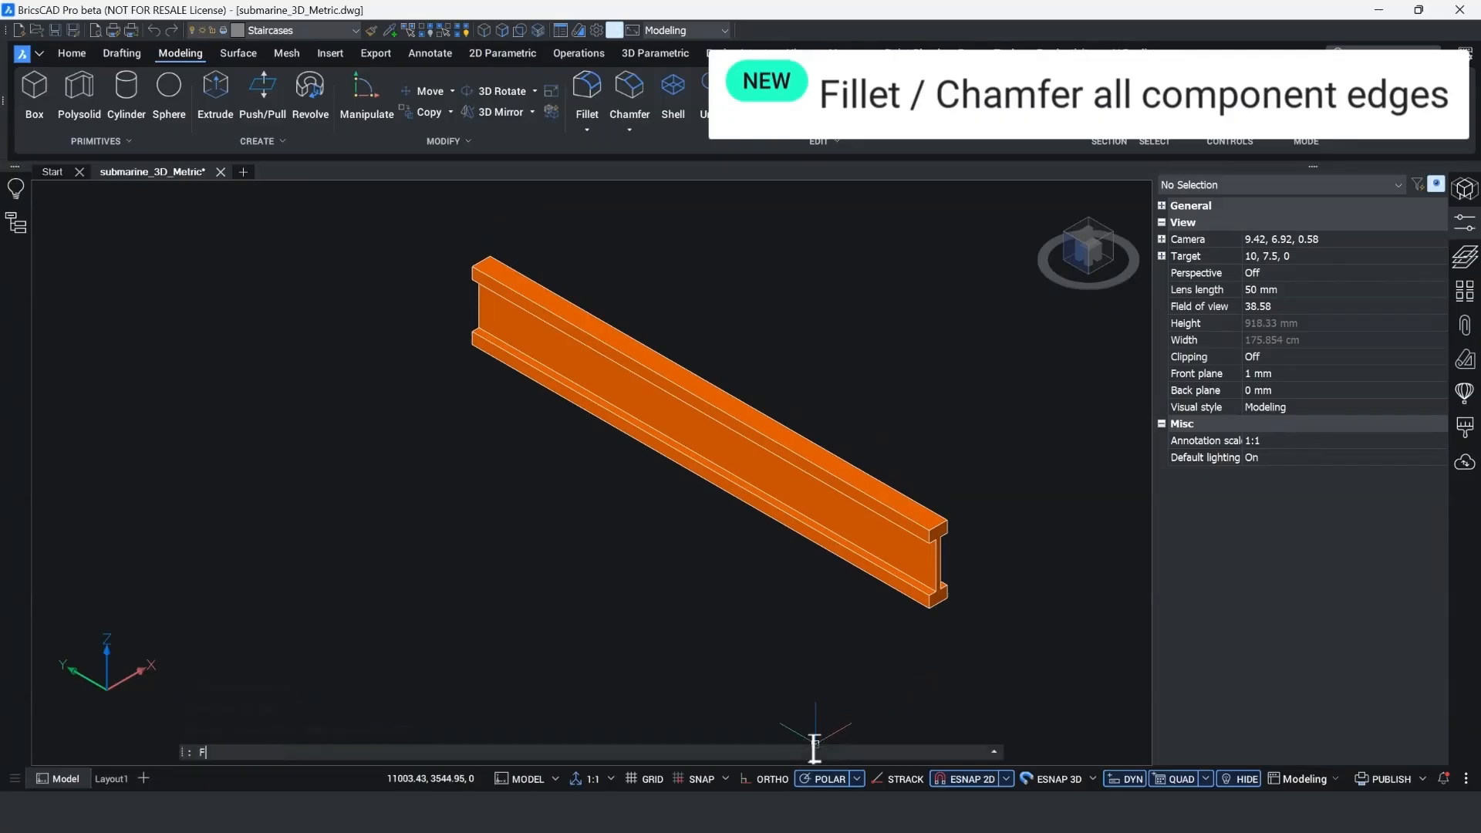
pyautogui.write('ILLET')
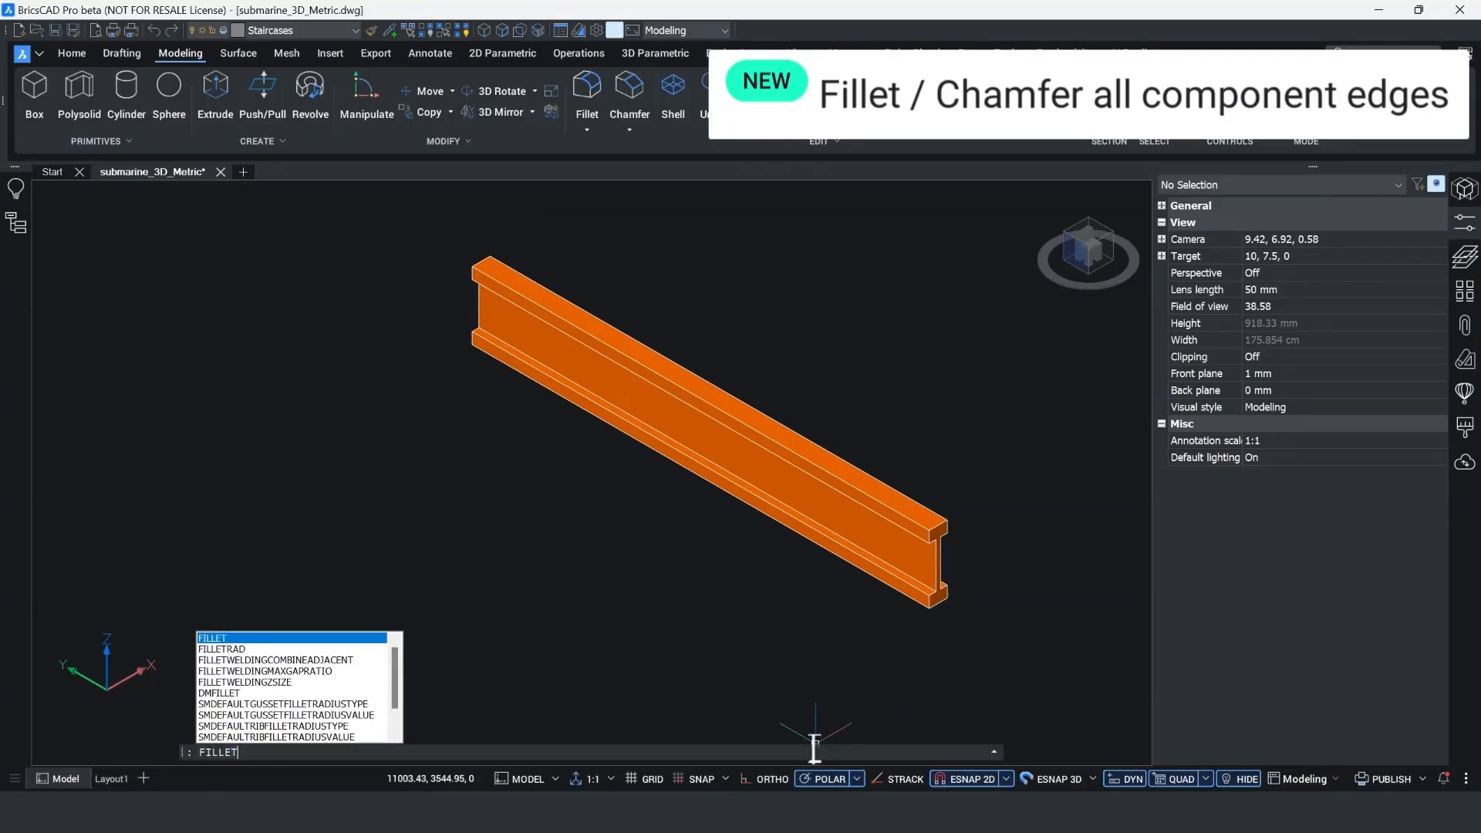
pyautogui.press('Return')
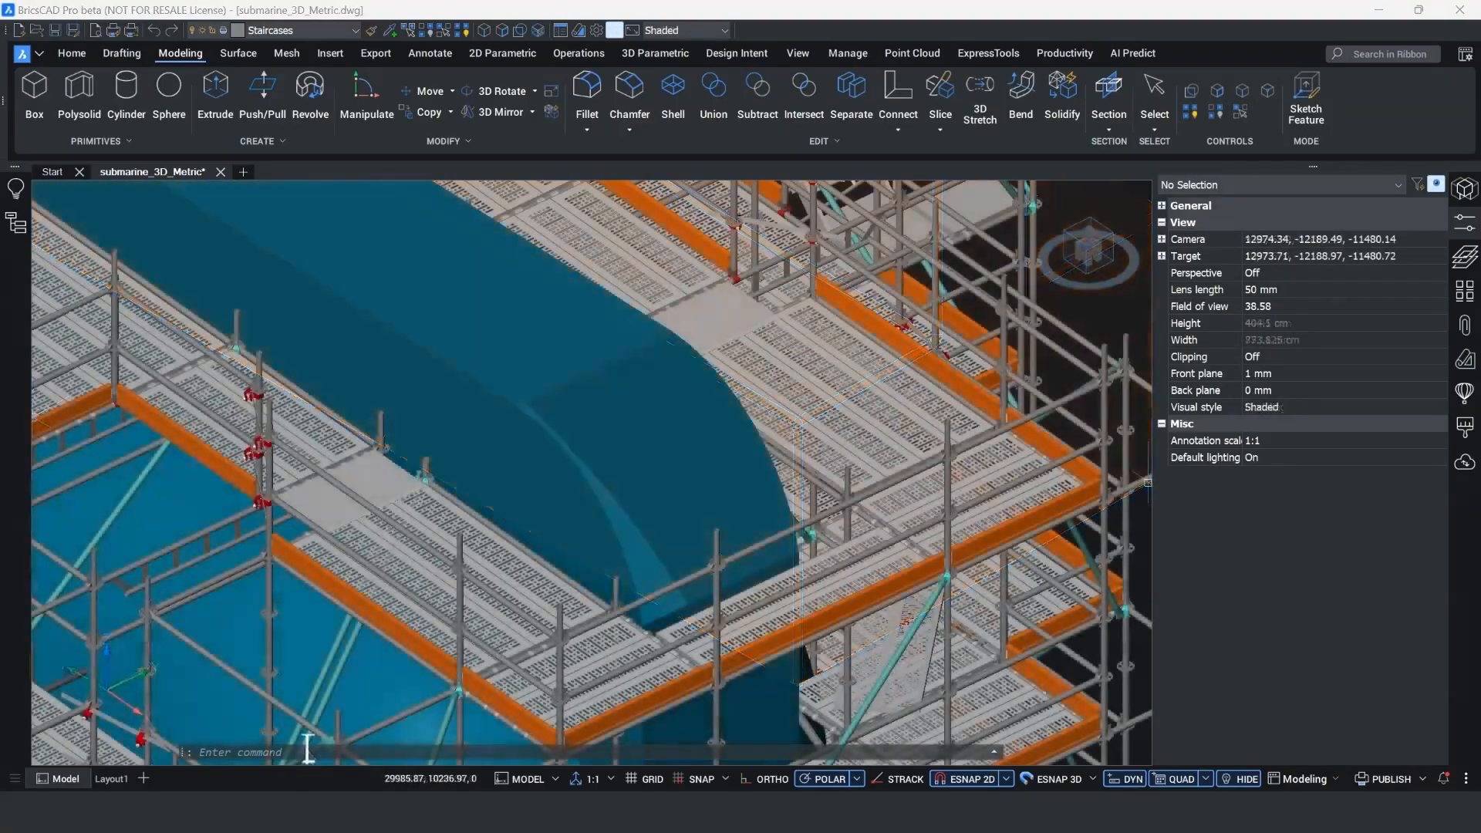
# - Run SURFPATCH with the Edges option and pick the hull's open boundary edges
pyautogui.write('SURFPATCH')
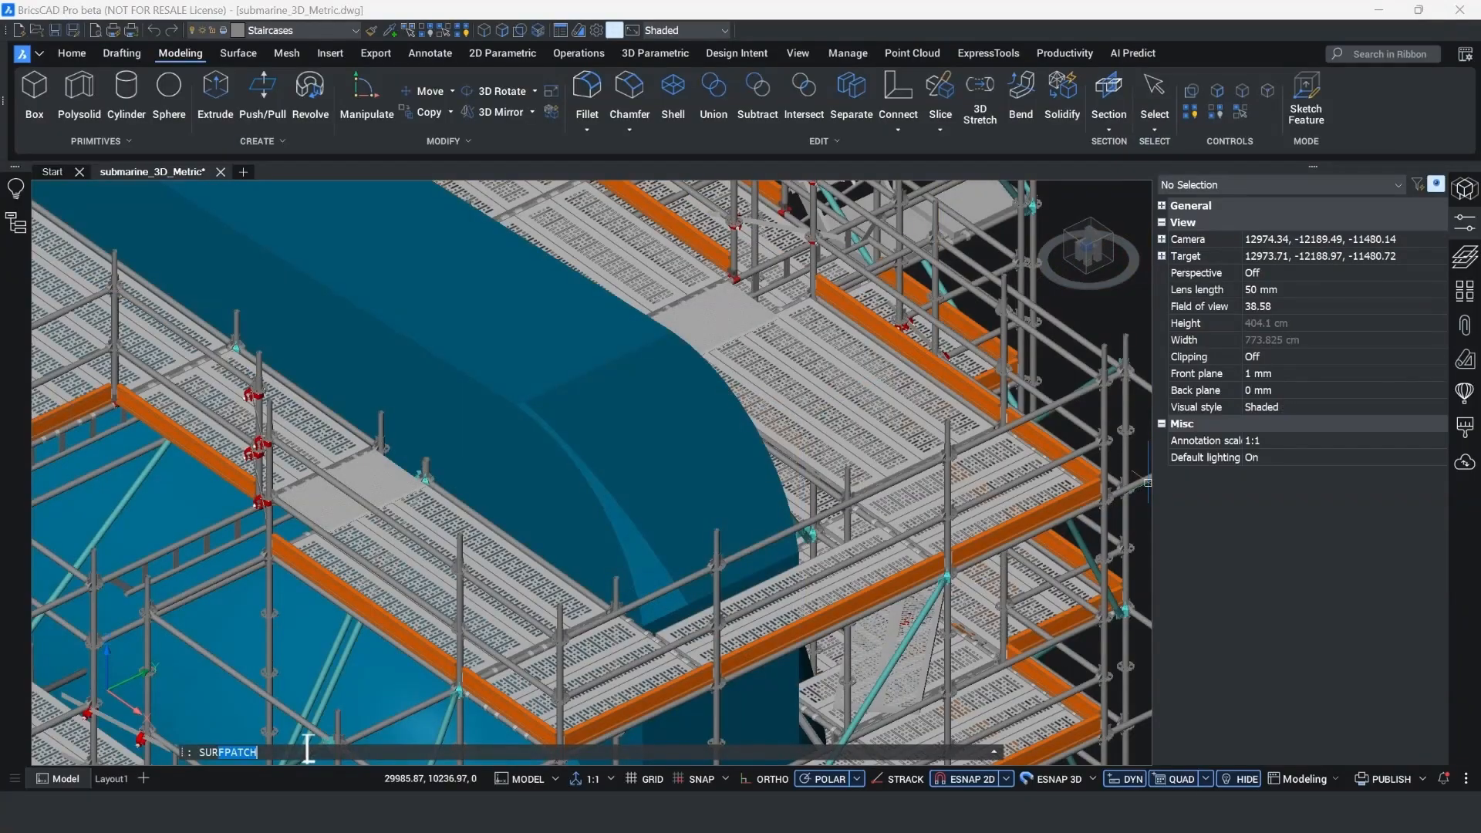
pyautogui.press('Return')
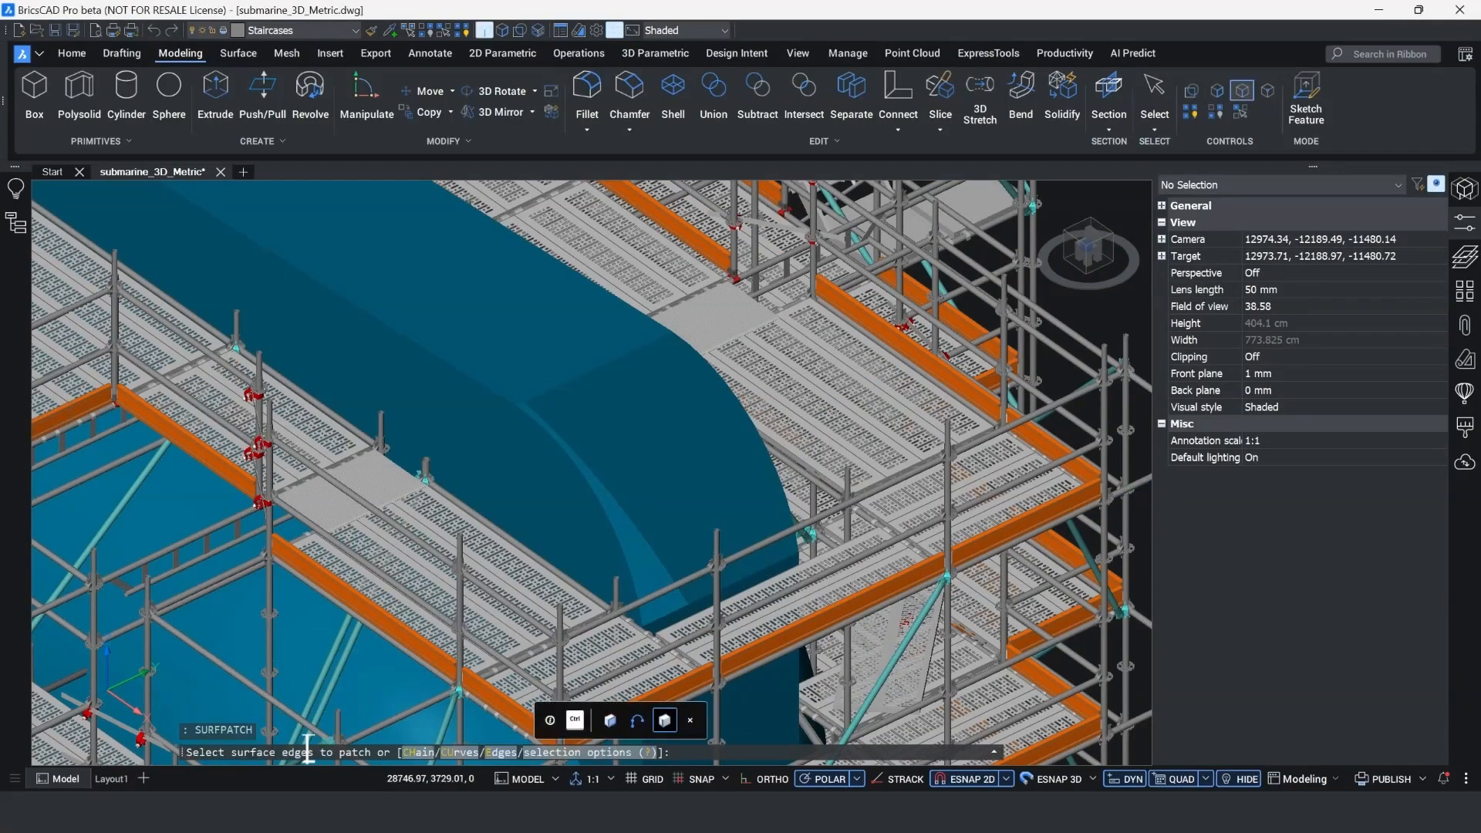
pyautogui.write('E')
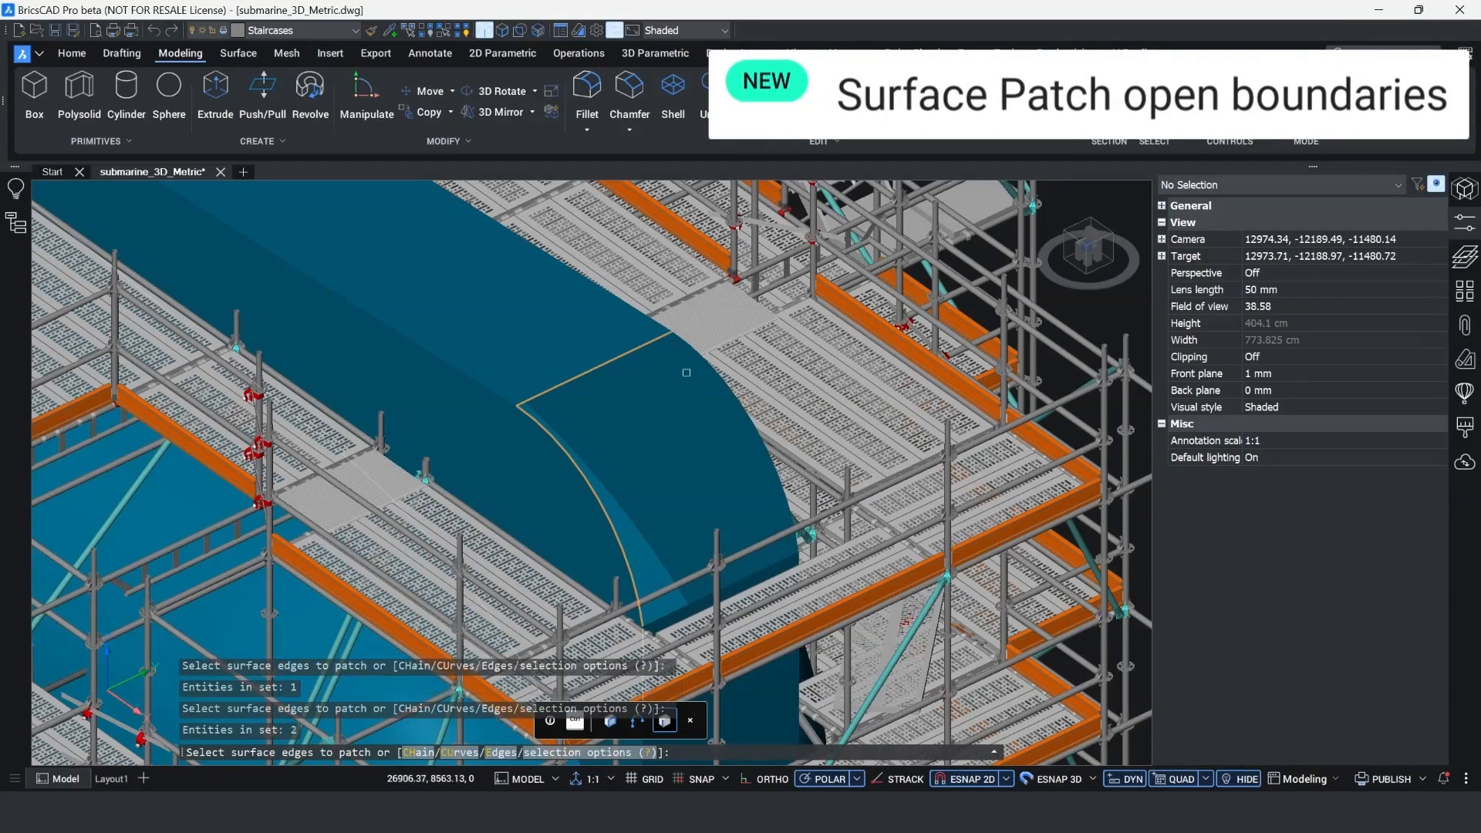
pyautogui.click(694, 373)
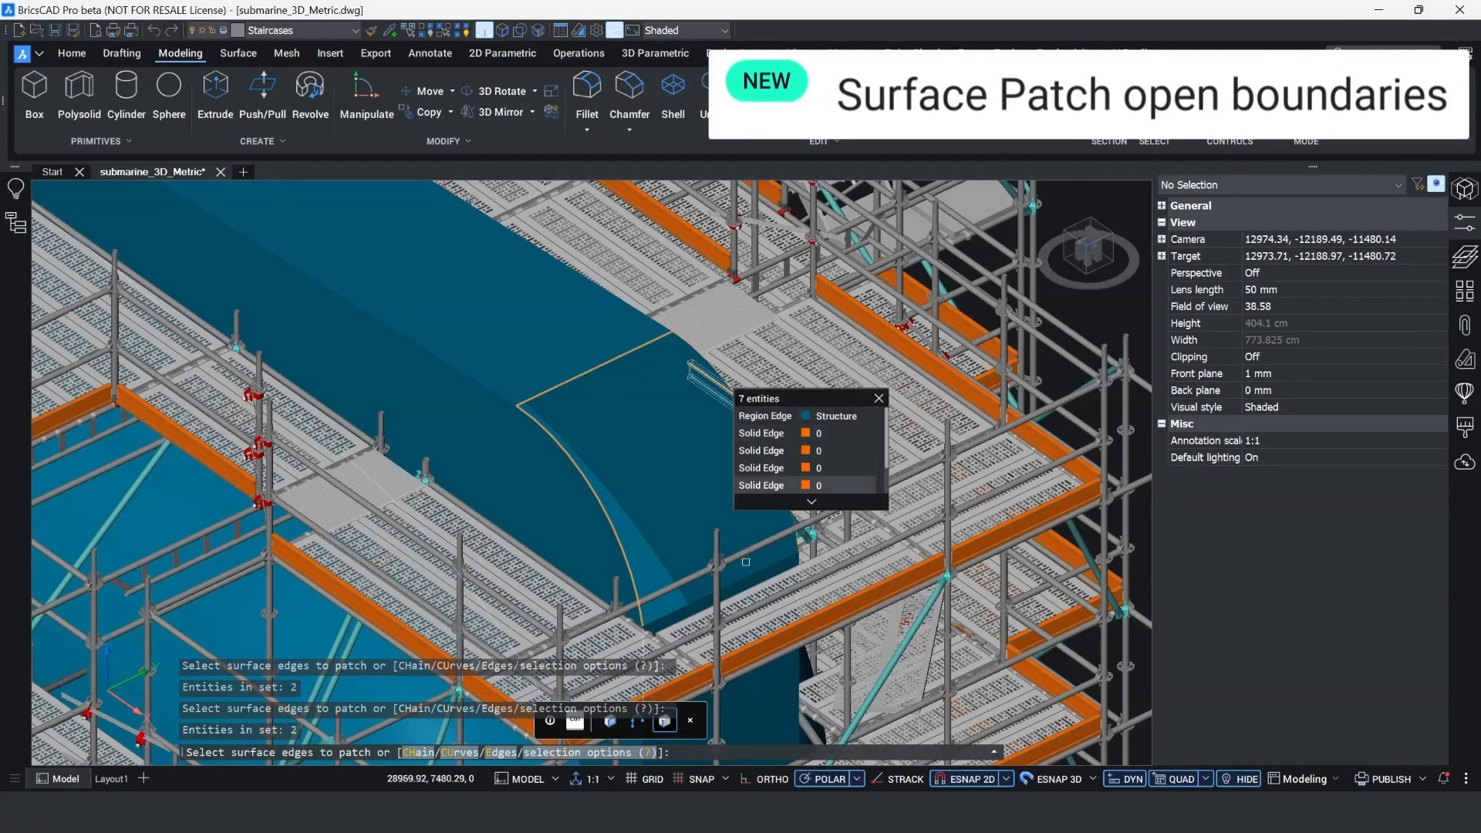